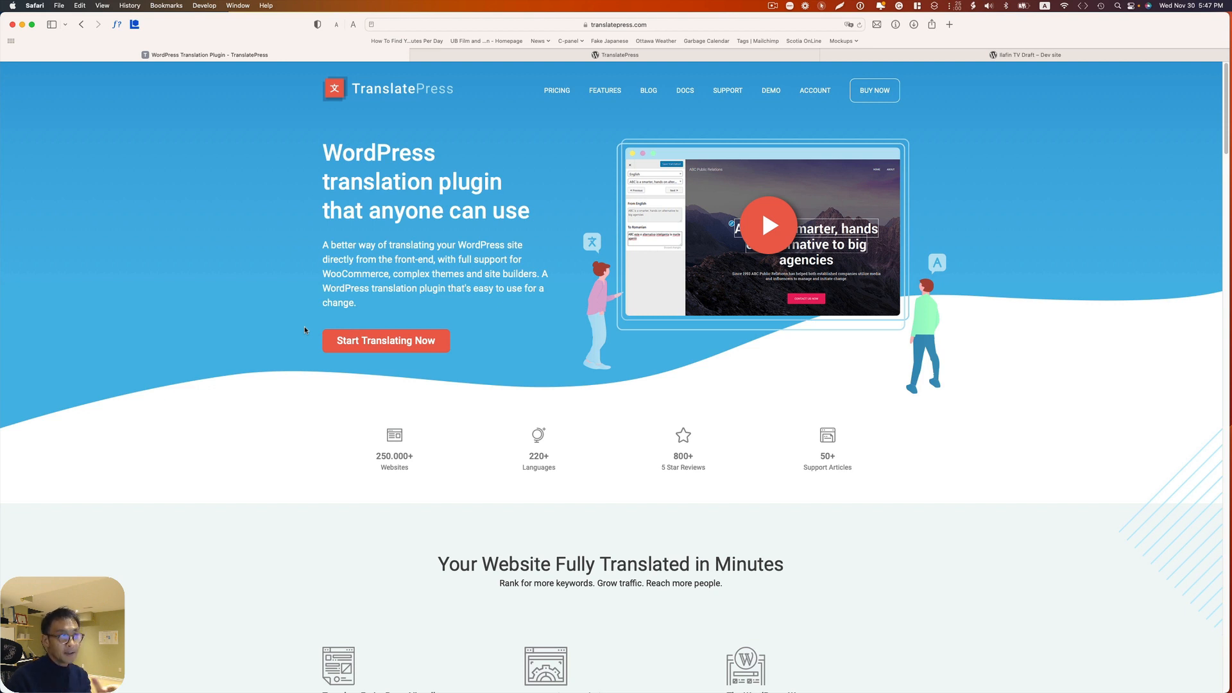
Step: Open the TranslatePress Pricing page listing the Personal, Business and Developer plans
{"action": "left_click", "coordinate": [556, 90]}
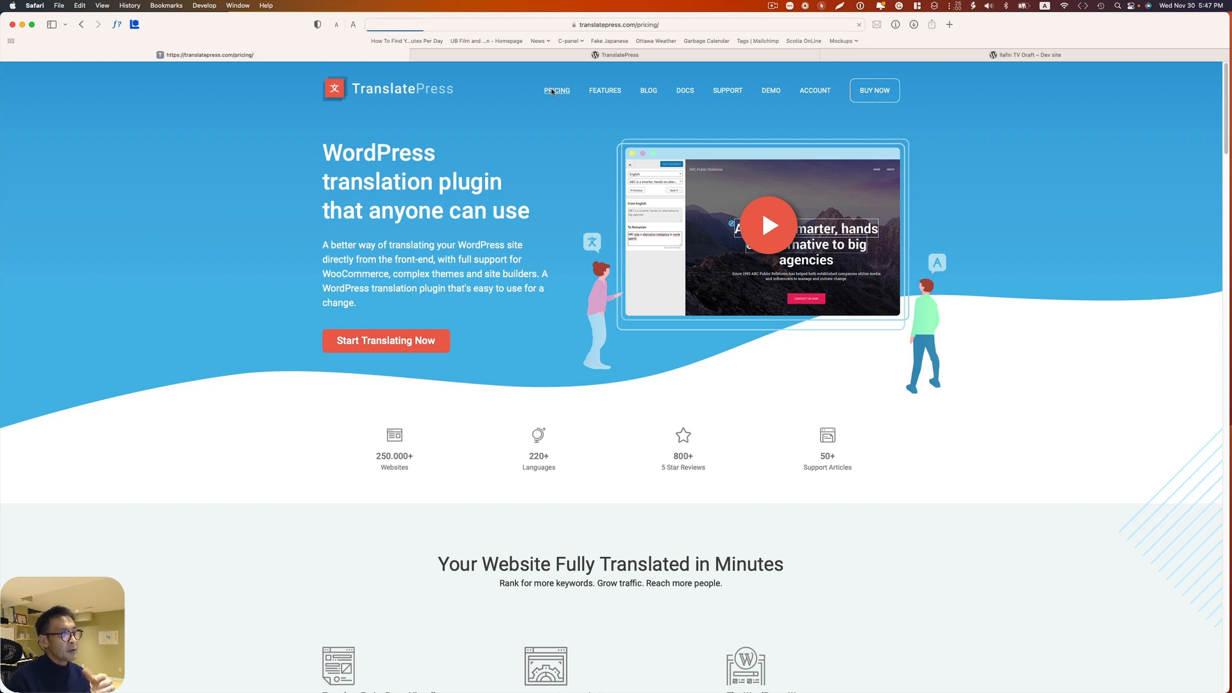
{"action": "left_click", "coordinate": [556, 90]}
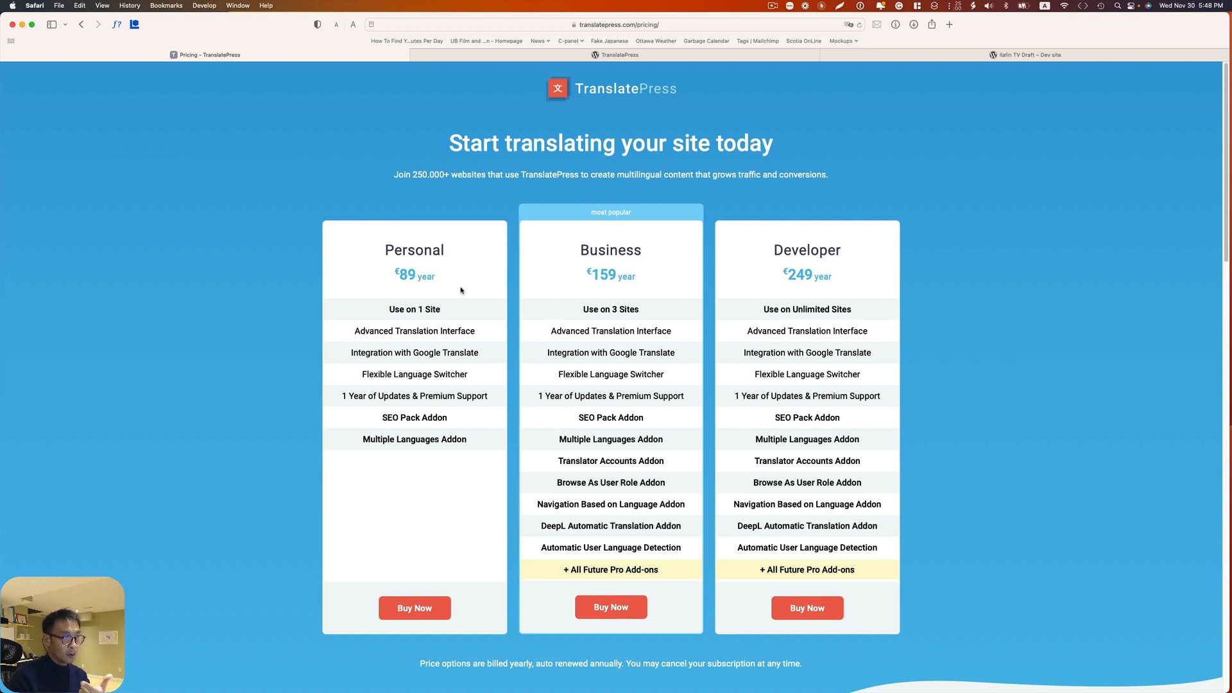
{"action": "mouse_move", "coordinate": [275, 284]}
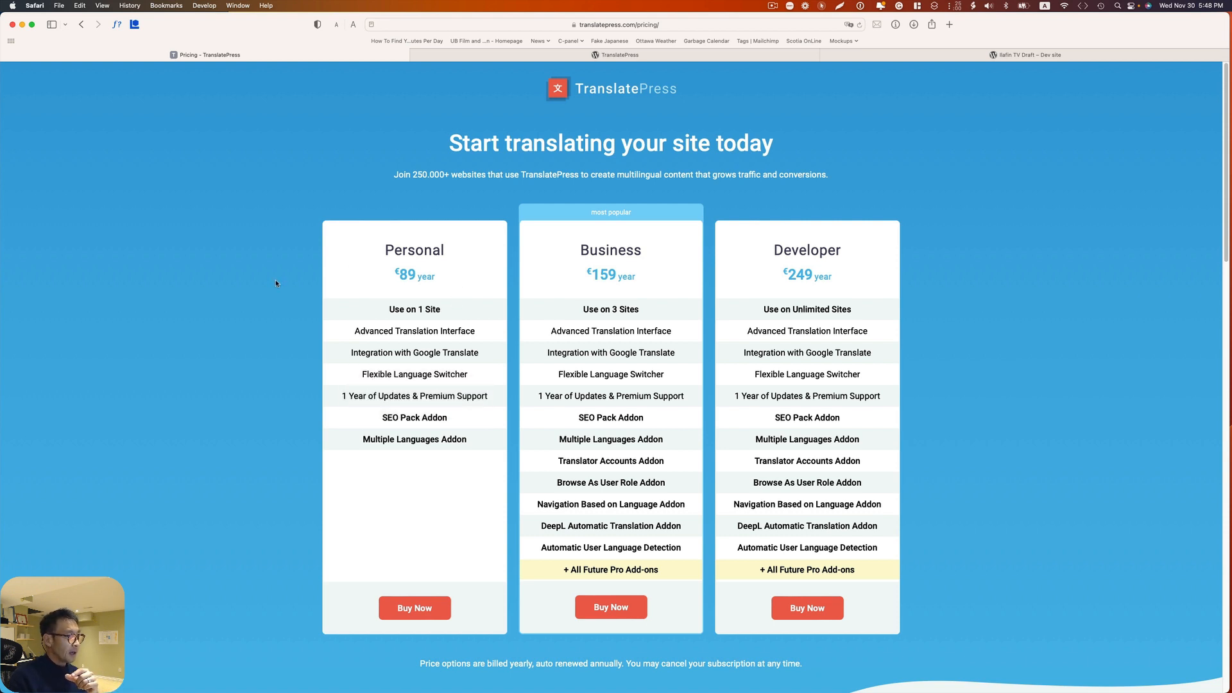
{"action": "mouse_move", "coordinate": [447, 452]}
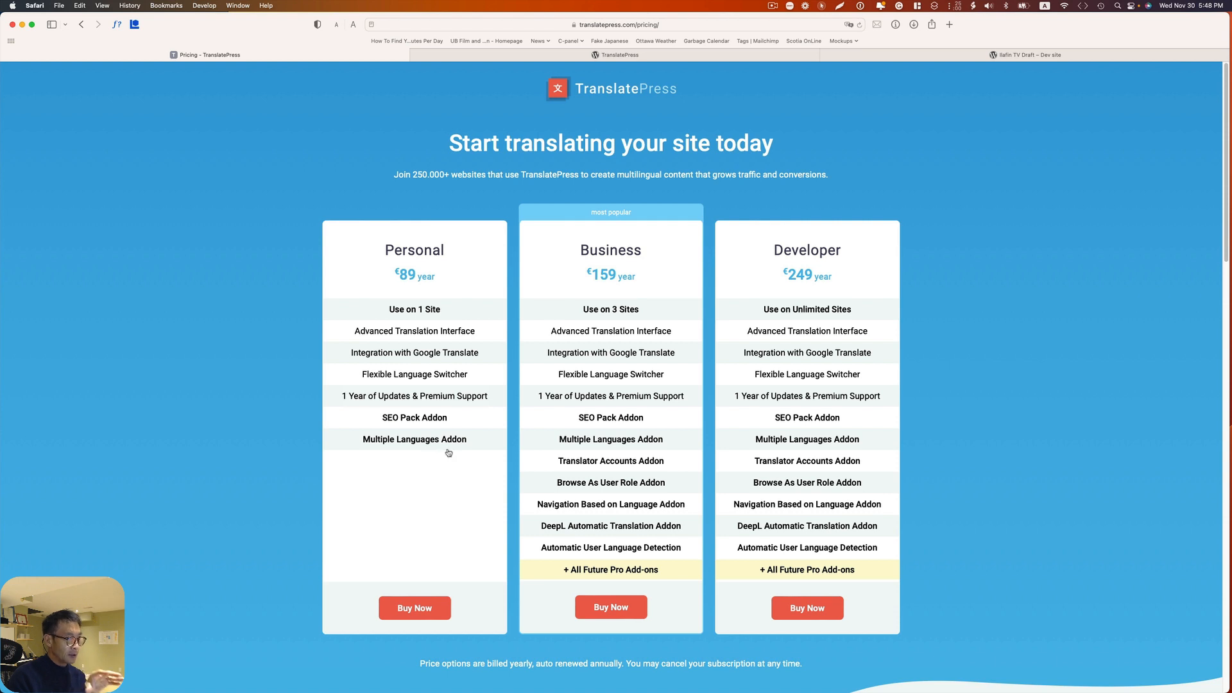
{"action": "mouse_move", "coordinate": [371, 512]}
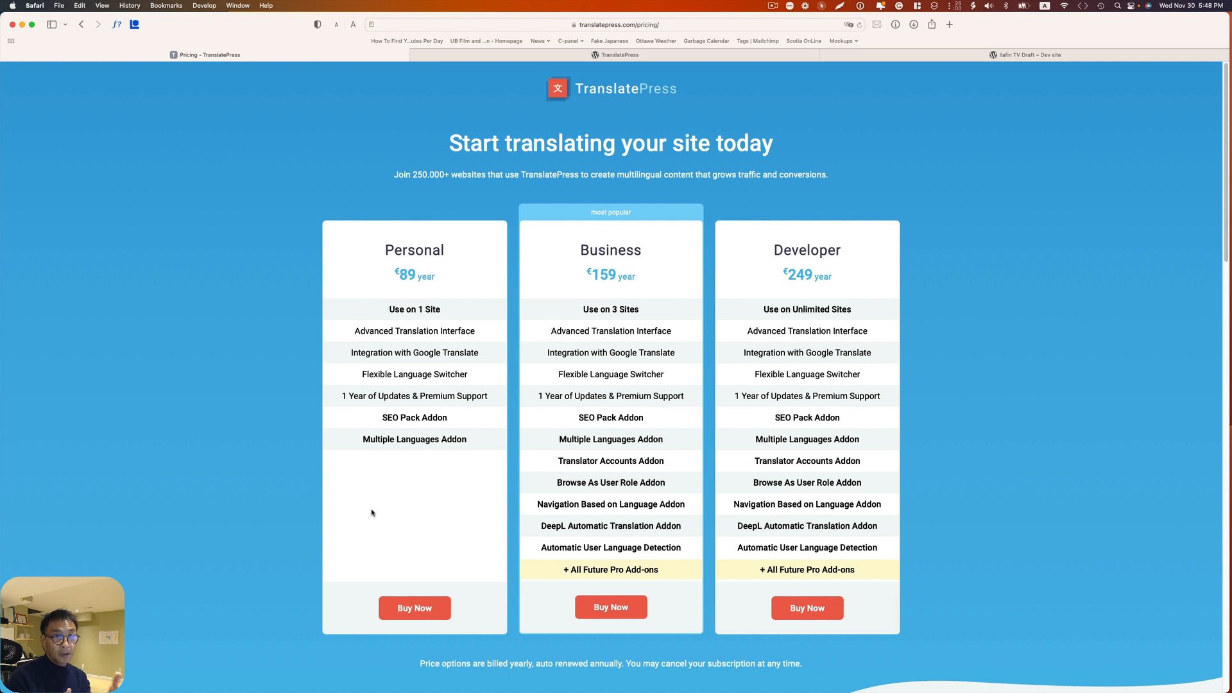
{"action": "mouse_move", "coordinate": [731, 328]}
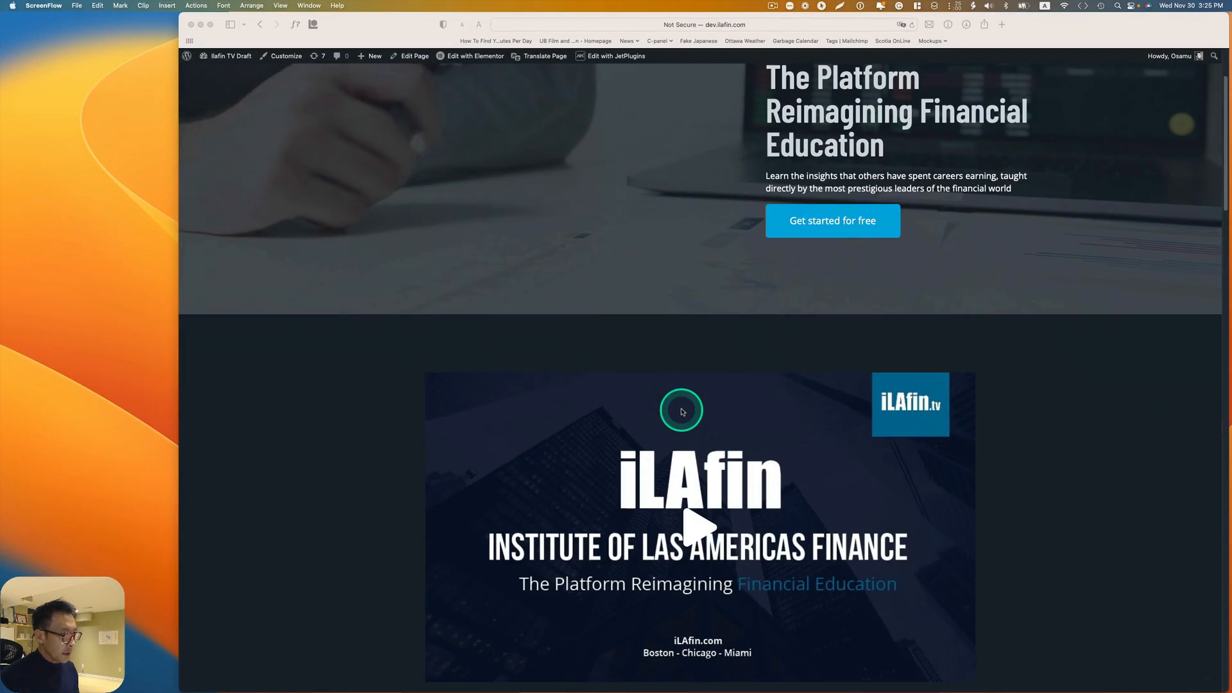
Step: Scroll through the iLAfin homepage sections, then go to the WordPress Dashboard via the site name
{"action": "scroll", "scroll_direction": "down", "scroll_amount": 3}
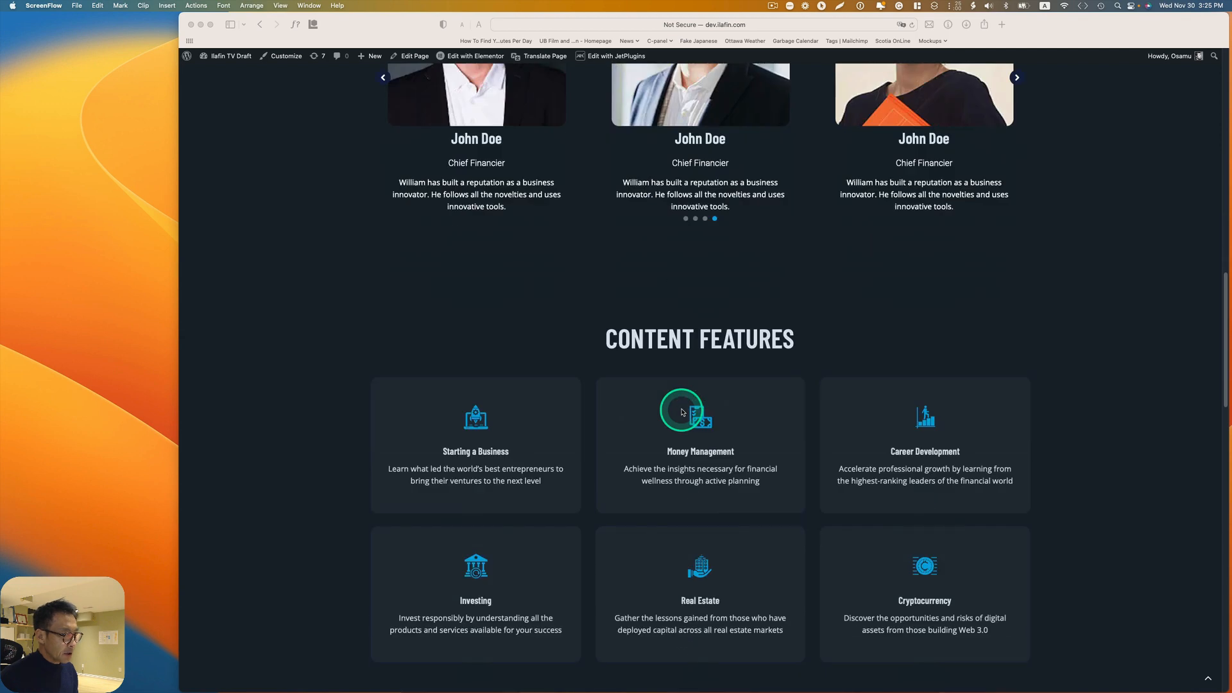
{"action": "scroll", "scroll_direction": "down", "scroll_amount": 3}
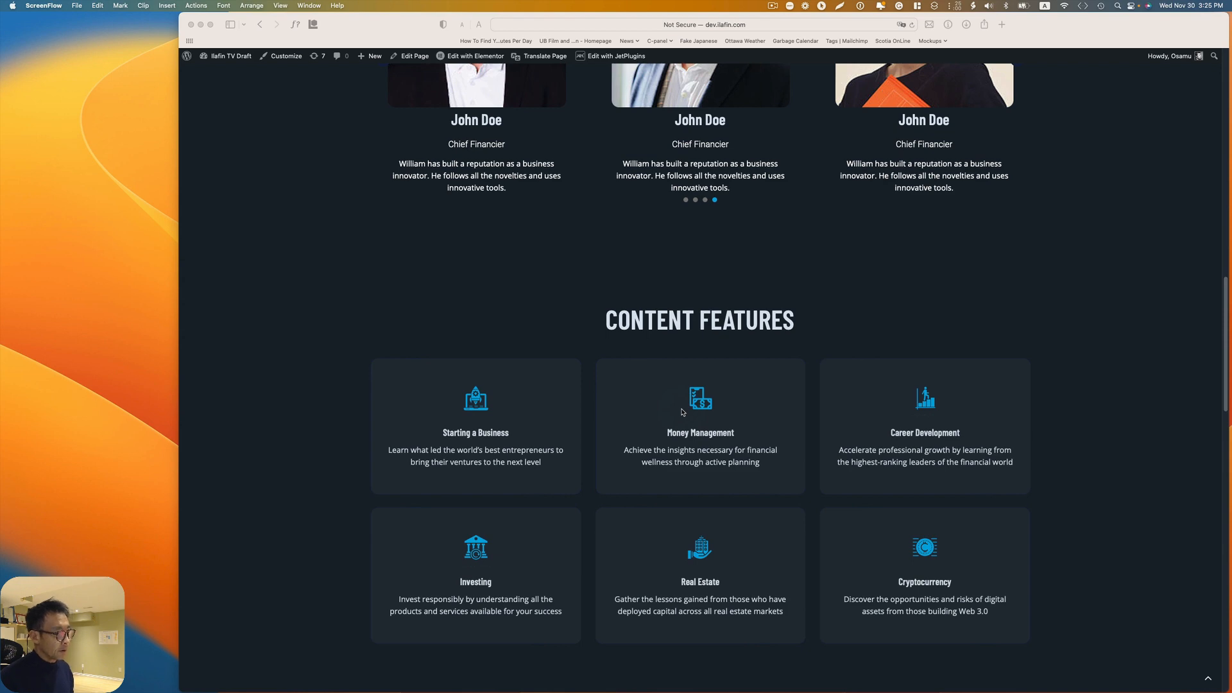
{"action": "left_click", "coordinate": [680, 417]}
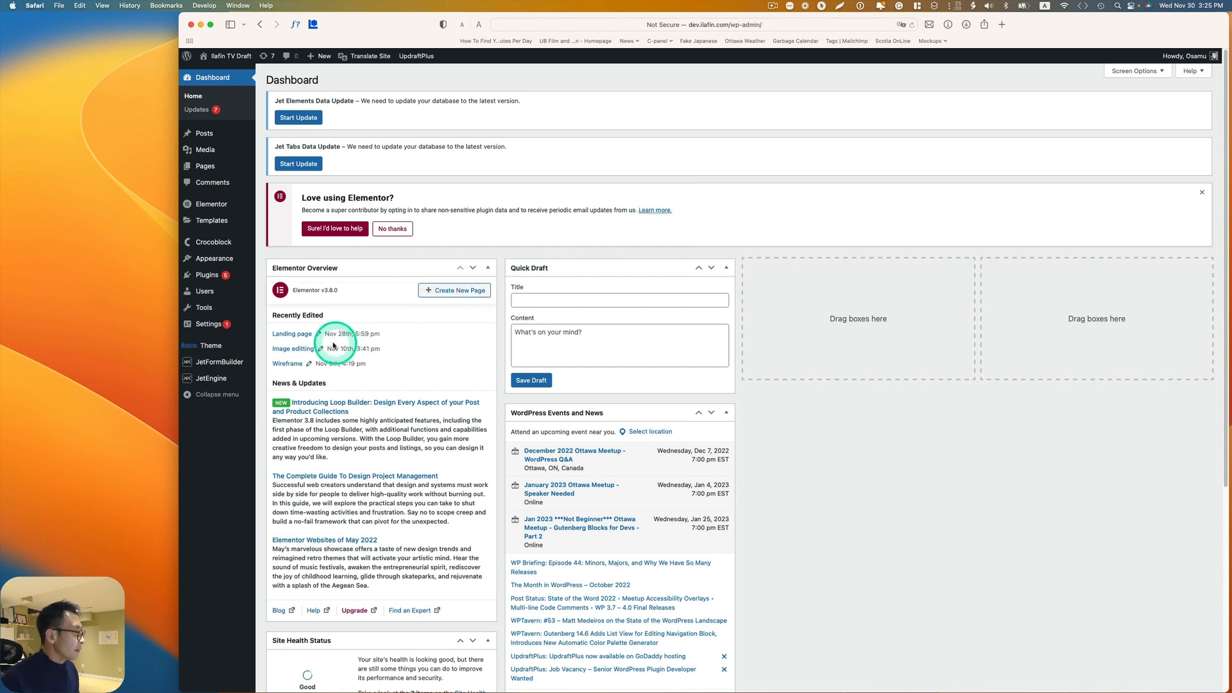
Step: Open Settings > TranslatePress, showing English as default with Spanish and Portuguese active
{"action": "left_click", "coordinate": [207, 323]}
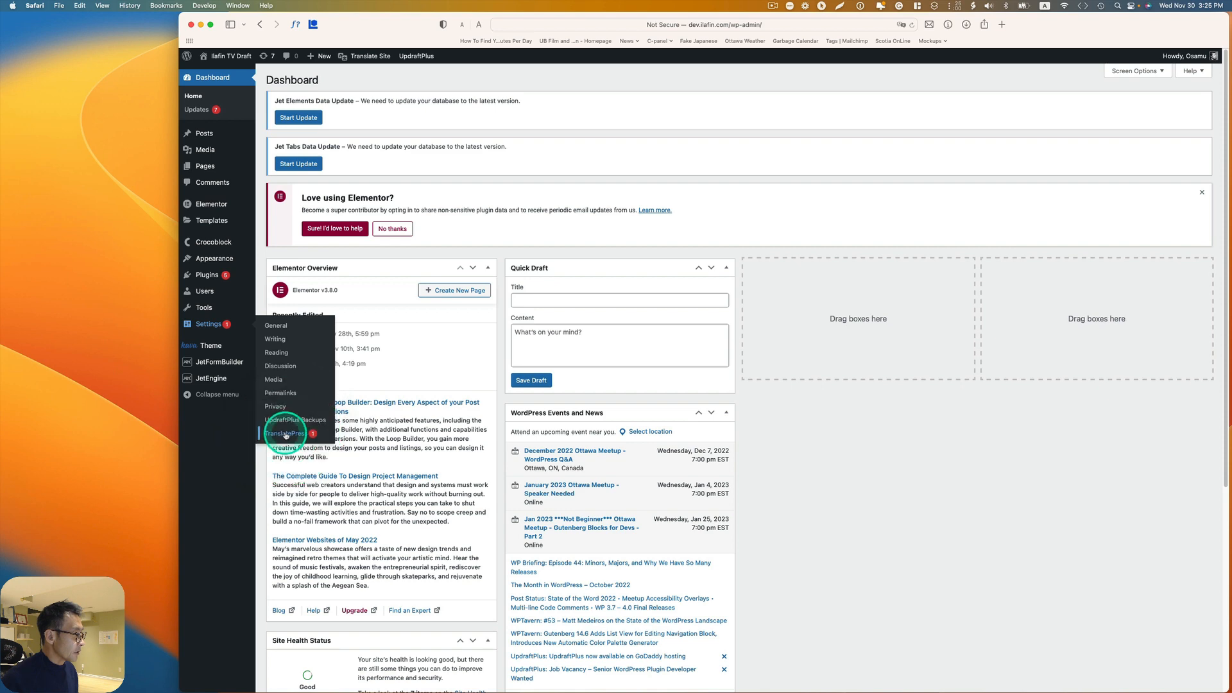
{"action": "left_click", "coordinate": [288, 433]}
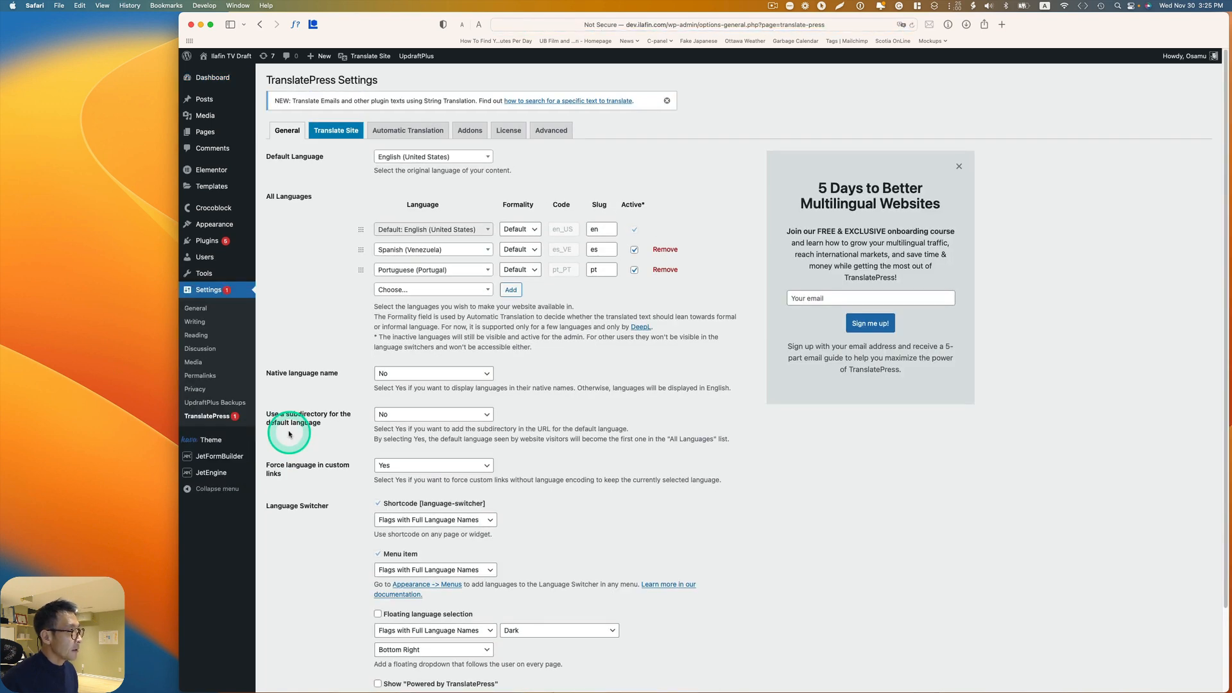
{"action": "mouse_move", "coordinate": [394, 194]}
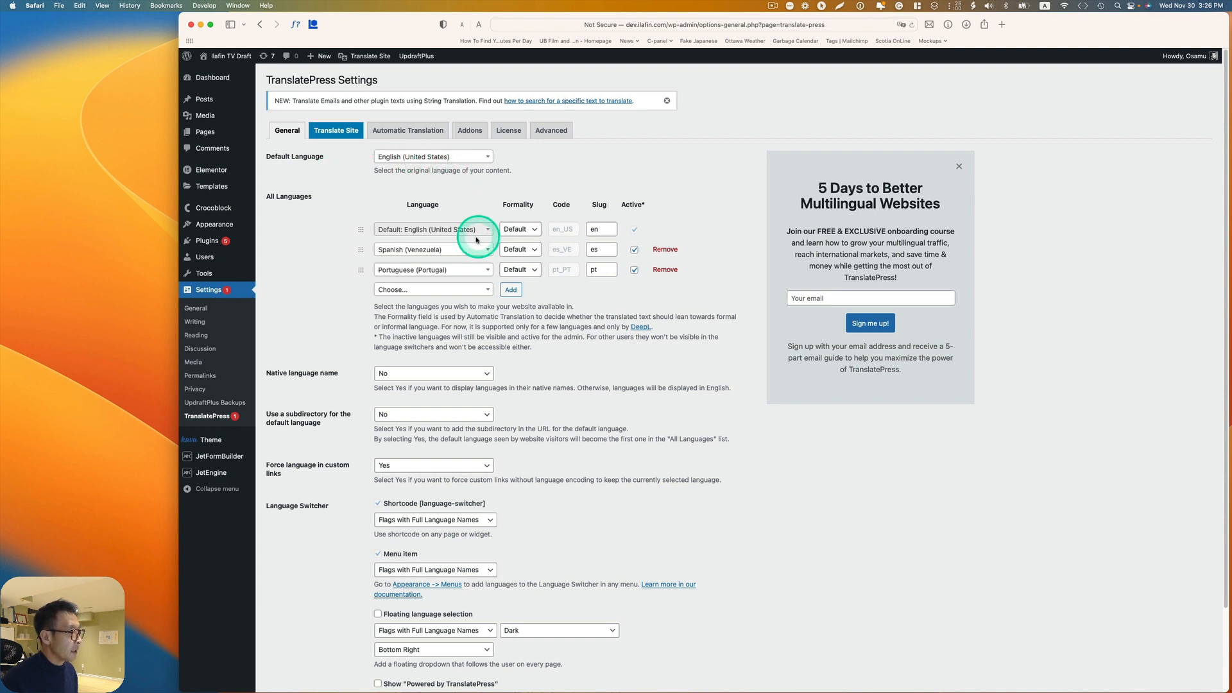
{"action": "left_click", "coordinate": [431, 249]}
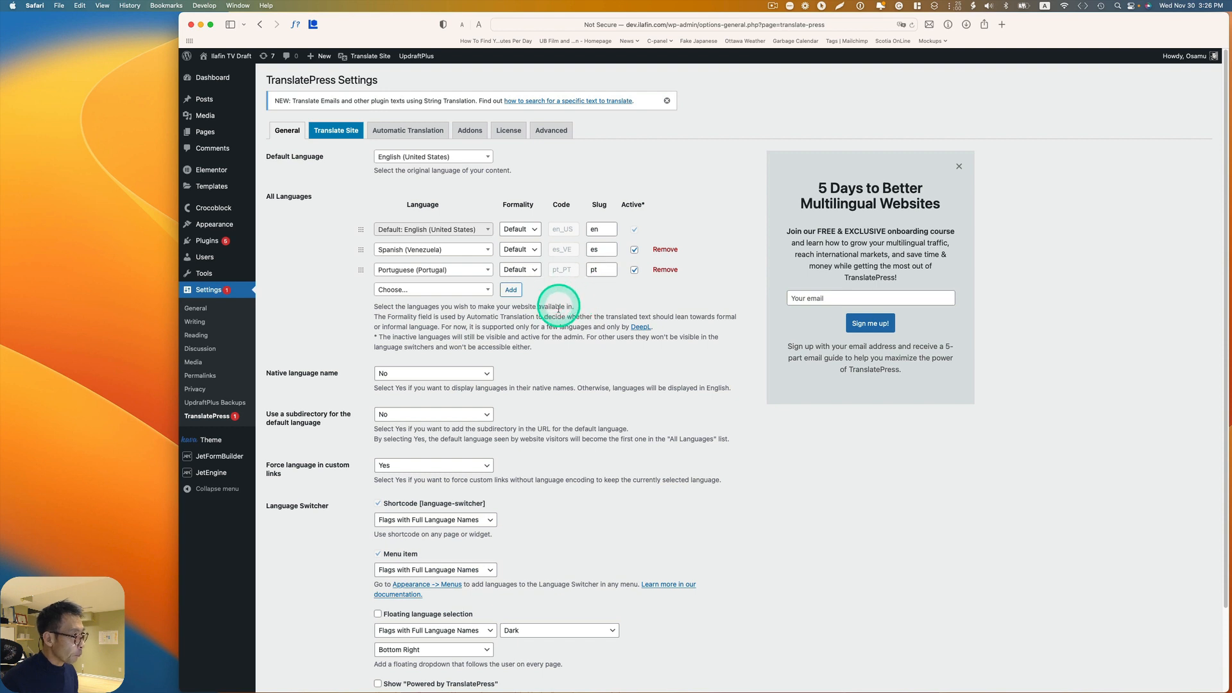
{"action": "left_click", "coordinate": [433, 289]}
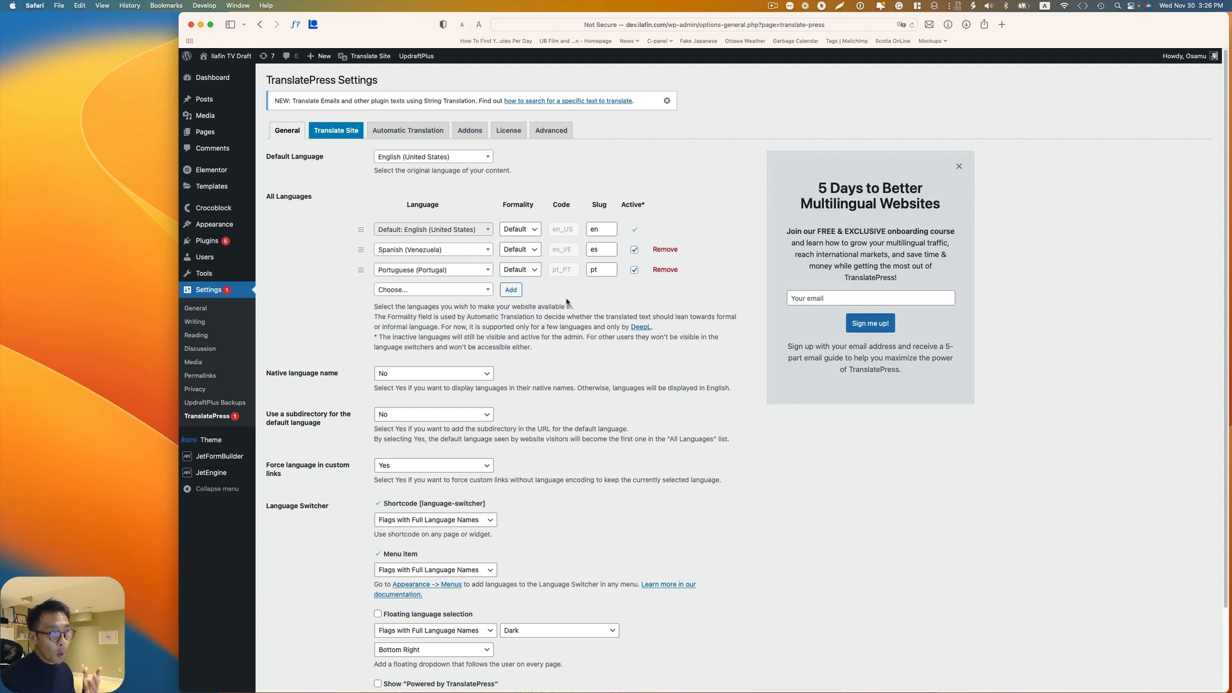
Step: Enable Floating language selection and save the TranslatePress settings
{"action": "scroll", "scroll_direction": "down", "scroll_amount": 3}
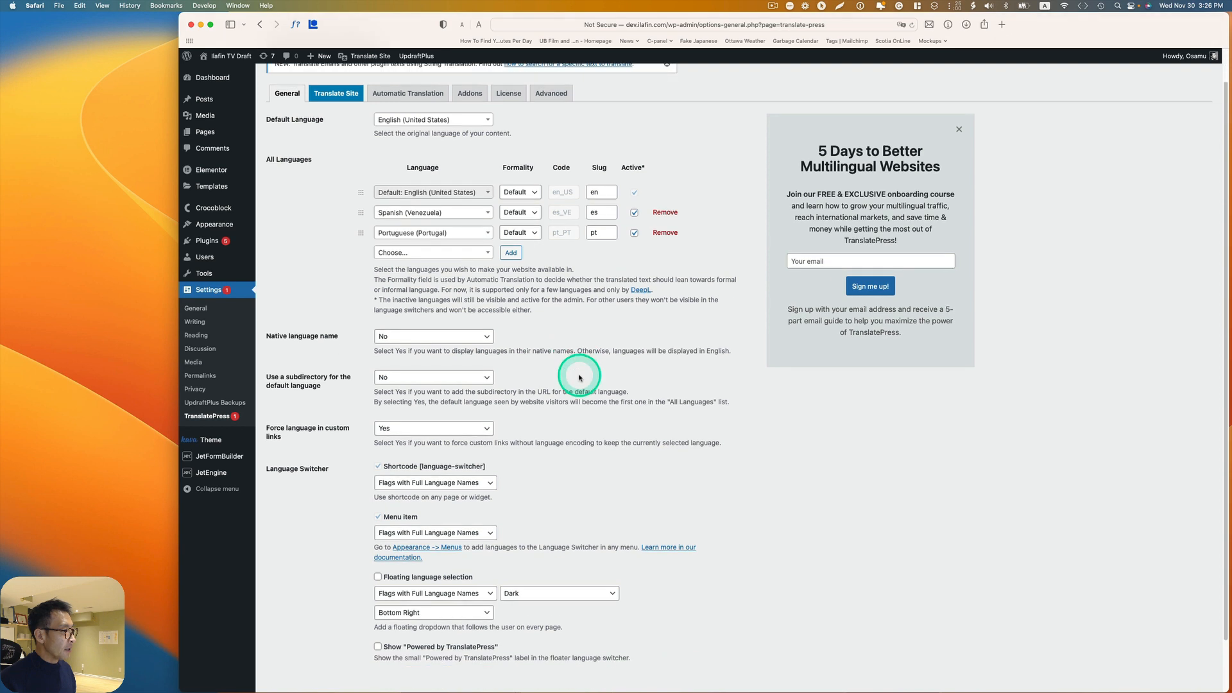
{"action": "scroll", "scroll_direction": "down", "scroll_amount": 3}
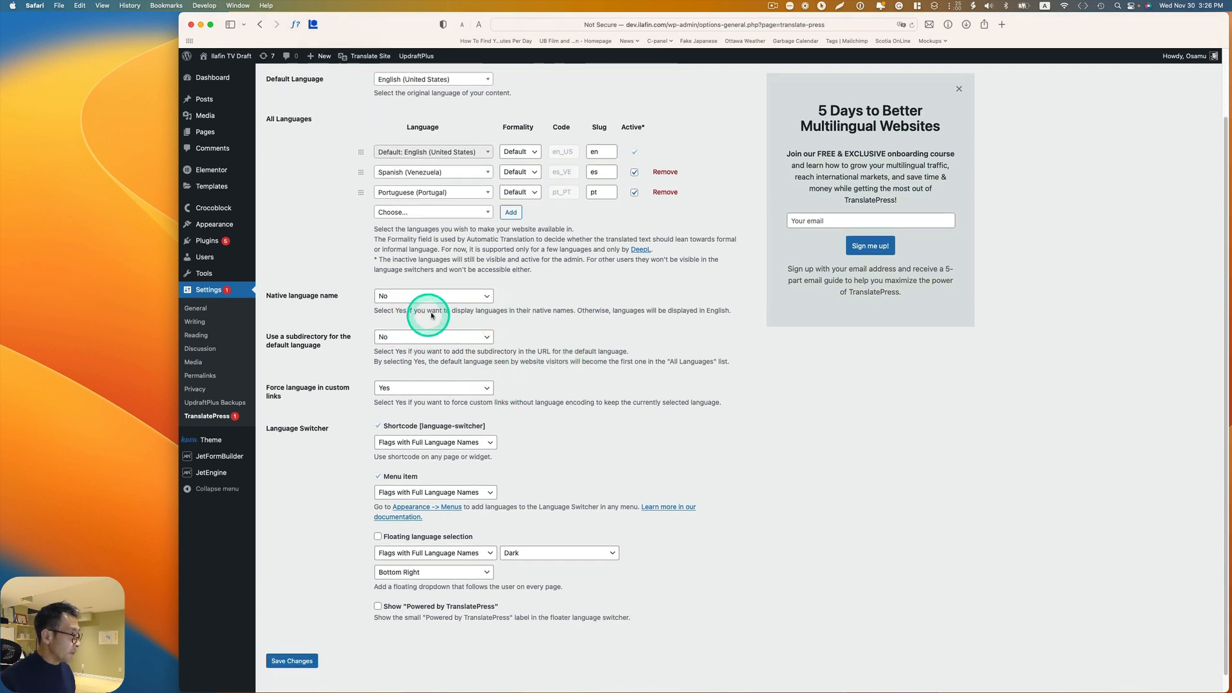
{"action": "mouse_move", "coordinate": [434, 386]}
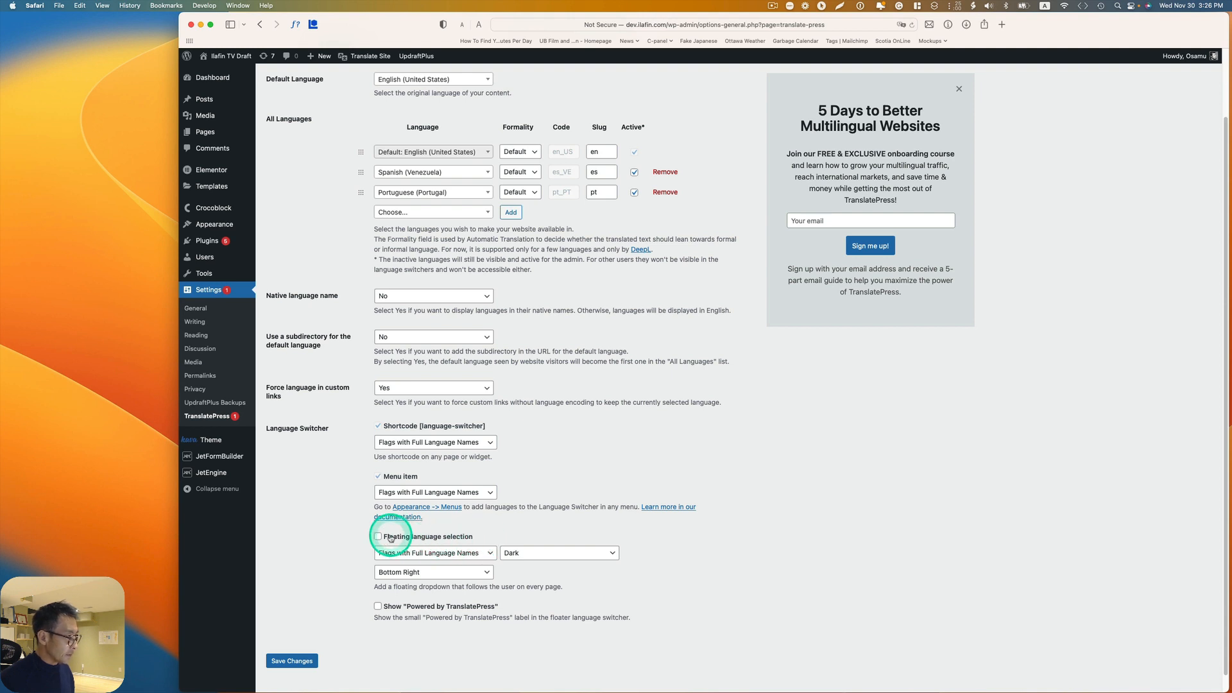
{"action": "left_click", "coordinate": [378, 536]}
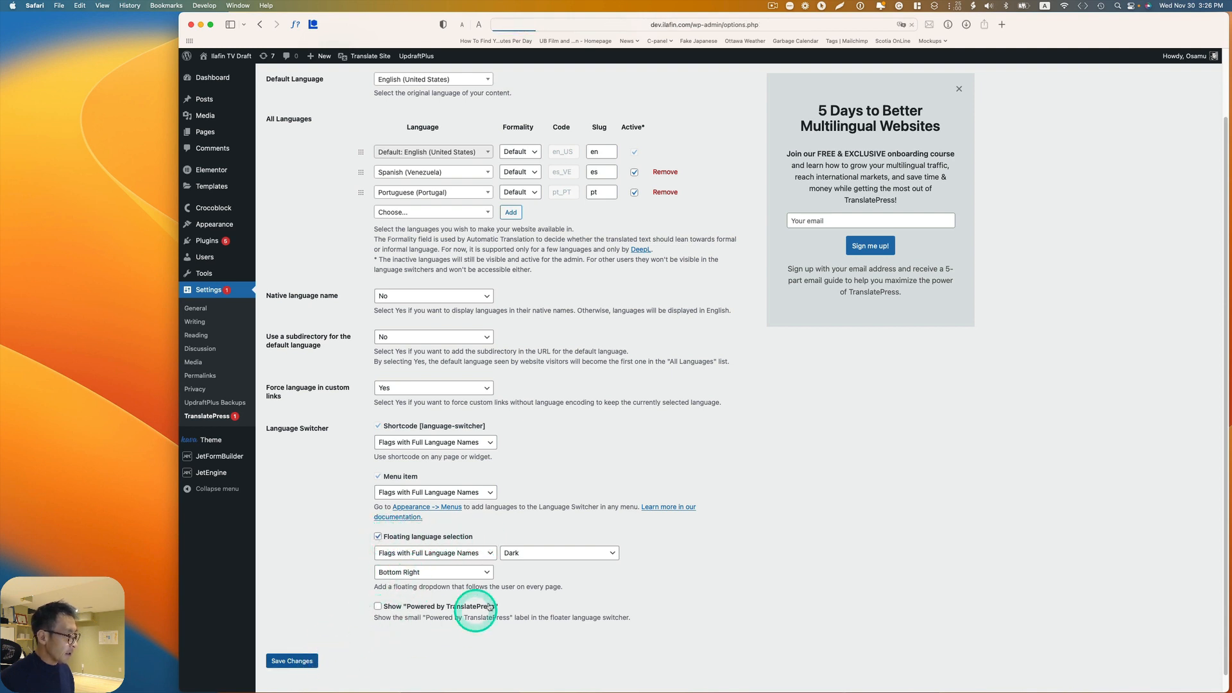
{"action": "left_click", "coordinate": [291, 660]}
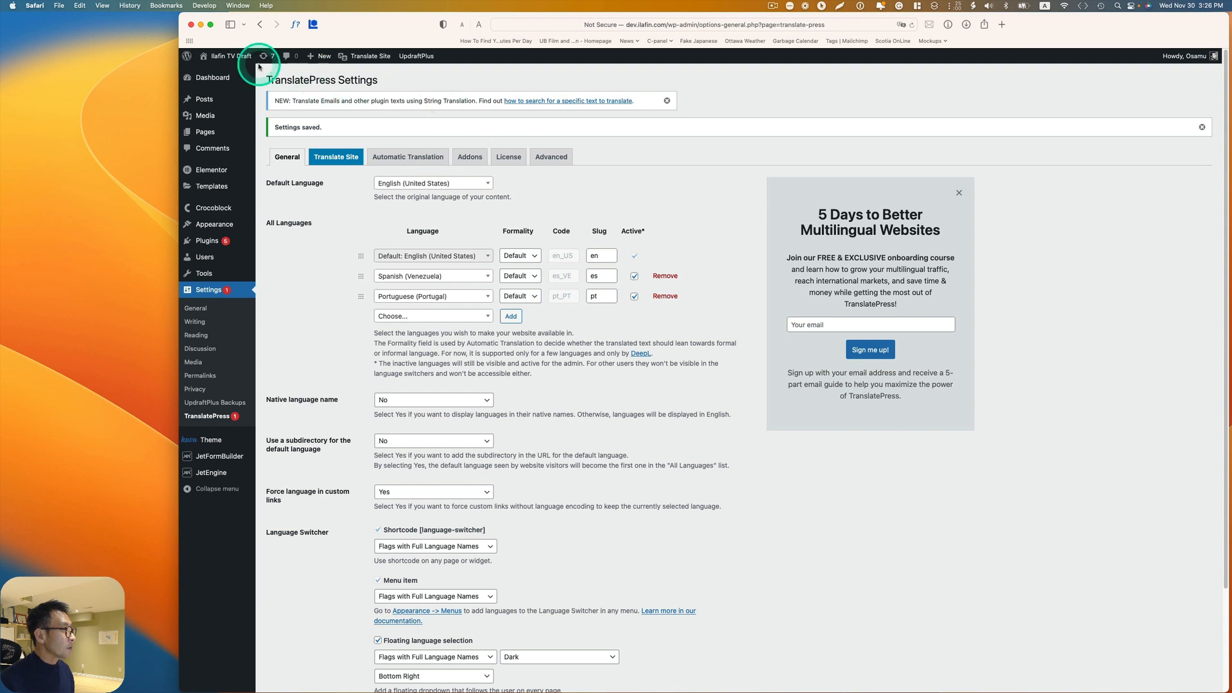
Step: Open the site front end in a new tab, then disable floating language selection and save
{"action": "right_click", "coordinate": [230, 56]}
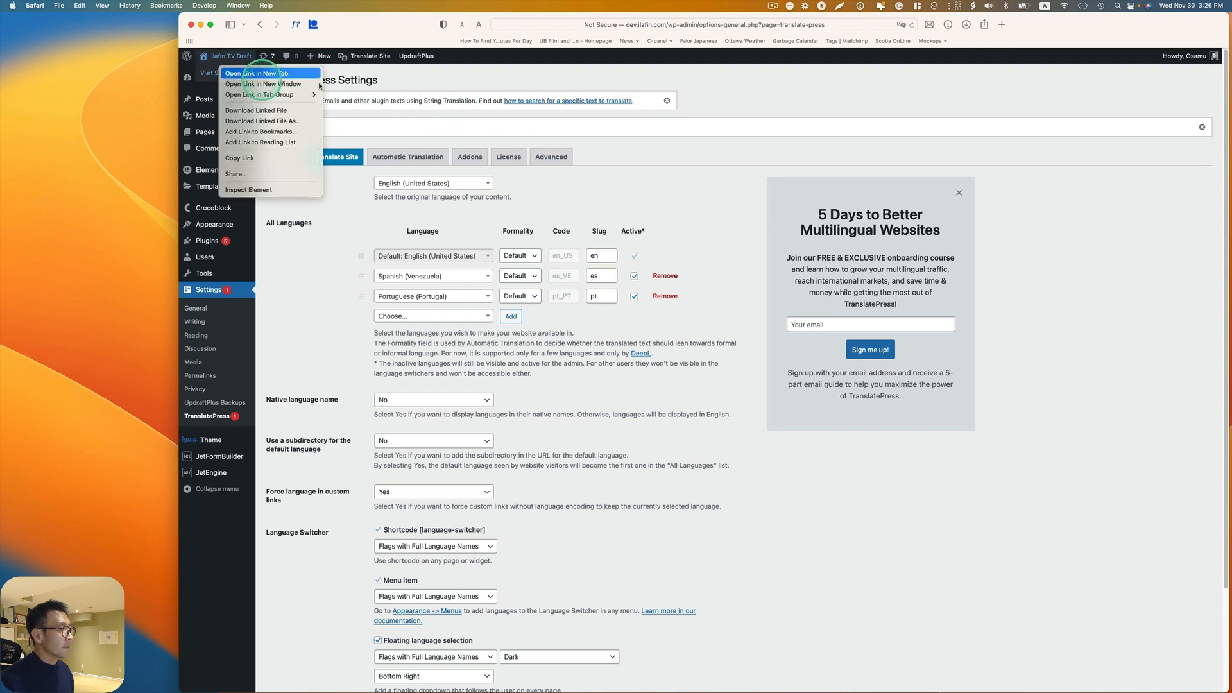
{"action": "left_click", "coordinate": [256, 73]}
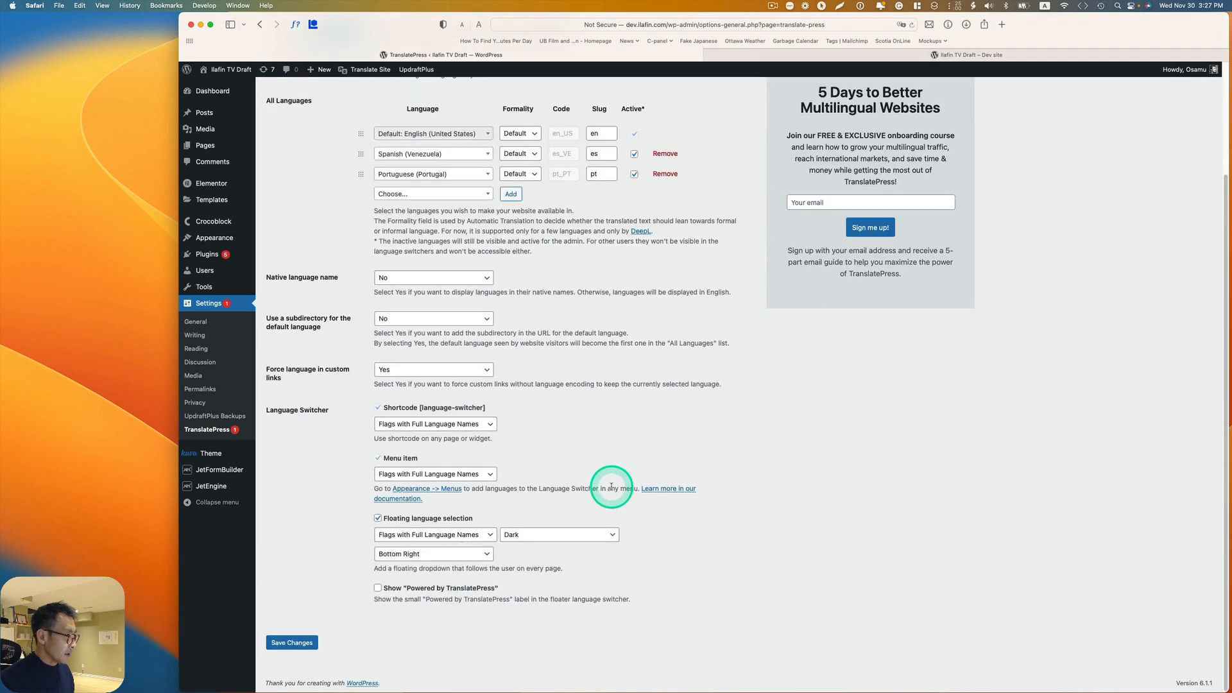
{"action": "left_click", "coordinate": [378, 518]}
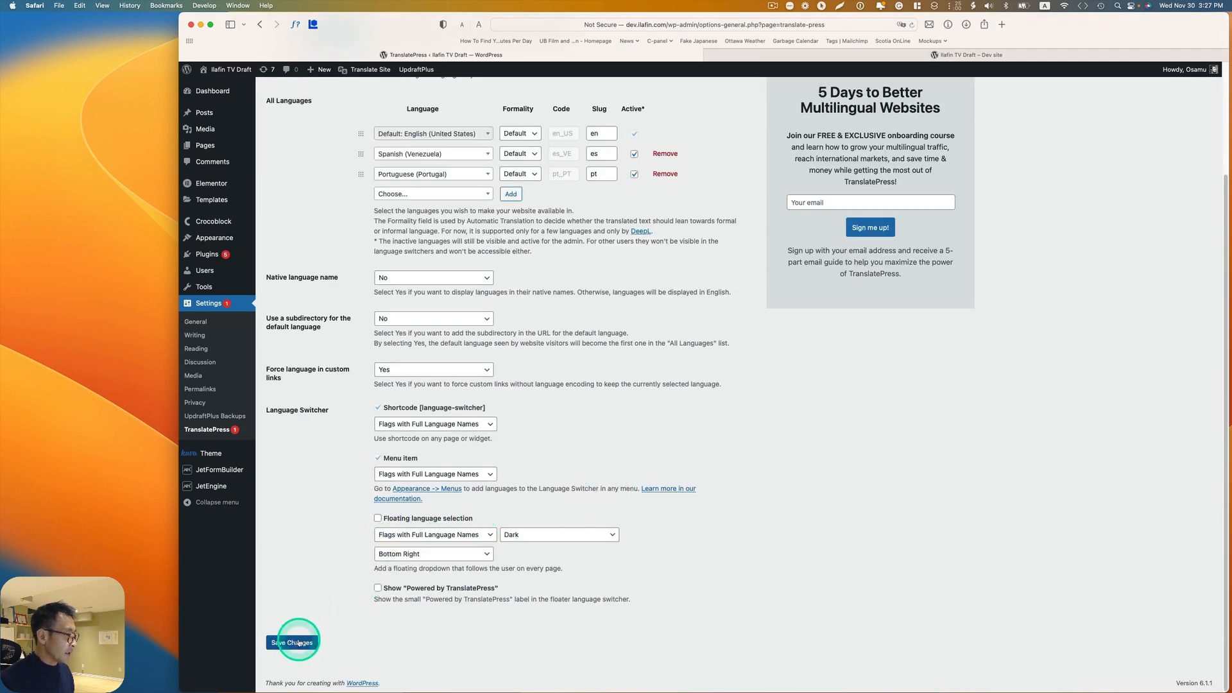
{"action": "left_click", "coordinate": [292, 642]}
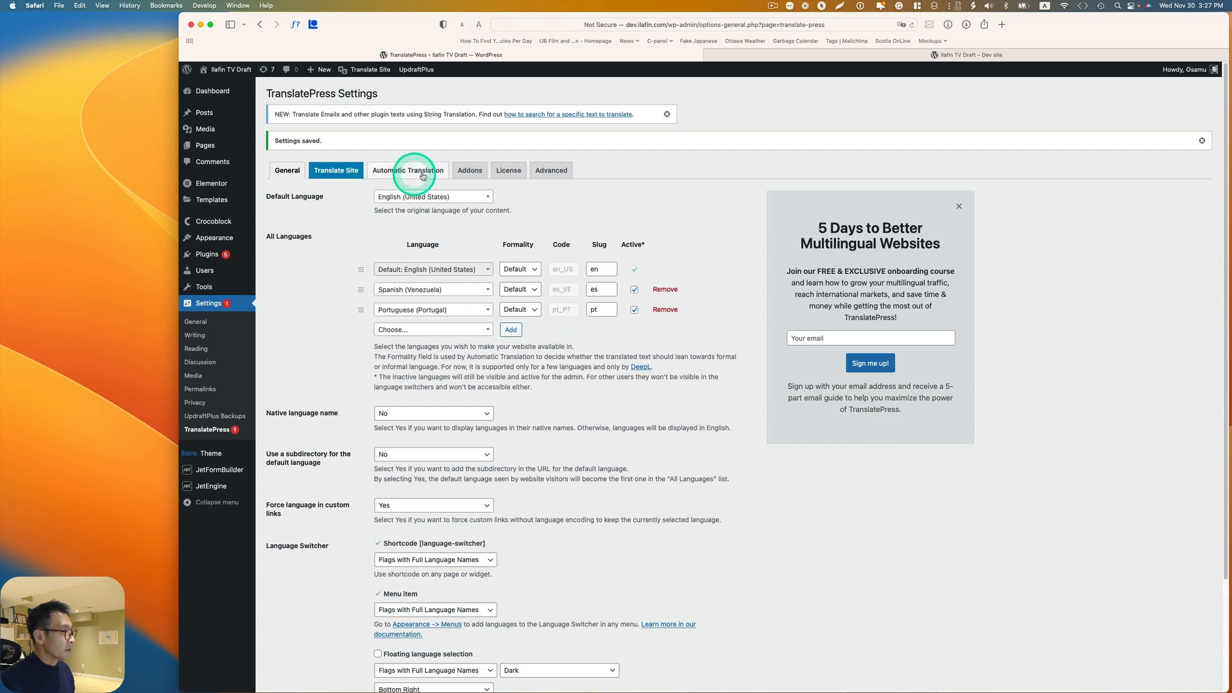
Step: Leave Enable Automatic Translation on No and browse the TranslatePress Addons list
{"action": "left_click", "coordinate": [408, 169]}
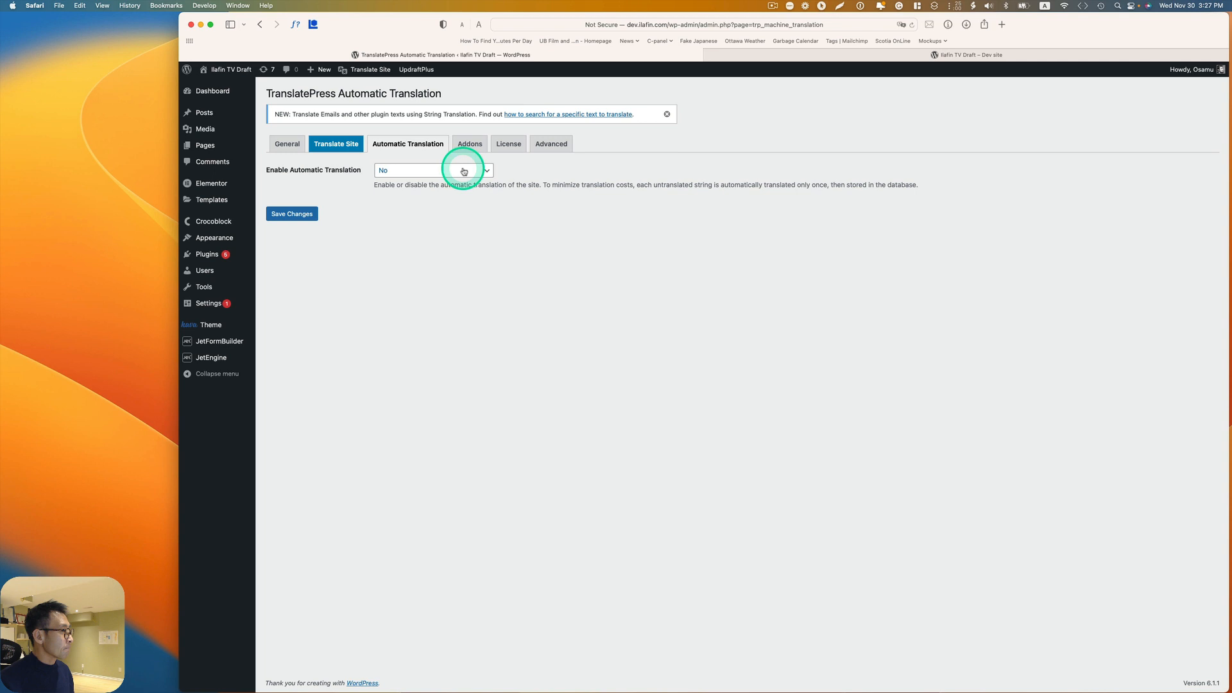
{"action": "left_click", "coordinate": [430, 169]}
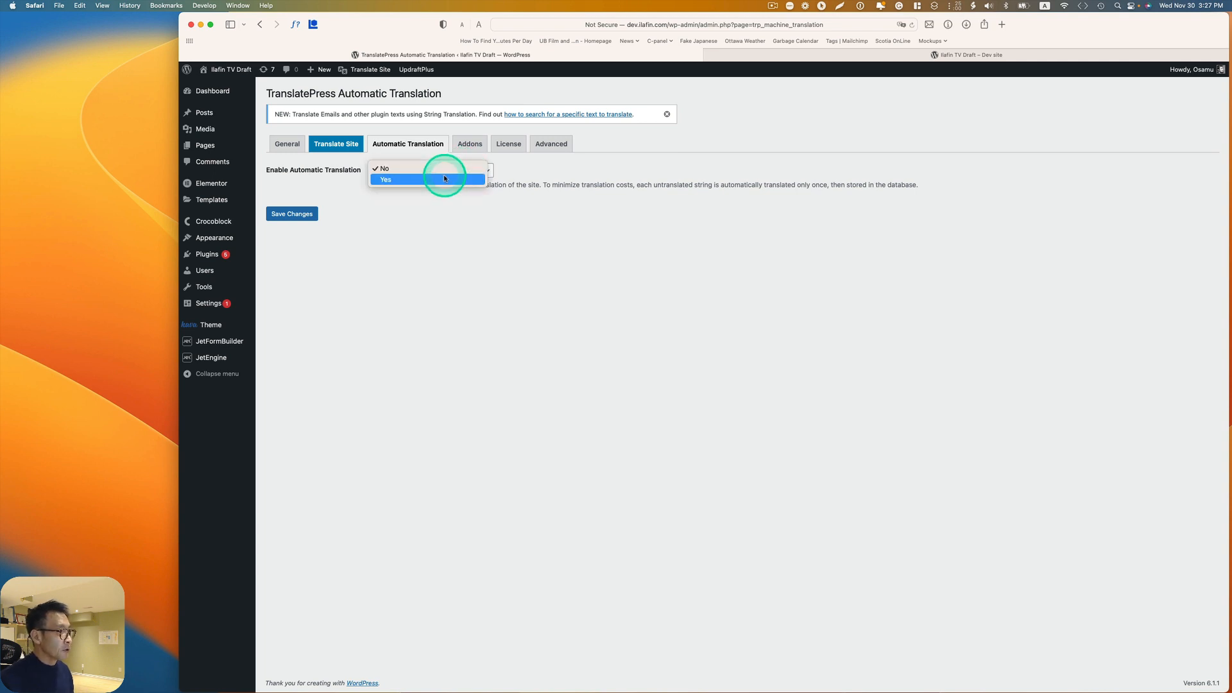
{"action": "mouse_move", "coordinate": [437, 179]}
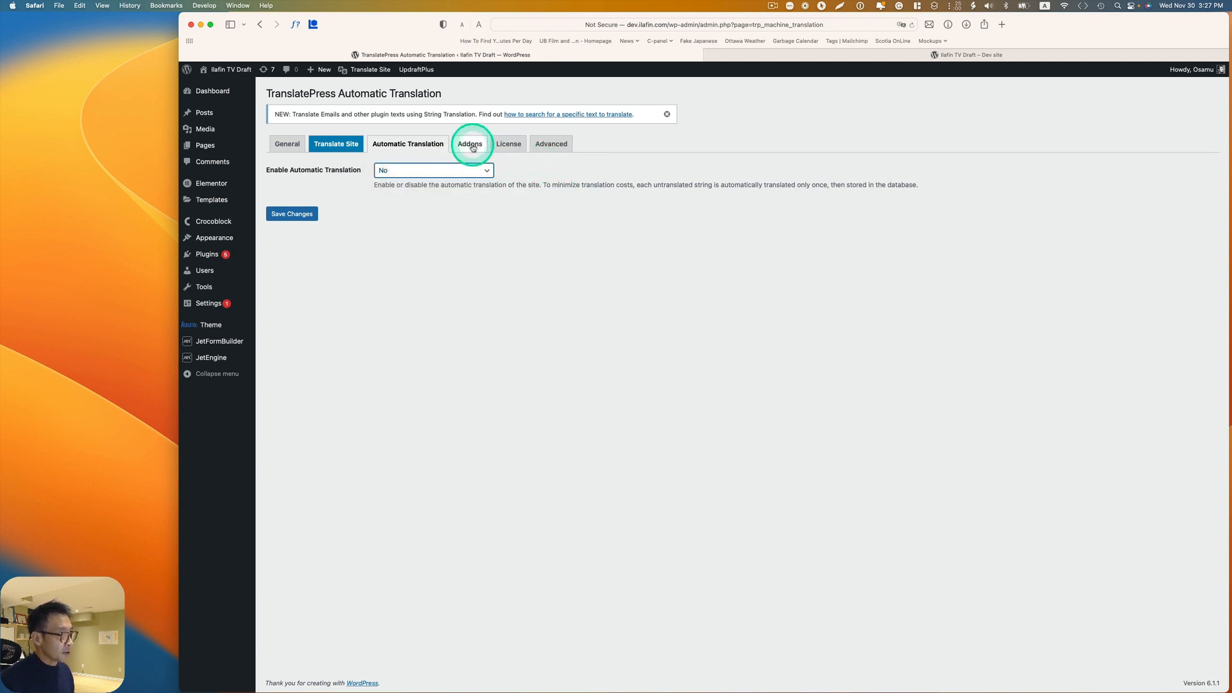
{"action": "left_click", "coordinate": [469, 144]}
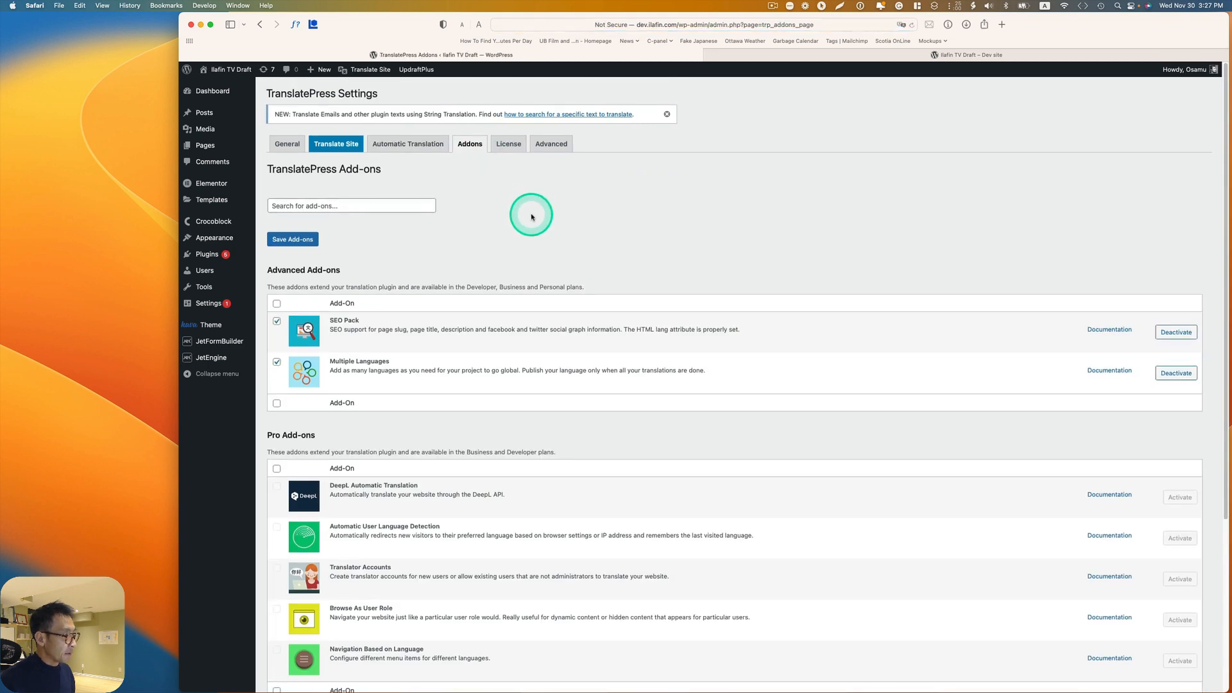
{"action": "scroll", "scroll_direction": "down", "scroll_amount": 3}
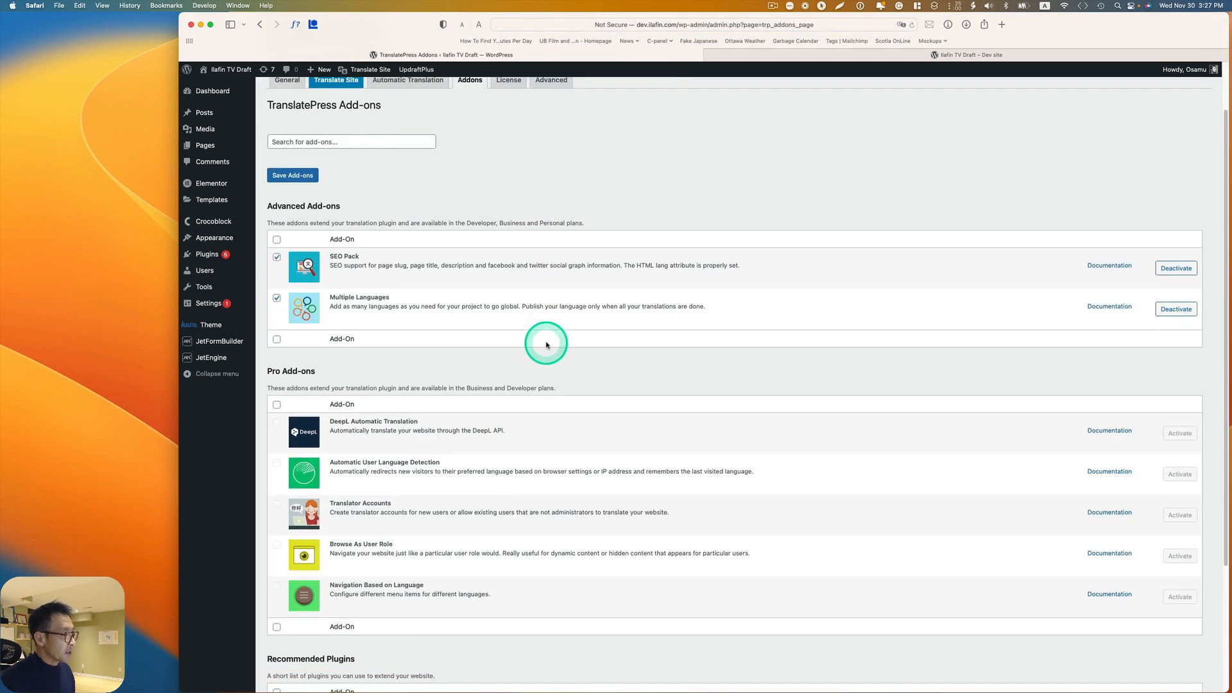
{"action": "mouse_move", "coordinate": [438, 287]}
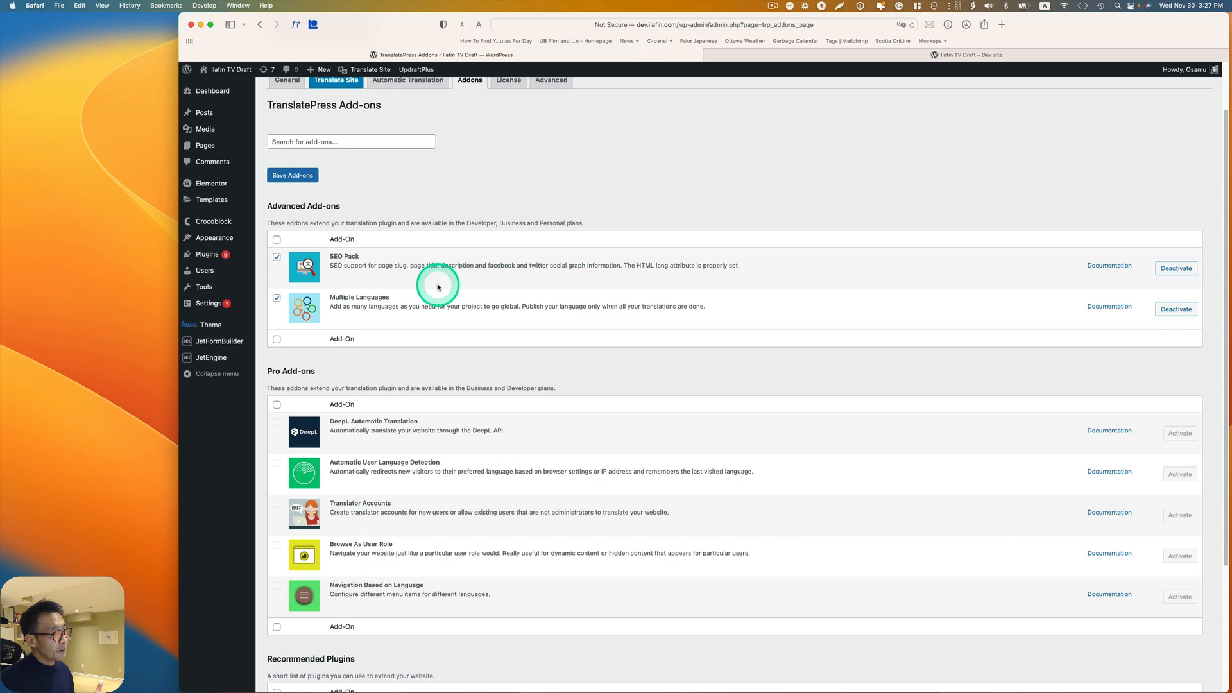
{"action": "mouse_move", "coordinate": [450, 302]}
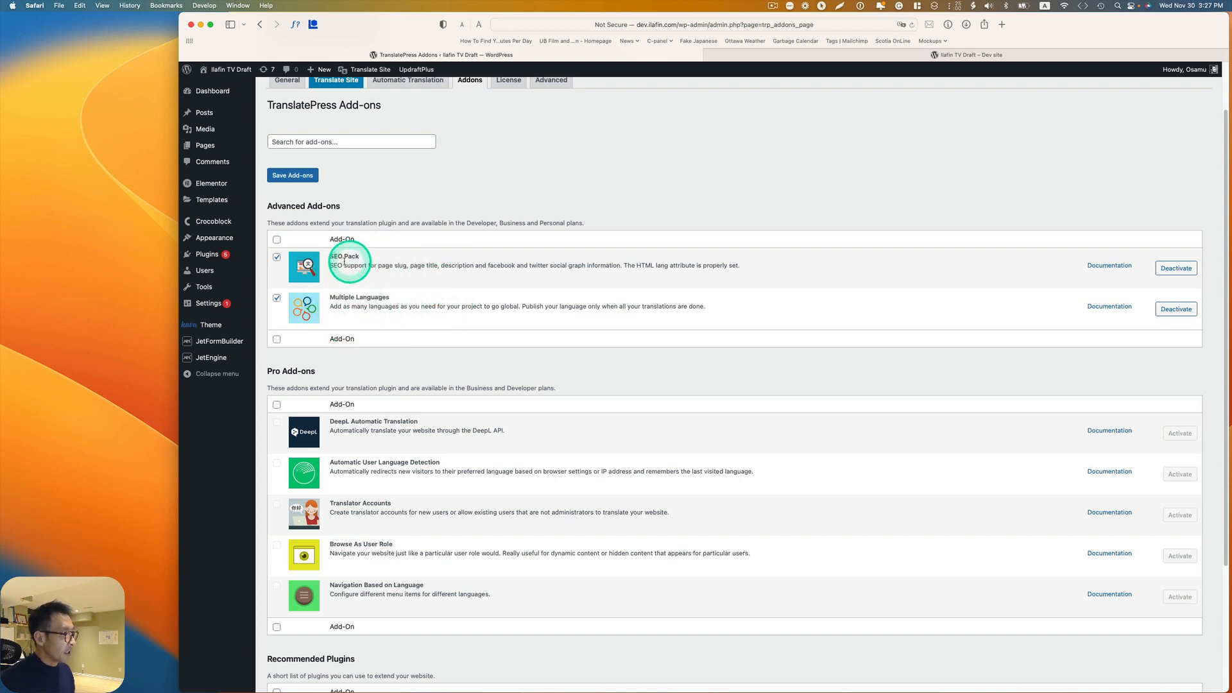
{"action": "mouse_move", "coordinate": [332, 391]}
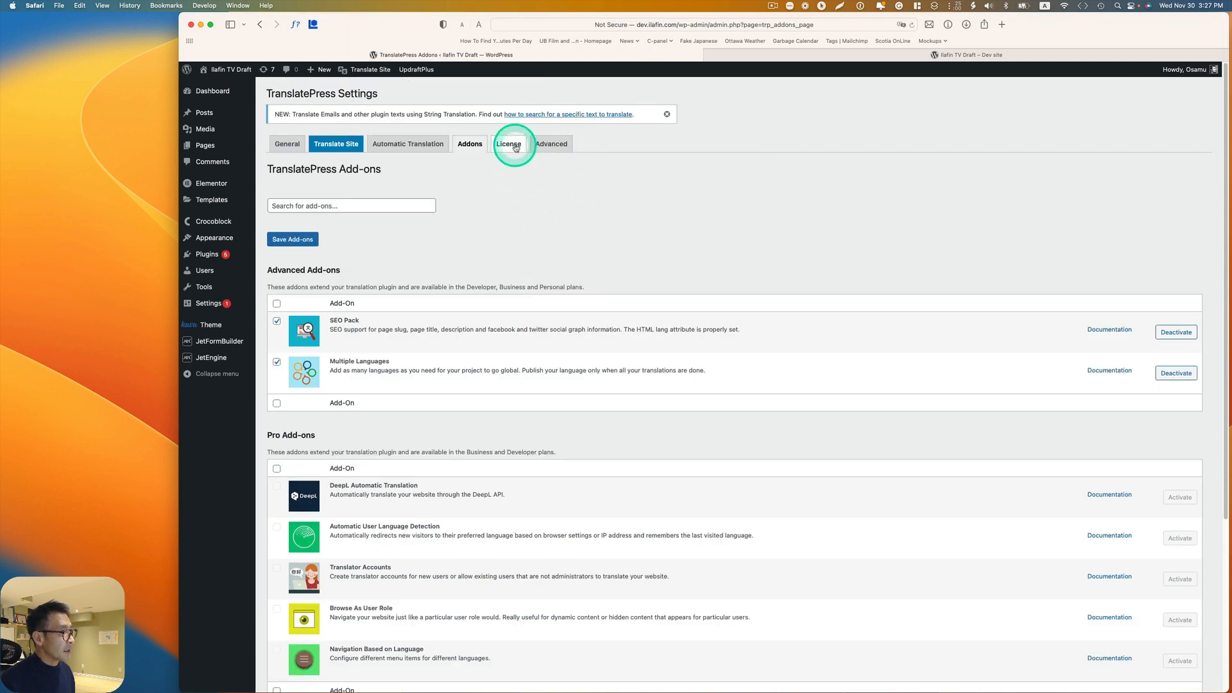
Step: Review the Advanced tab's Troubleshooting, Exclude strings, Debug and Miscellaneous options
{"action": "left_click", "coordinate": [550, 144]}
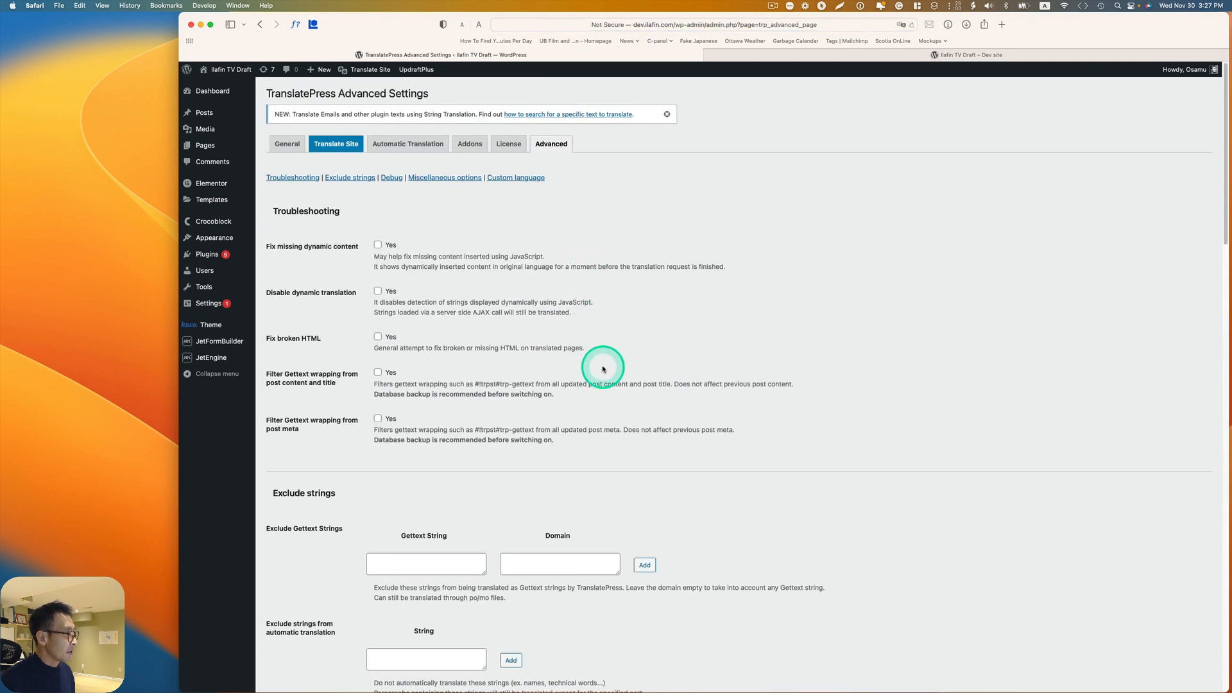
{"action": "scroll", "scroll_direction": "down", "scroll_amount": 3}
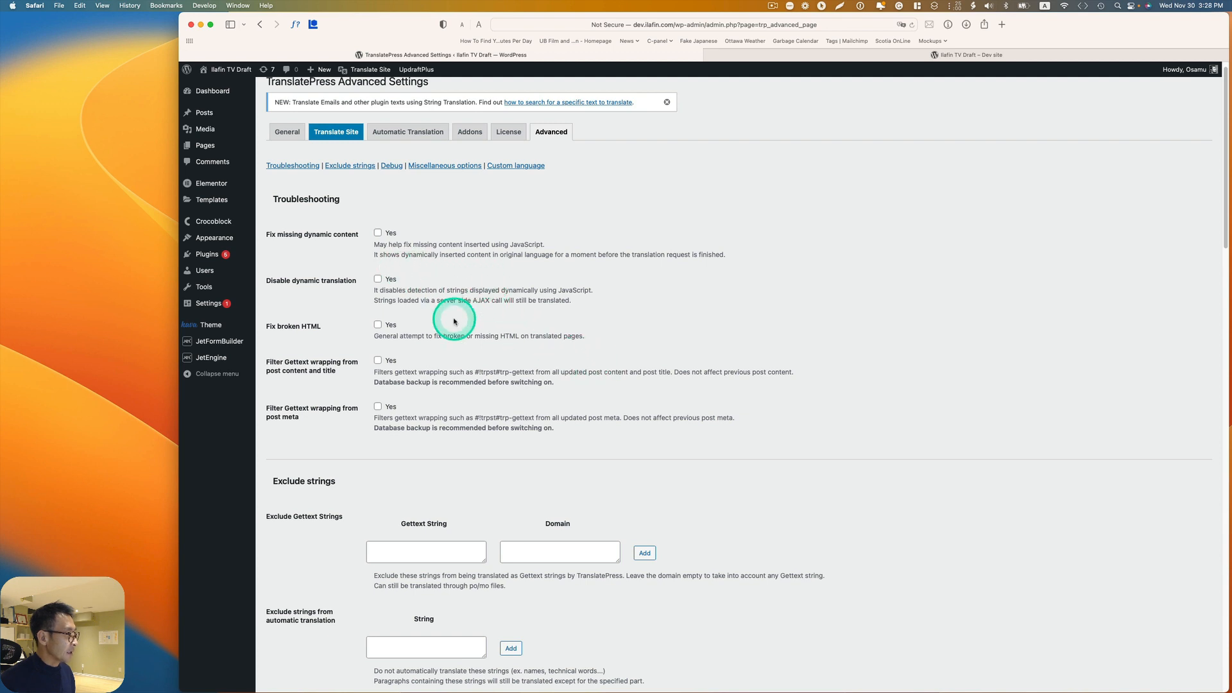
{"action": "scroll", "scroll_direction": "down", "scroll_amount": 3}
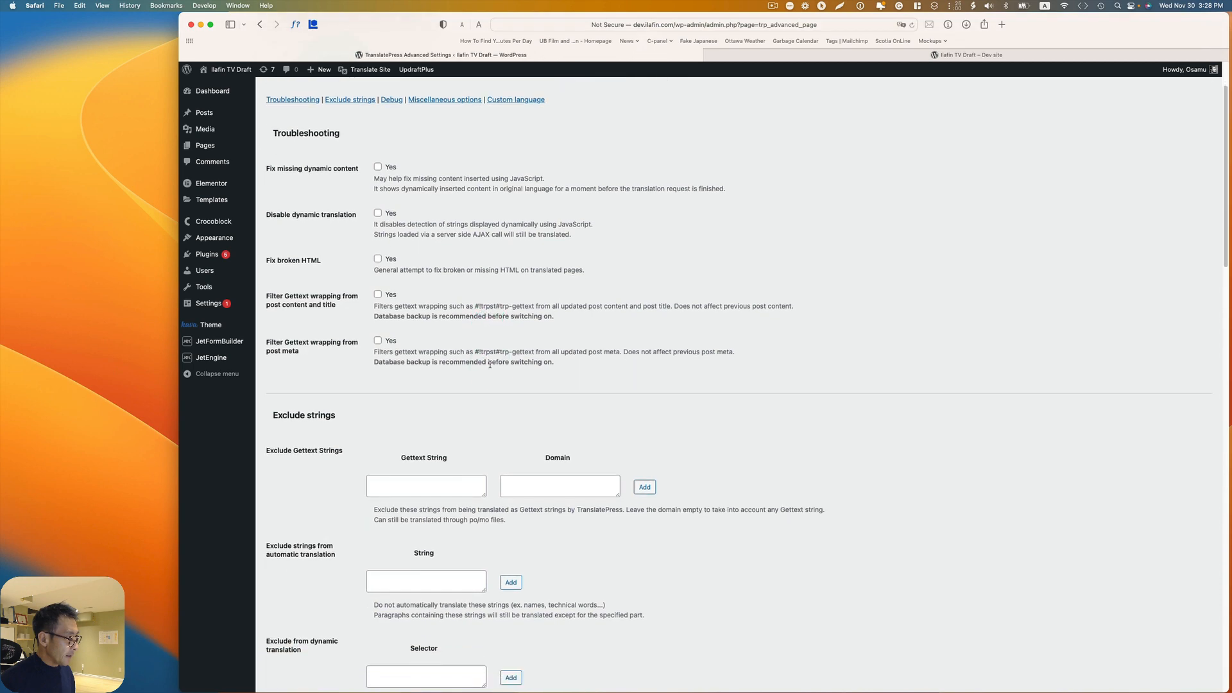
{"action": "scroll", "scroll_direction": "down", "scroll_amount": 3}
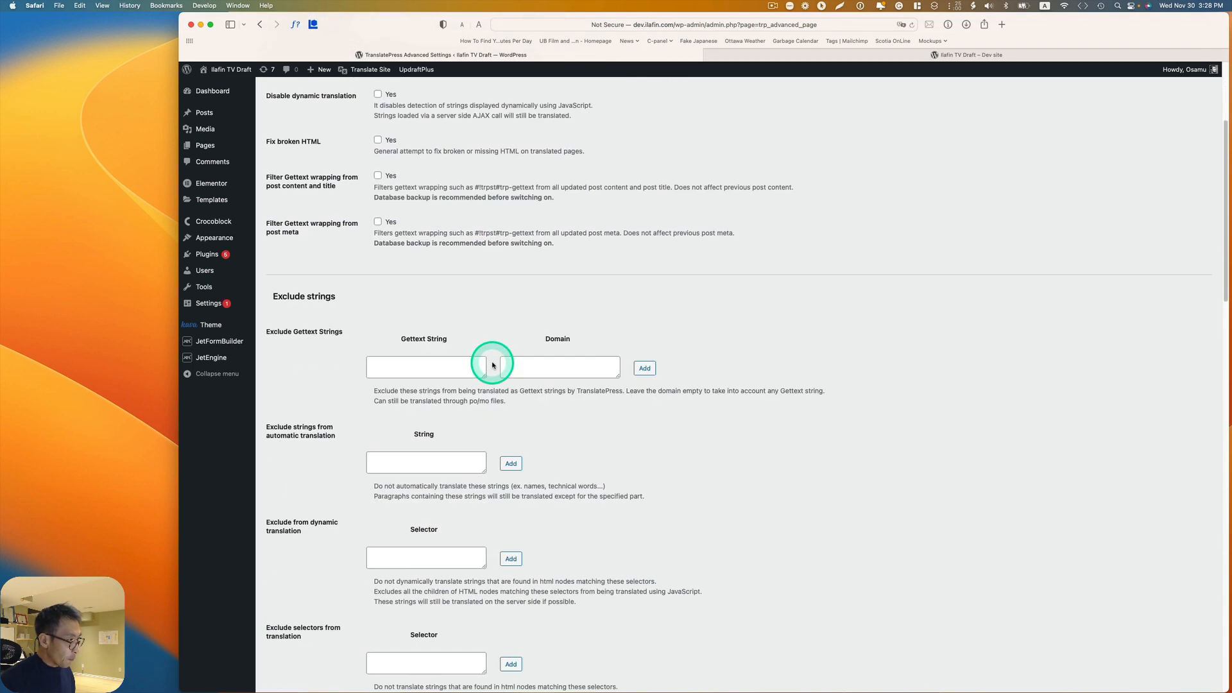
{"action": "scroll", "scroll_direction": "down", "scroll_amount": 3}
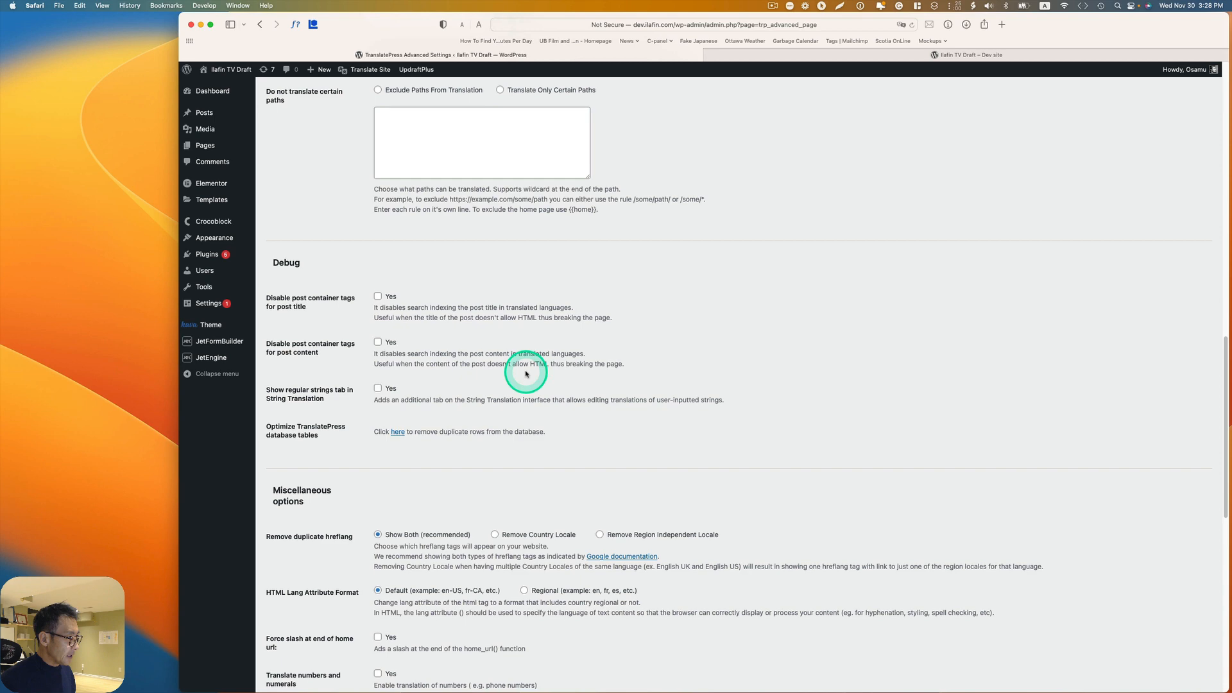
{"action": "scroll", "scroll_direction": "down", "scroll_amount": 3}
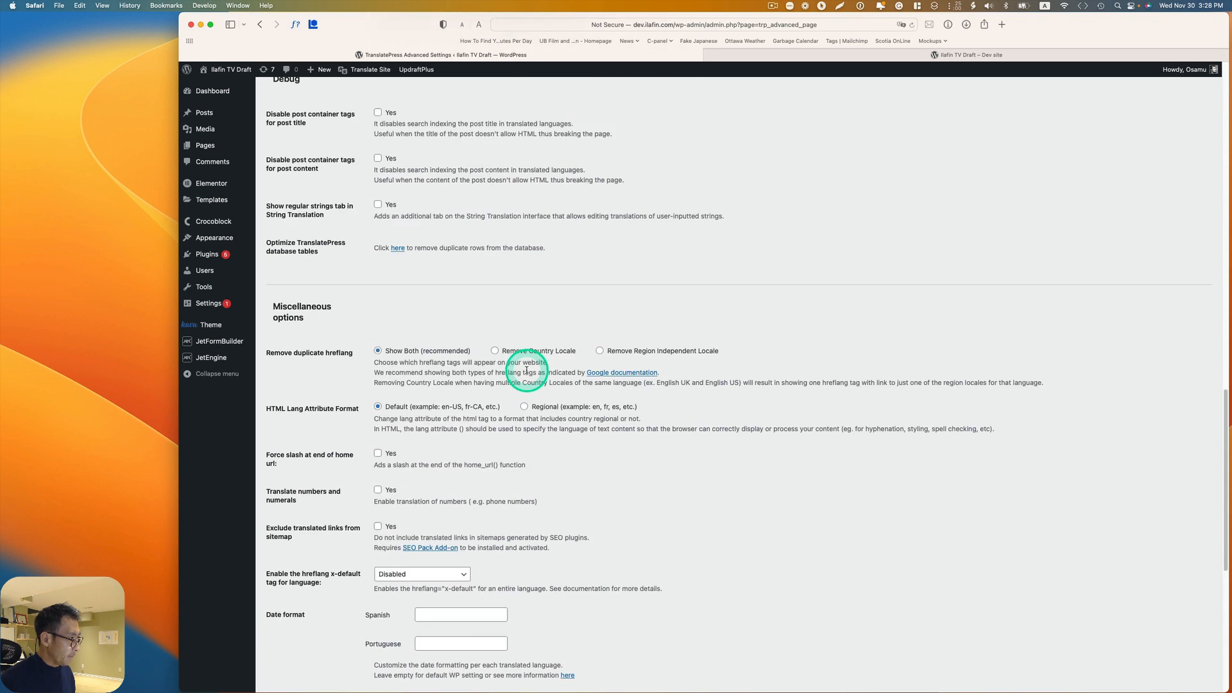
{"action": "scroll", "scroll_direction": "down", "scroll_amount": 3}
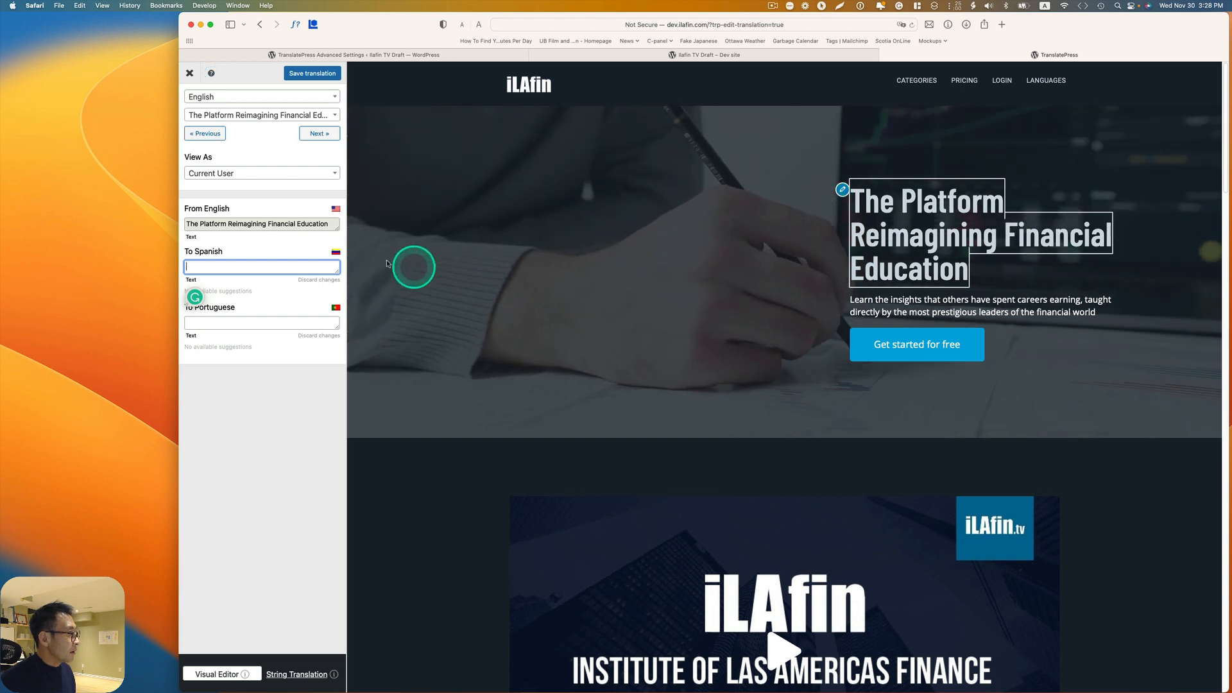
Step: Copy the headline translations from the Google Doc into the To Spanish and To Portuguese fields
{"action": "left_click", "coordinate": [261, 267]}
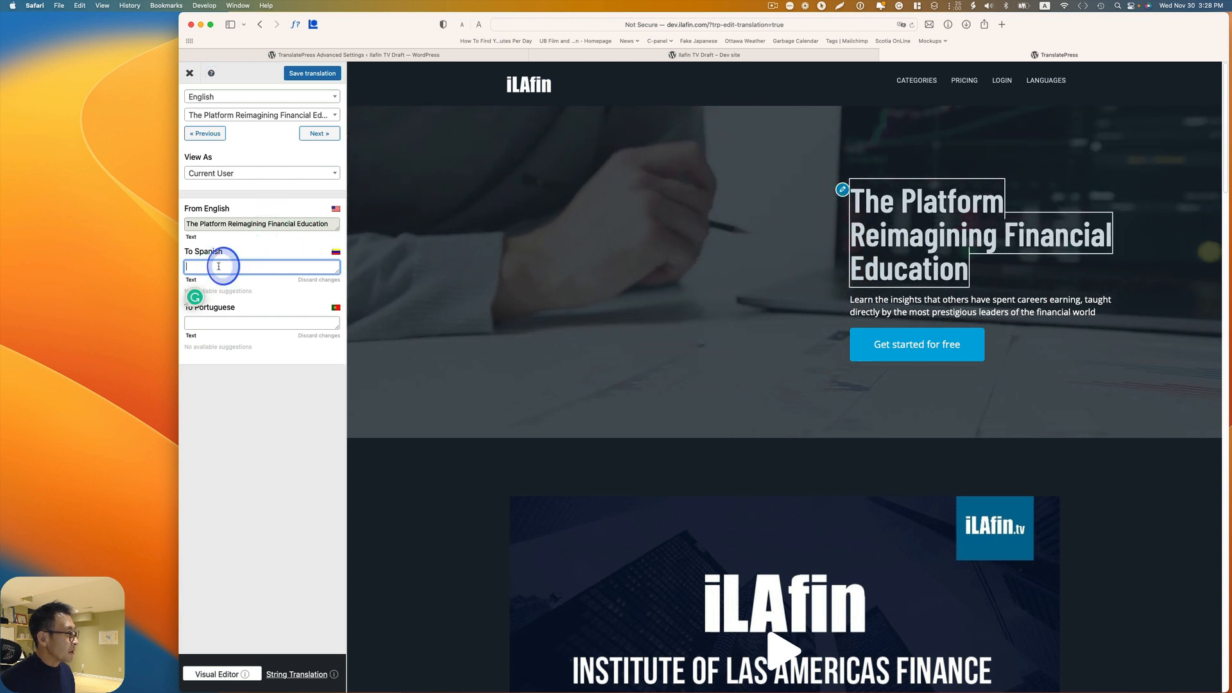
{"action": "left_click", "coordinate": [261, 322]}
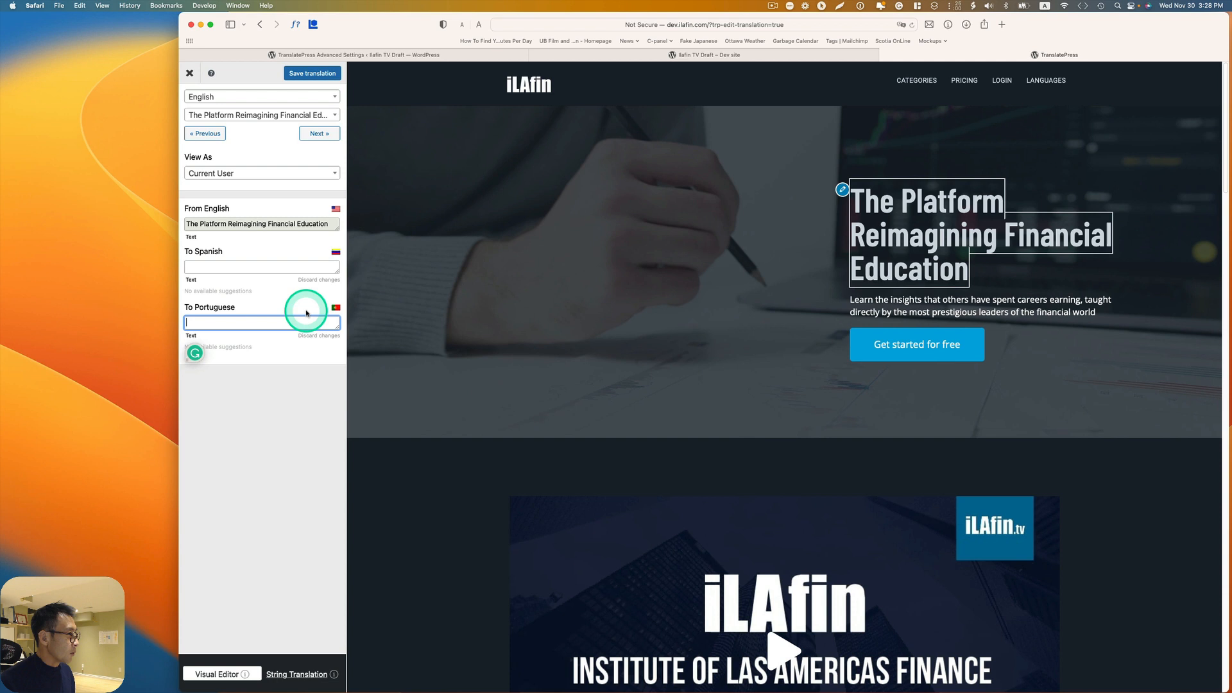
{"action": "mouse_move", "coordinate": [802, 73]}
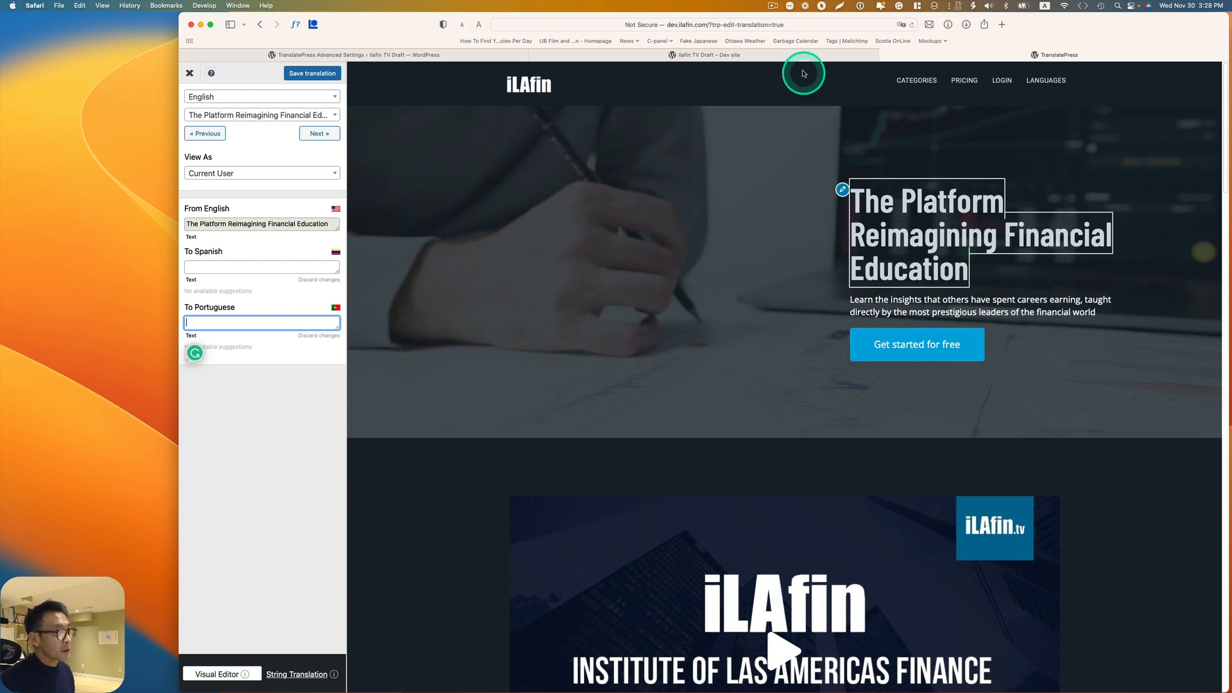
{"action": "left_click", "coordinate": [772, 6]}
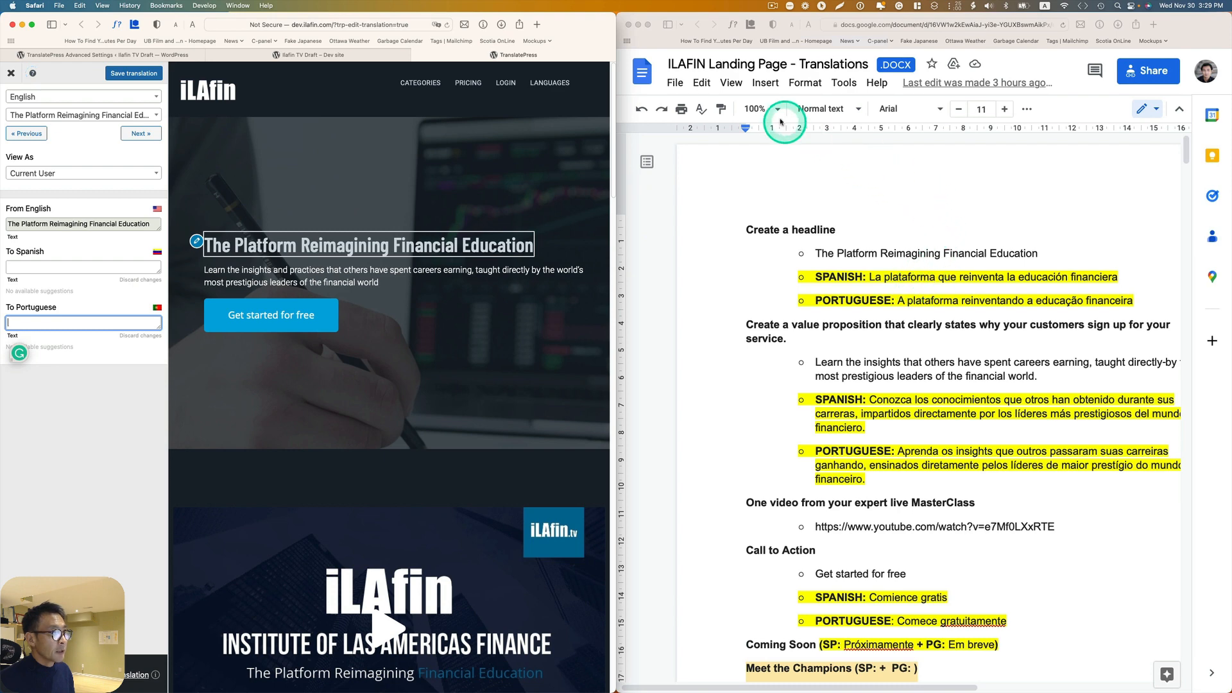
{"action": "left_click", "coordinate": [777, 108]}
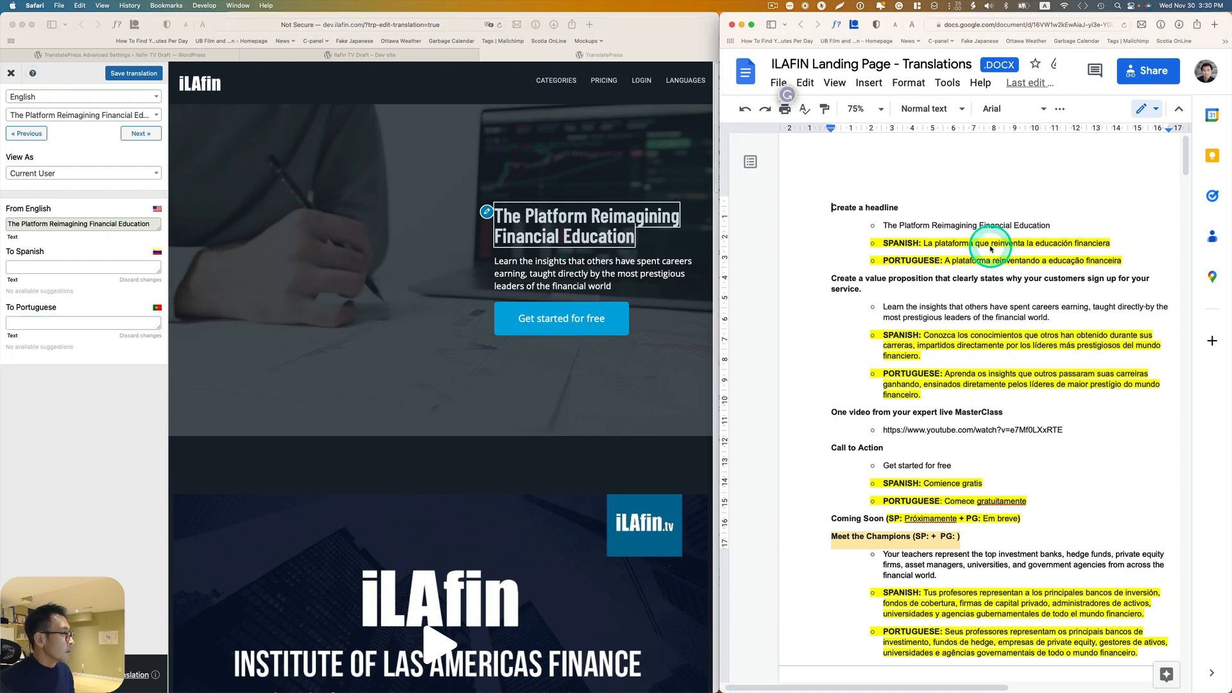
{"action": "double_click", "coordinate": [977, 242]}
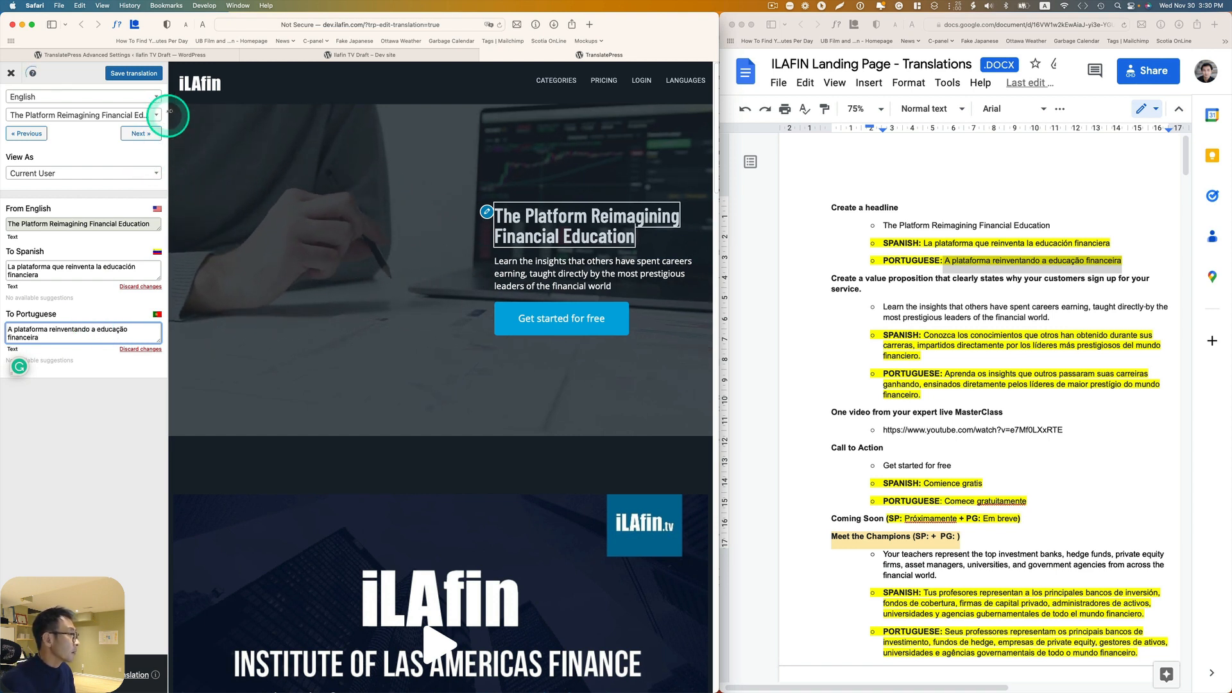
{"action": "left_click", "coordinate": [134, 73]}
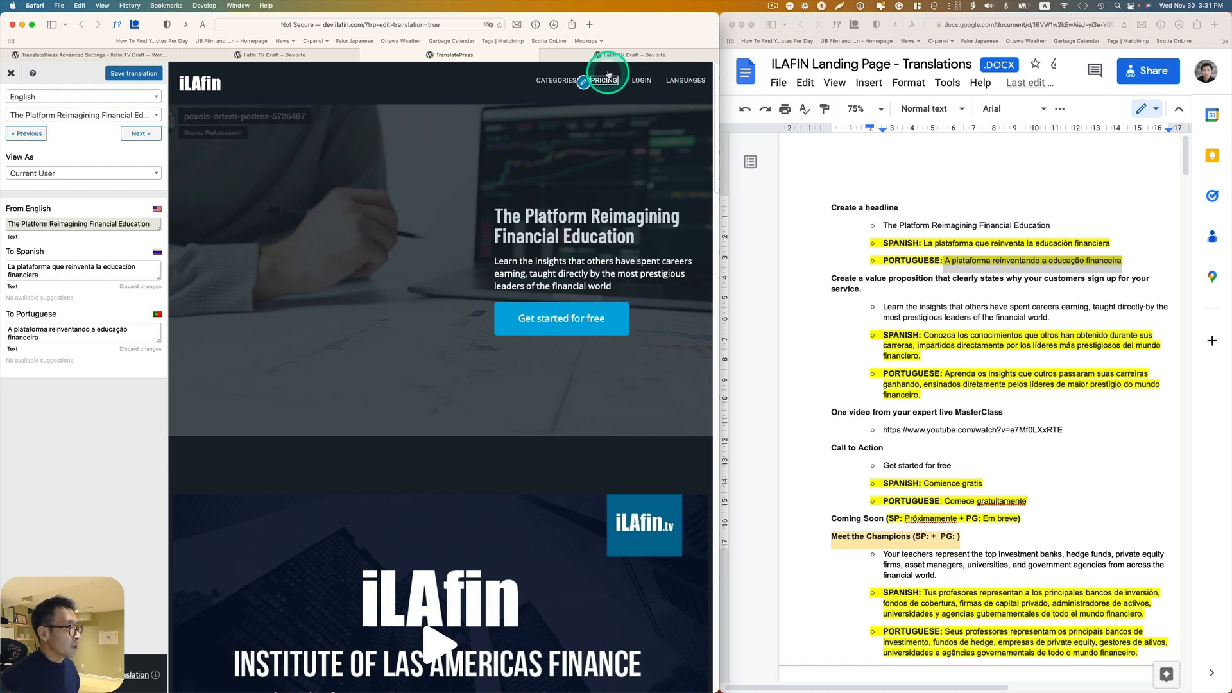
Step: Add the Language Switcher entries to the main menu, nesting Portuguese and Spanish under Languages
{"action": "left_click", "coordinate": [11, 72]}
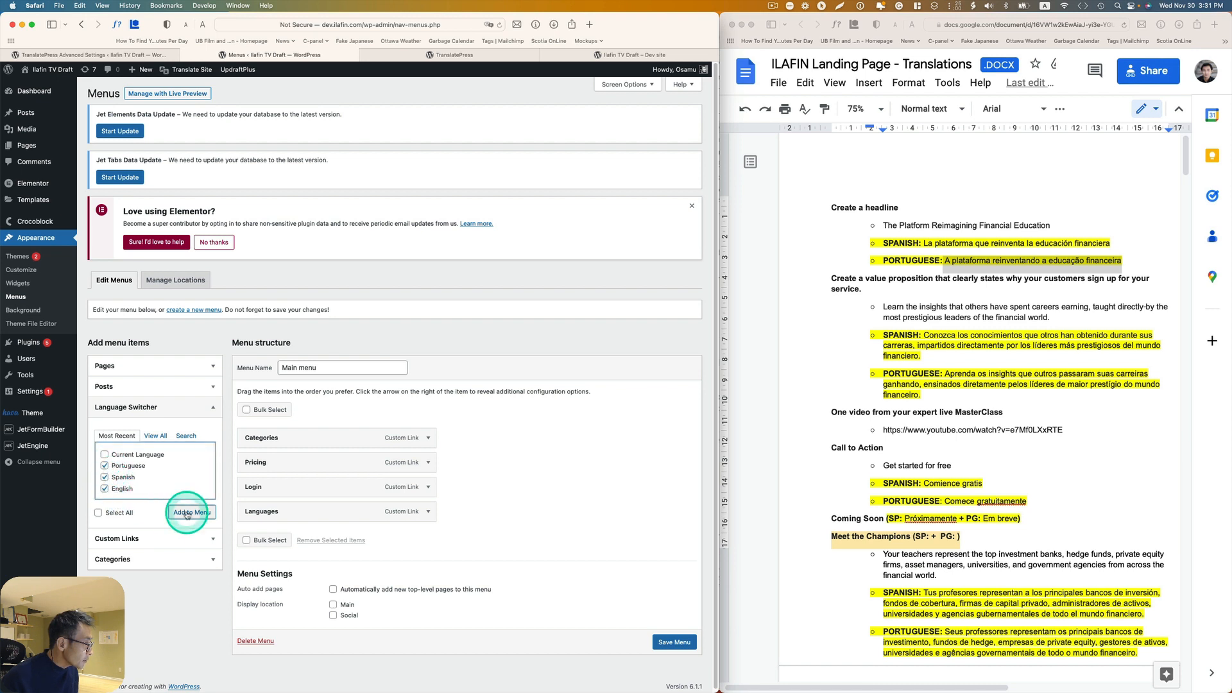
{"action": "left_click", "coordinate": [191, 511]}
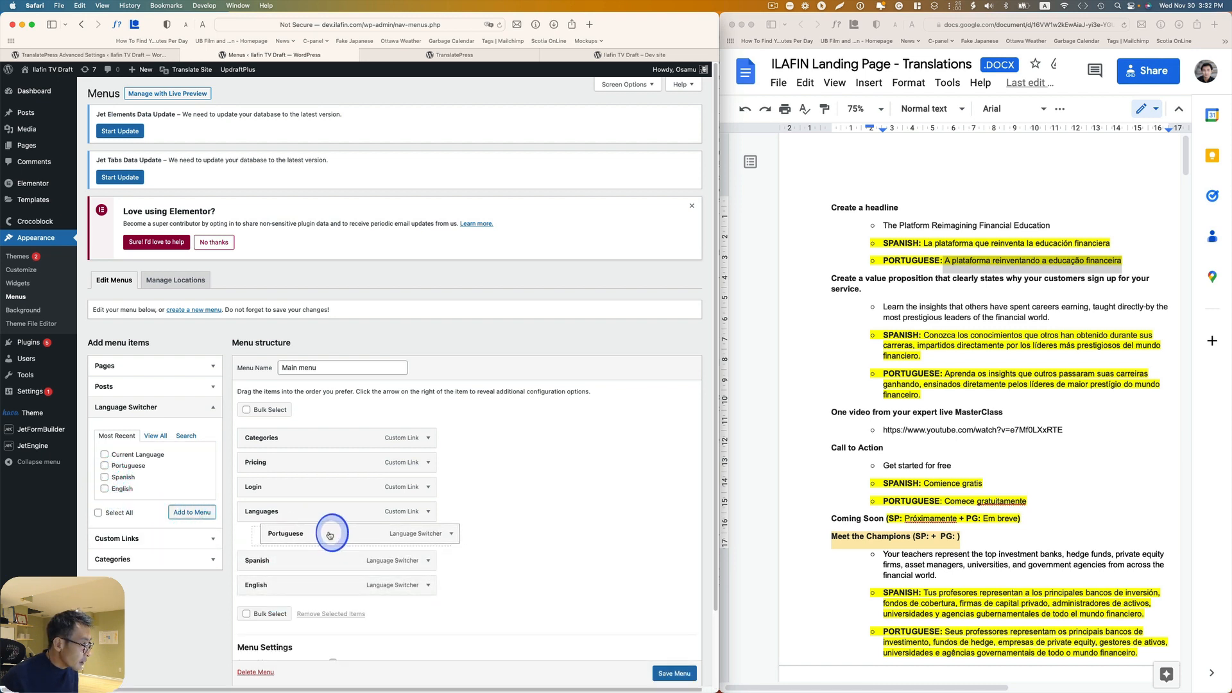
{"action": "left_click_drag", "start_coordinate": [330, 534], "coordinate": [330, 560]}
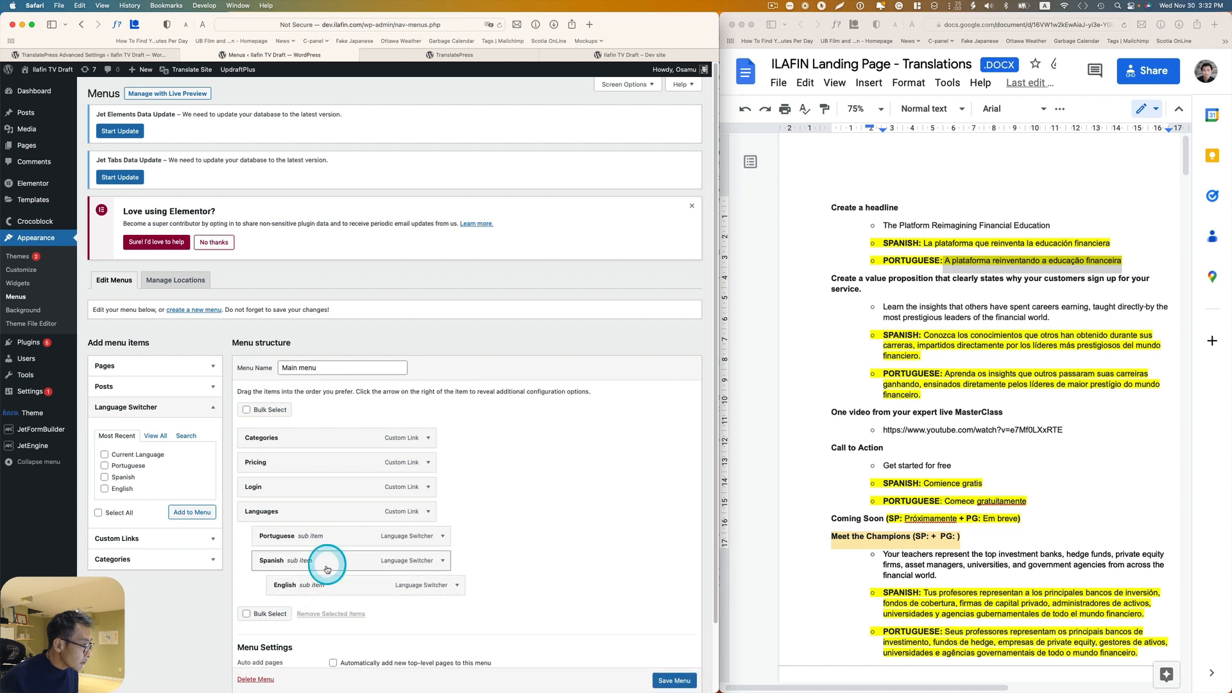
{"action": "left_click_drag", "start_coordinate": [326, 584], "coordinate": [326, 534]}
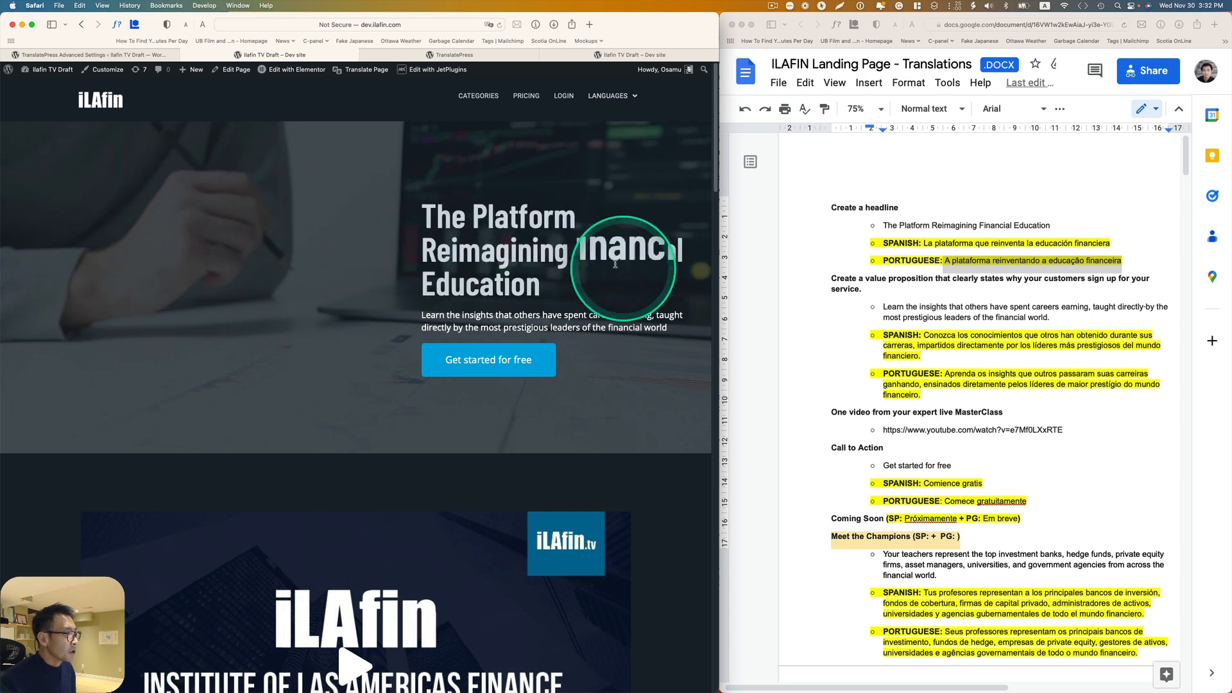
Step: Switch the landing page to Spanish from the Languages menu
{"action": "left_click", "coordinate": [608, 95]}
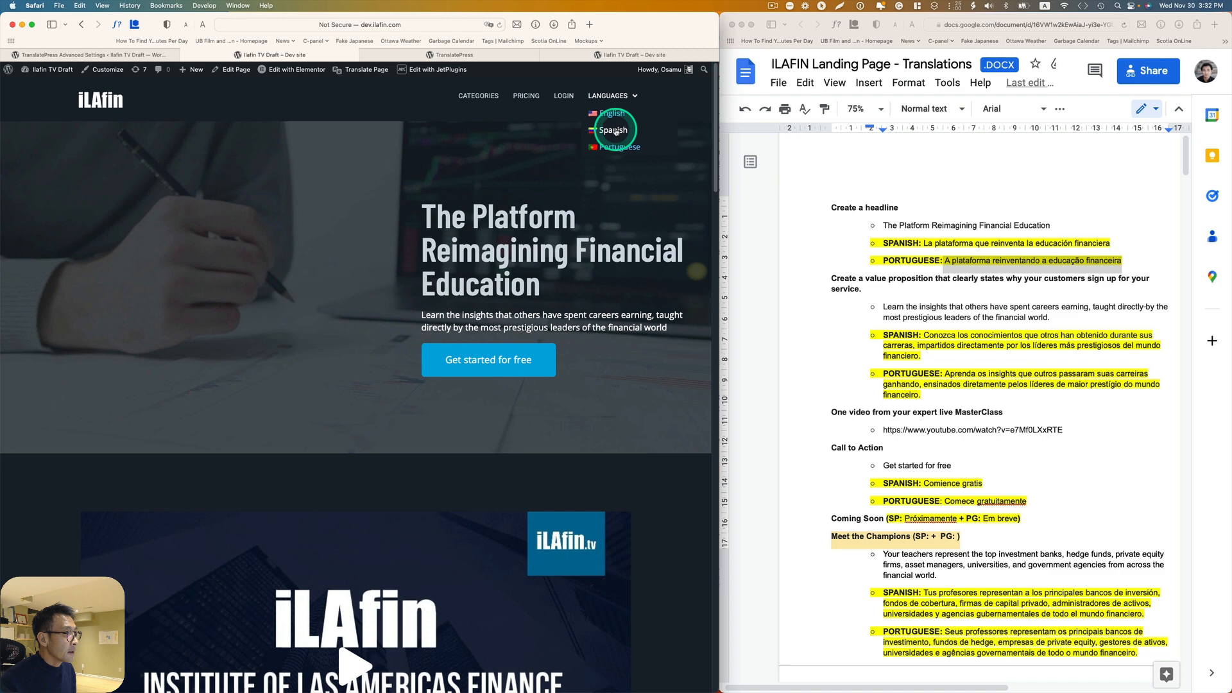
{"action": "left_click", "coordinate": [612, 129]}
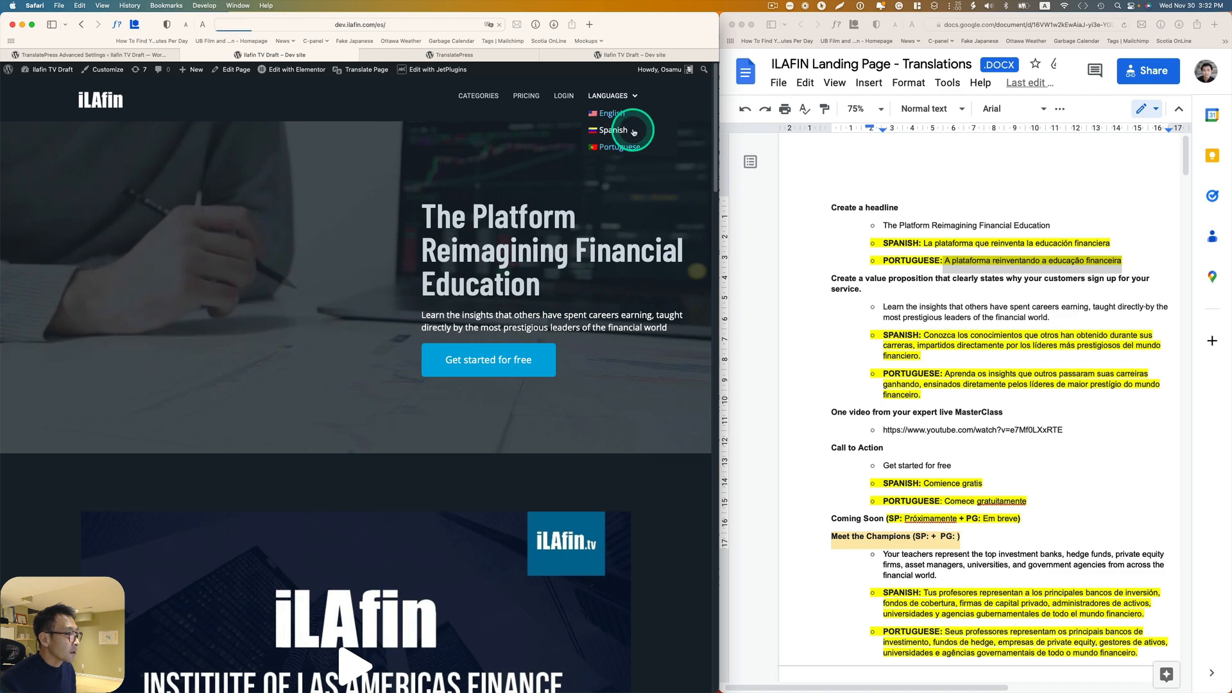
{"action": "left_click", "coordinate": [612, 129]}
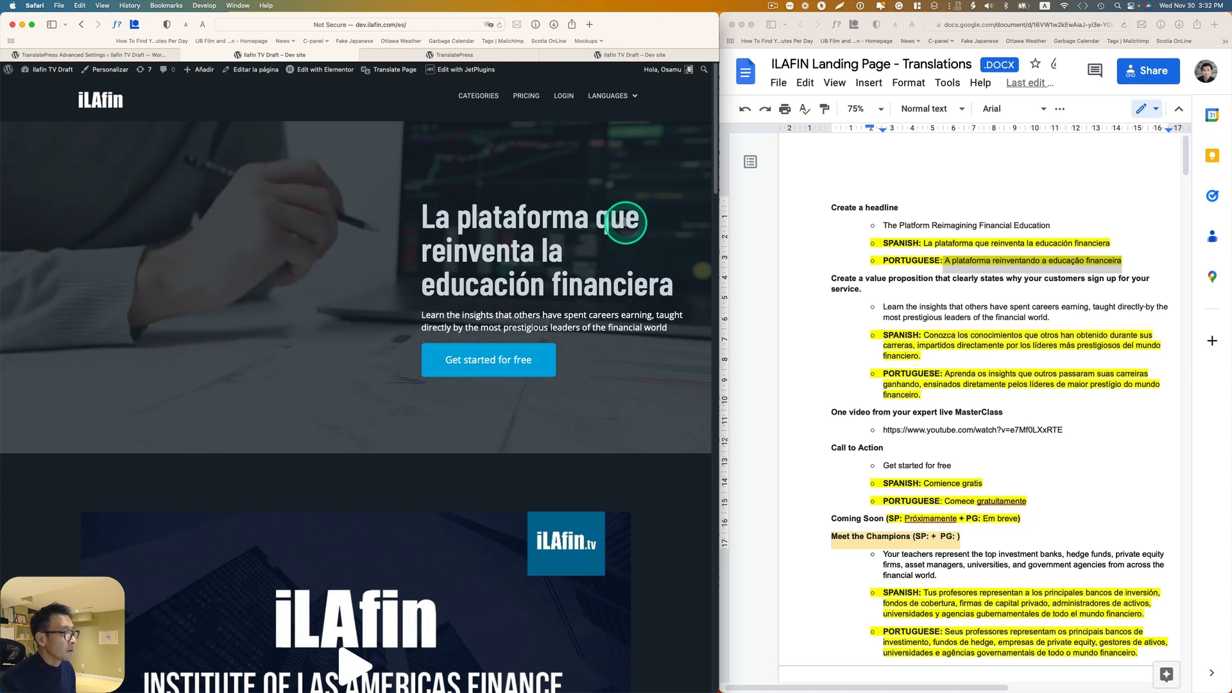
Step: Switch the landing page to Portuguese from the Languages menu
{"action": "left_click", "coordinate": [612, 95]}
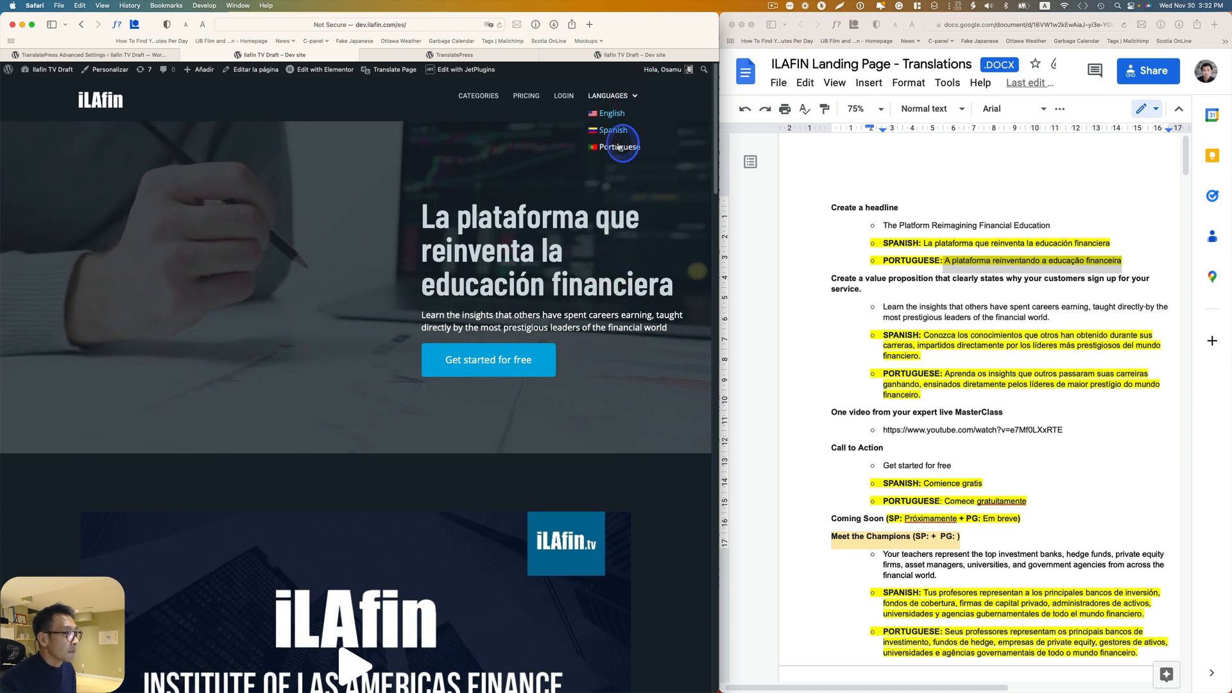
{"action": "left_click", "coordinate": [620, 147]}
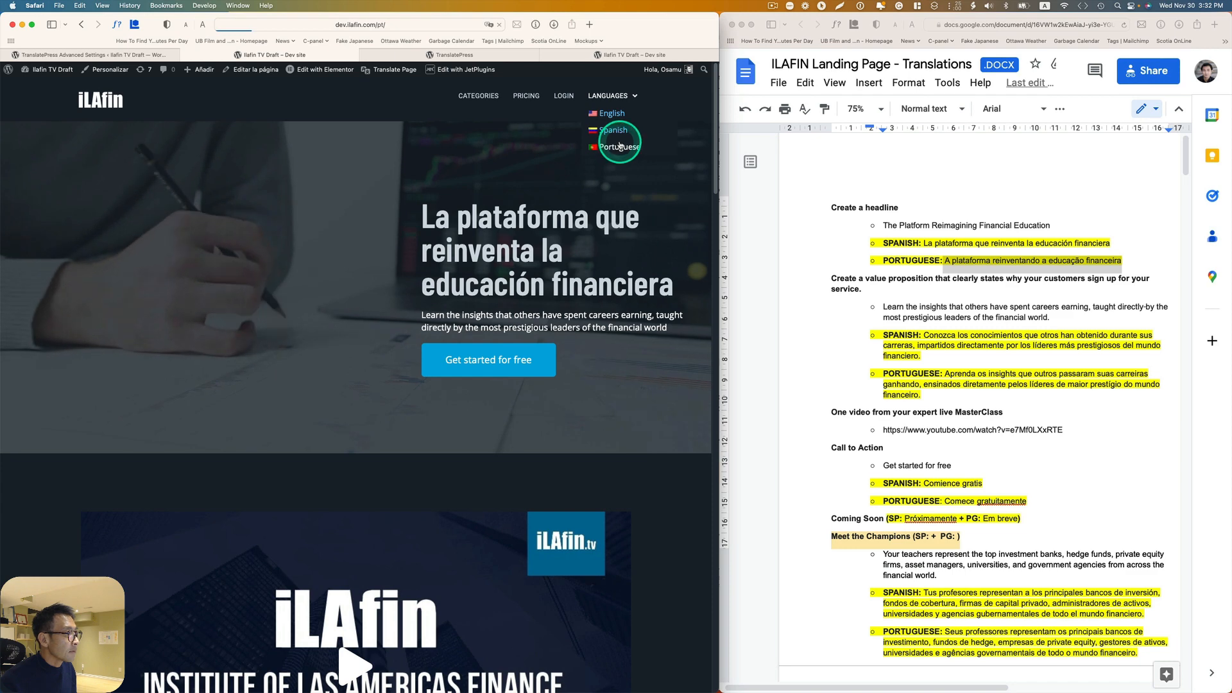
{"action": "left_click", "coordinate": [619, 147]}
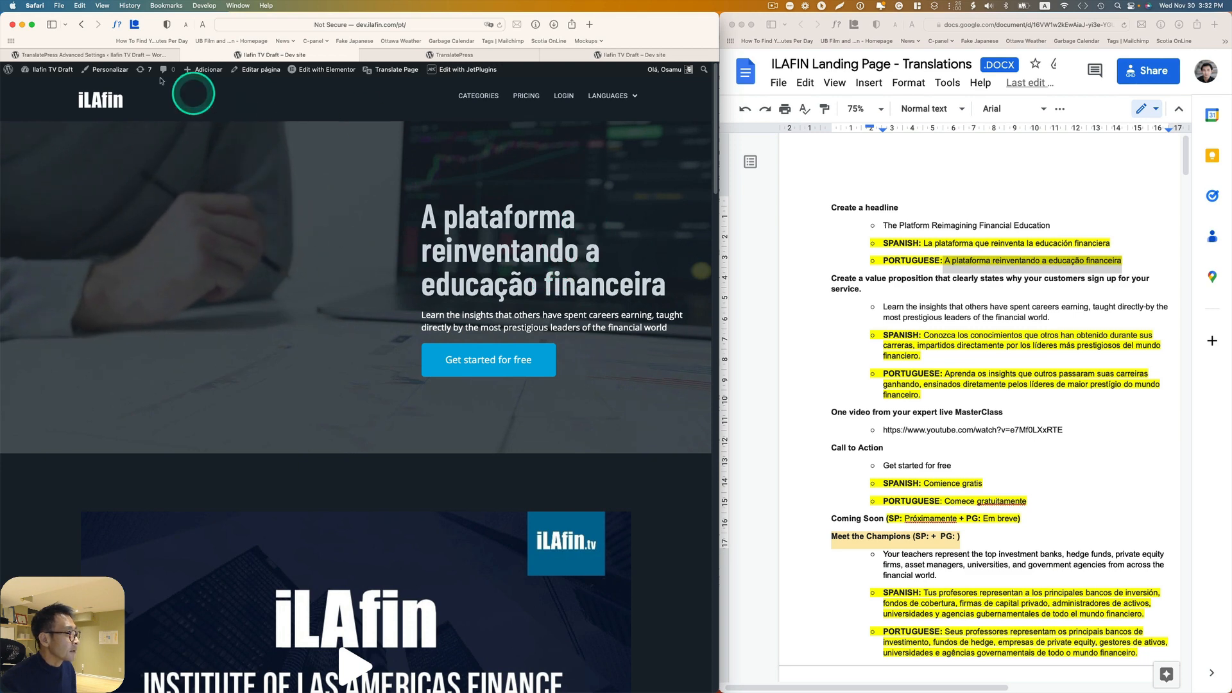
{"action": "left_click", "coordinate": [391, 69]}
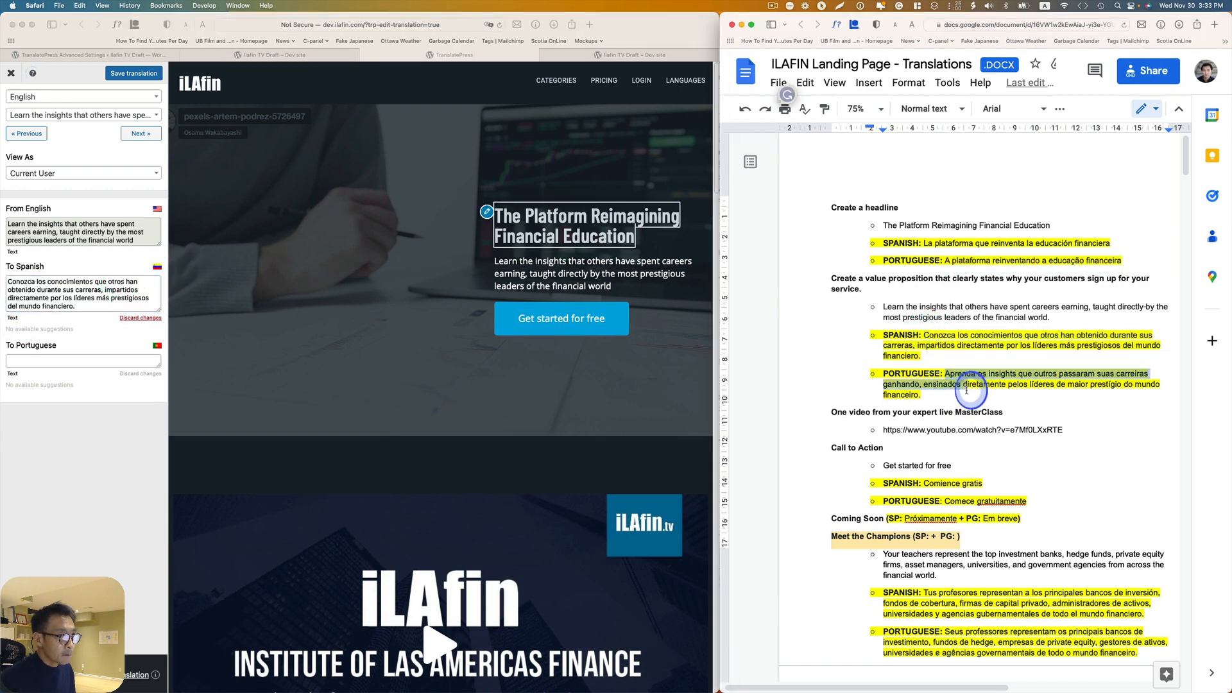
Step: Enter the Portuguese subtitle 'Aprenda os insights que outros passaram suas carreiras ganhando…'
{"action": "type", "text": "Aprenda os insights que outros passaram suas carreiras ganhando, ensinados diretamente pelos líderes de maior prestígio do mundo financeiro."}
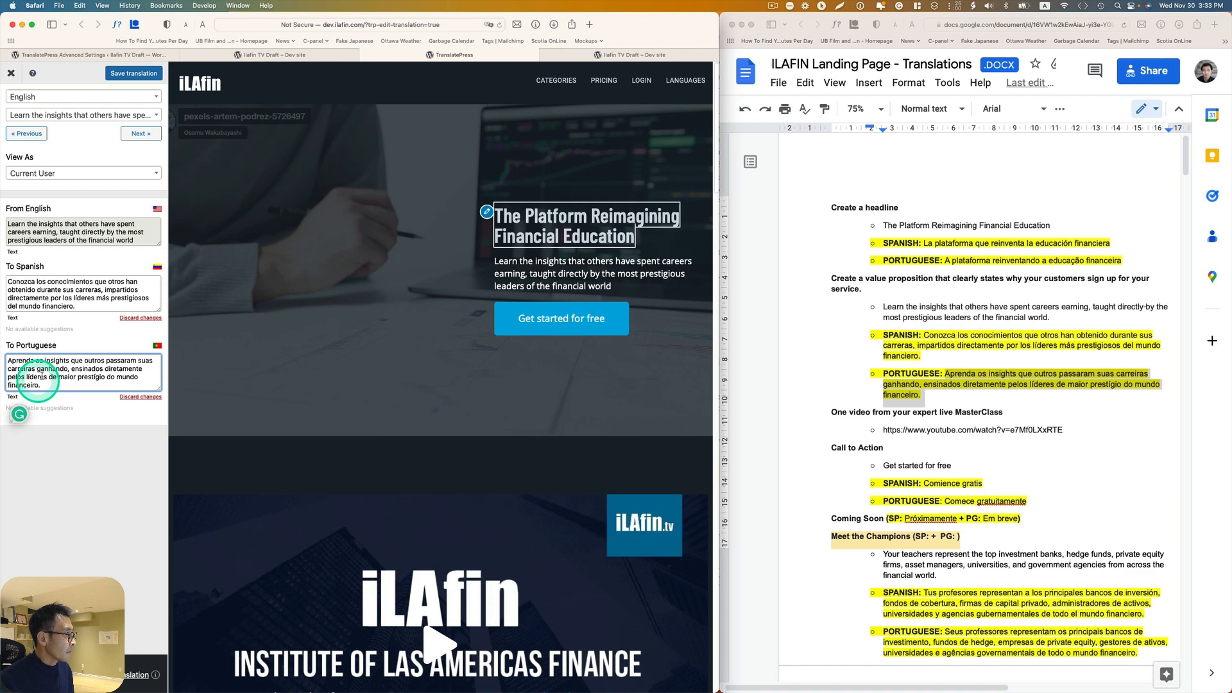
{"action": "left_click", "coordinate": [134, 73]}
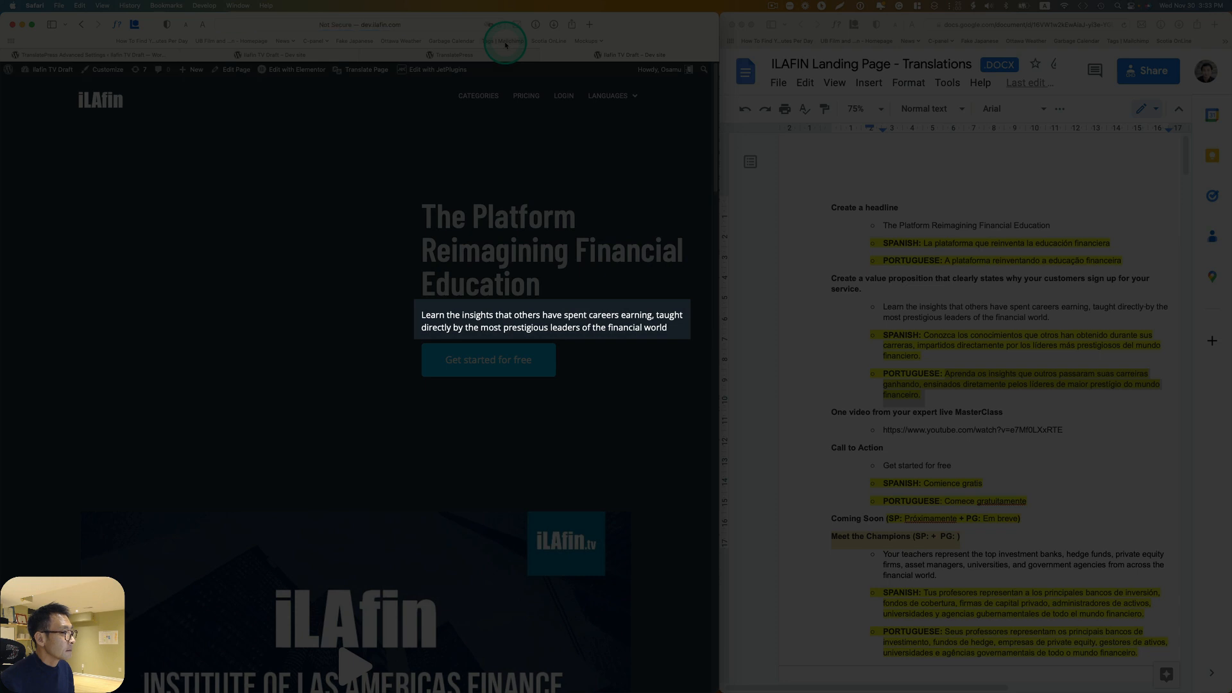
Step: Switch the landing page between Spanish and Portuguese through the Languages menu, finishing on Portuguese
{"action": "left_click", "coordinate": [611, 95]}
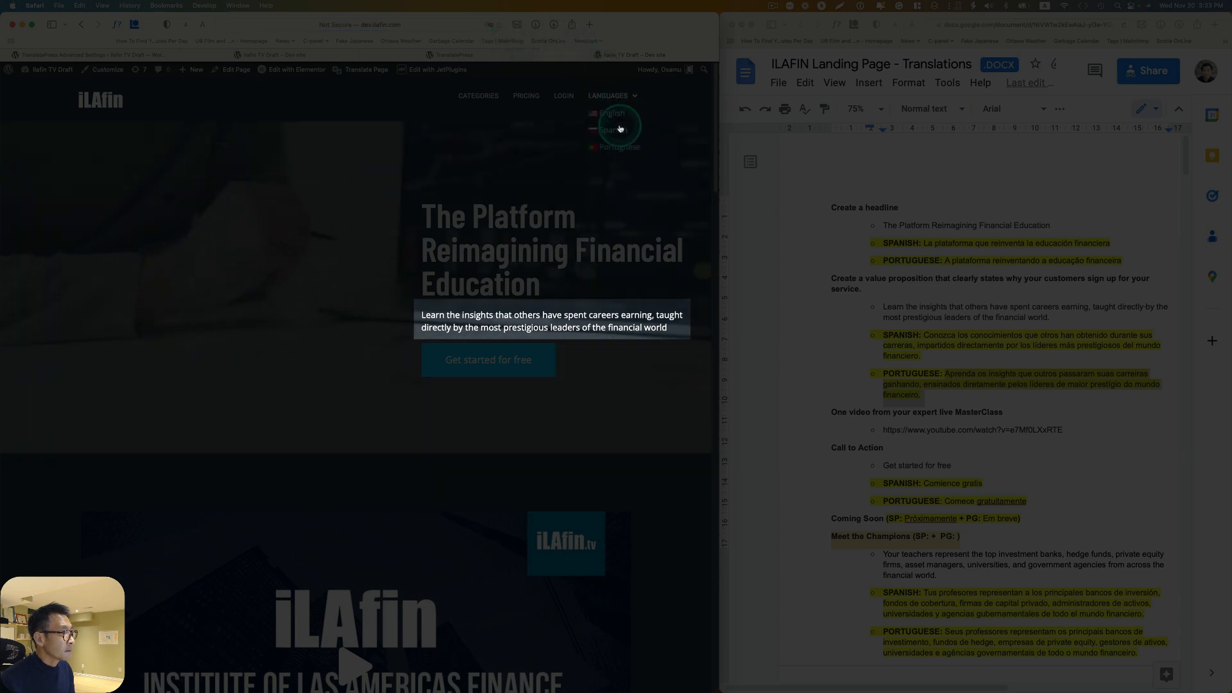
{"action": "left_click", "coordinate": [614, 129]}
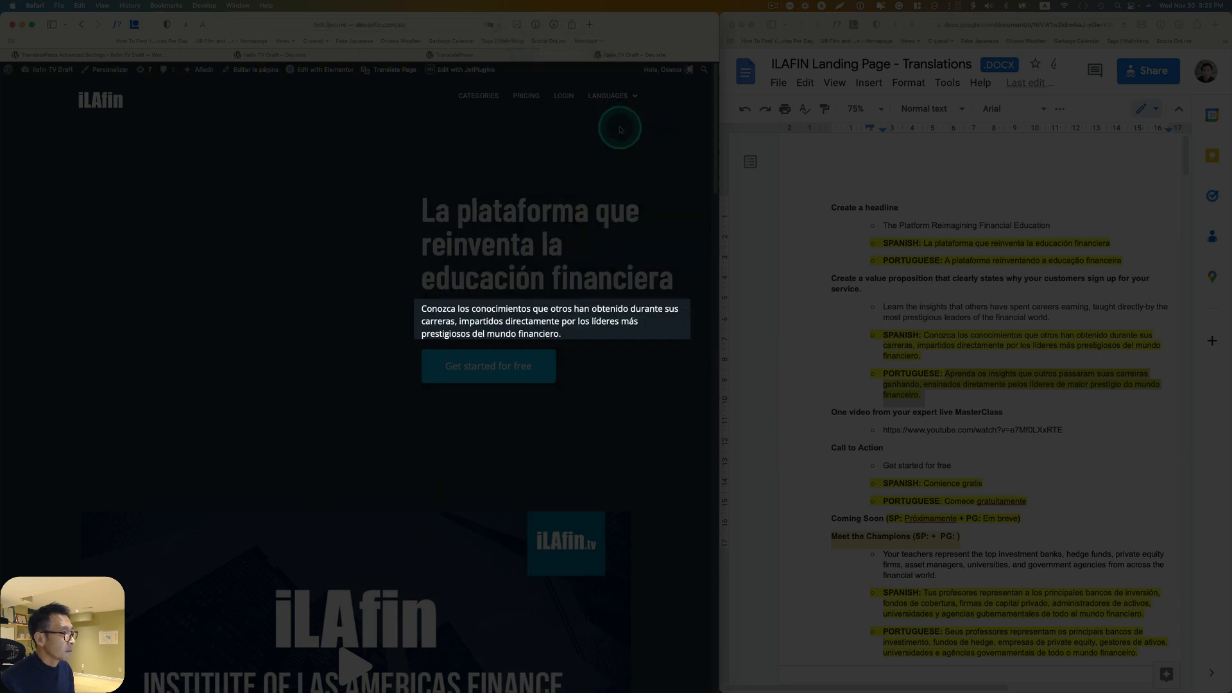
{"action": "left_click", "coordinate": [610, 95]}
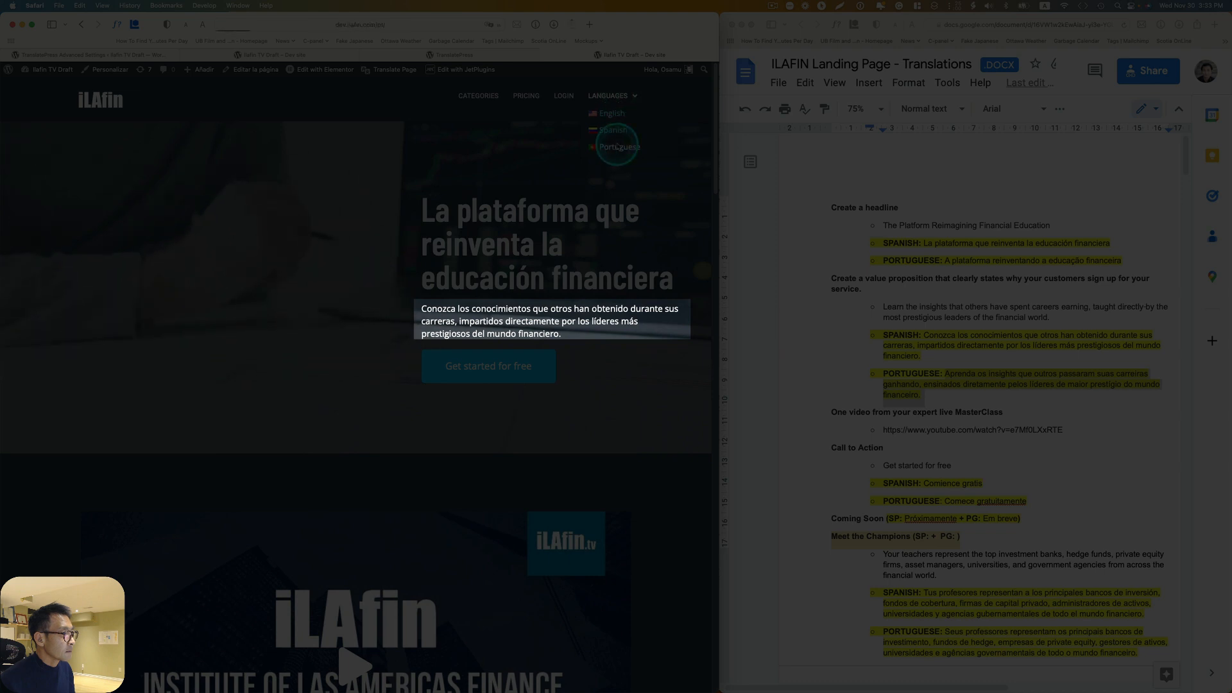
{"action": "left_click", "coordinate": [619, 146]}
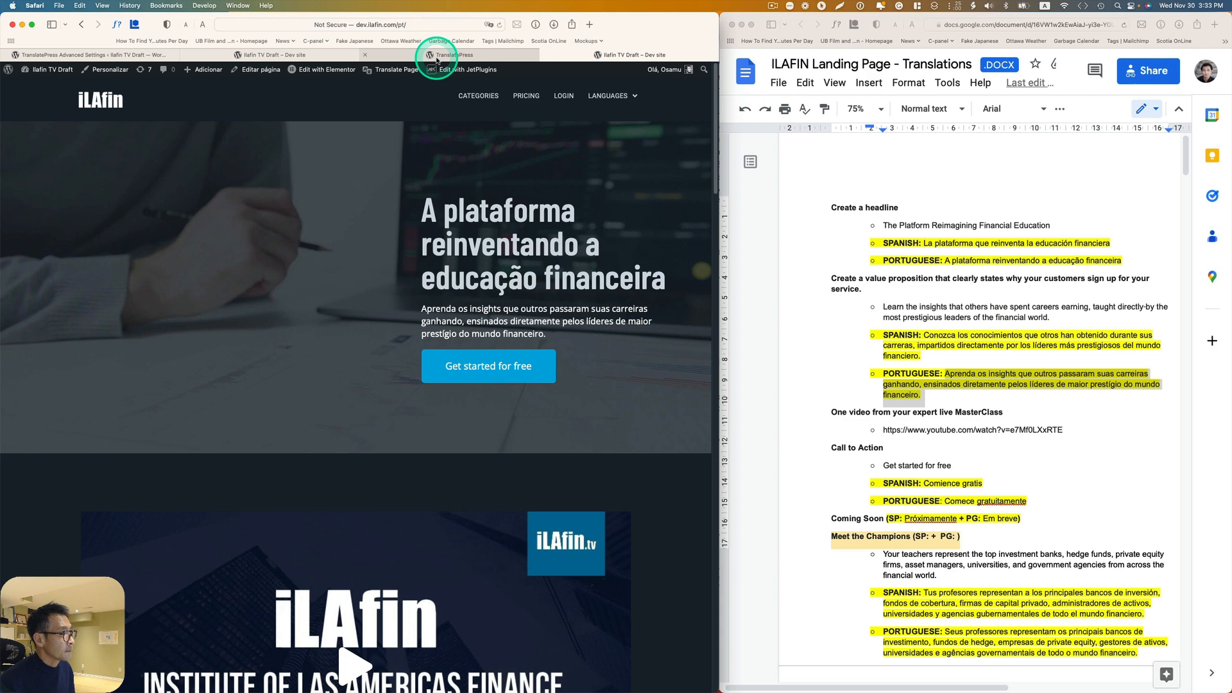
{"action": "left_click", "coordinate": [611, 130]}
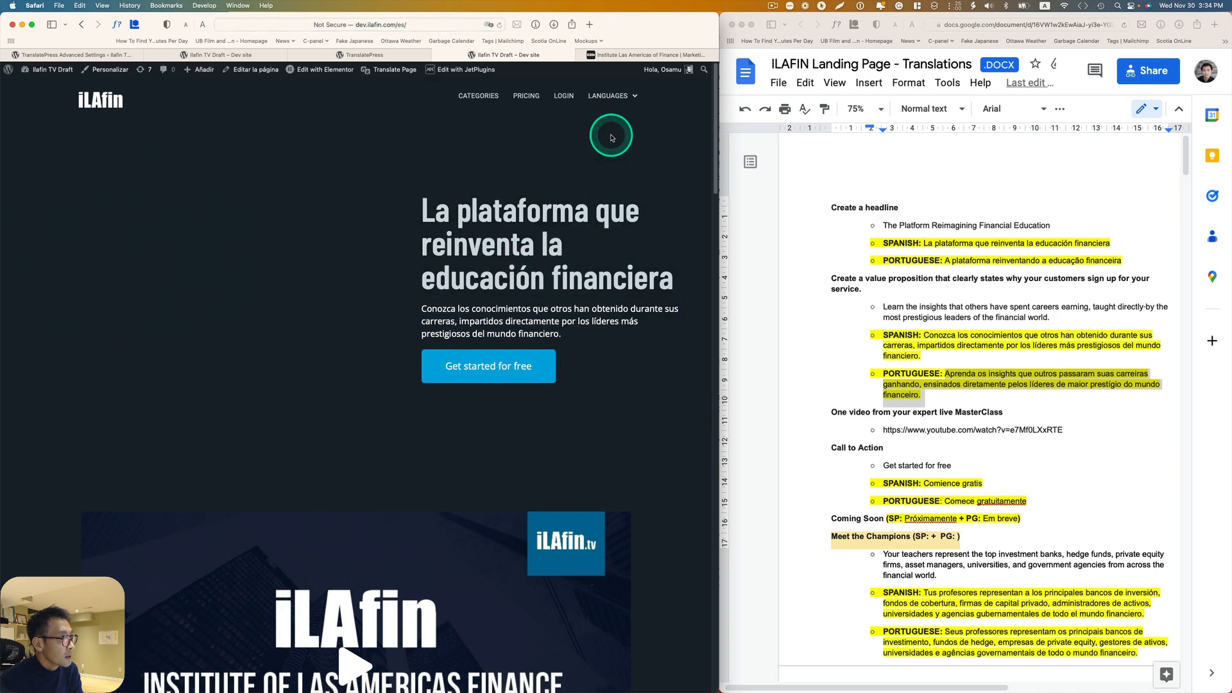
{"action": "left_click", "coordinate": [610, 95]}
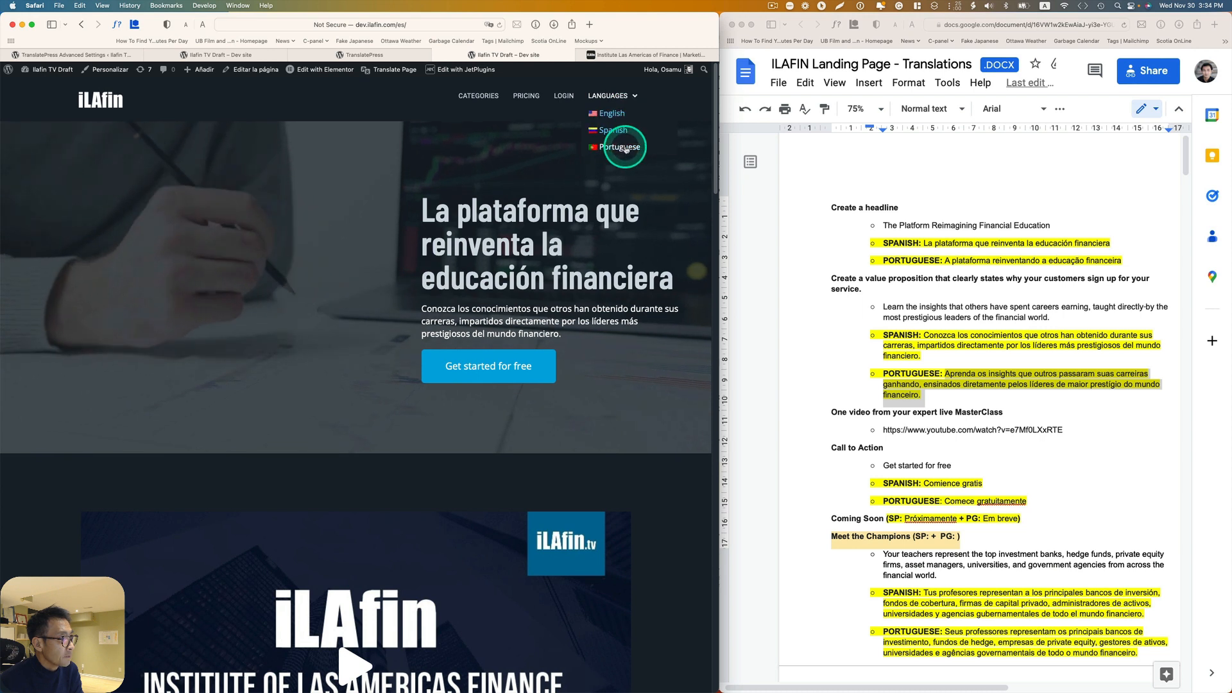
{"action": "left_click", "coordinate": [620, 150]}
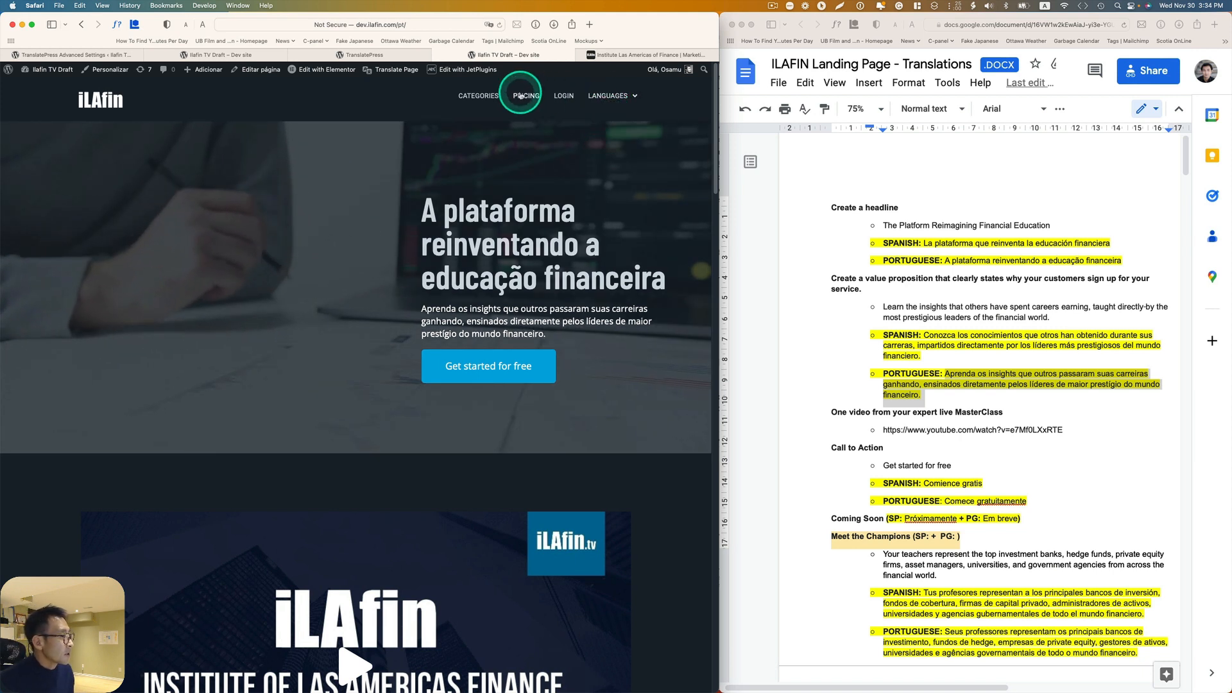
{"action": "mouse_move", "coordinate": [112, 61]}
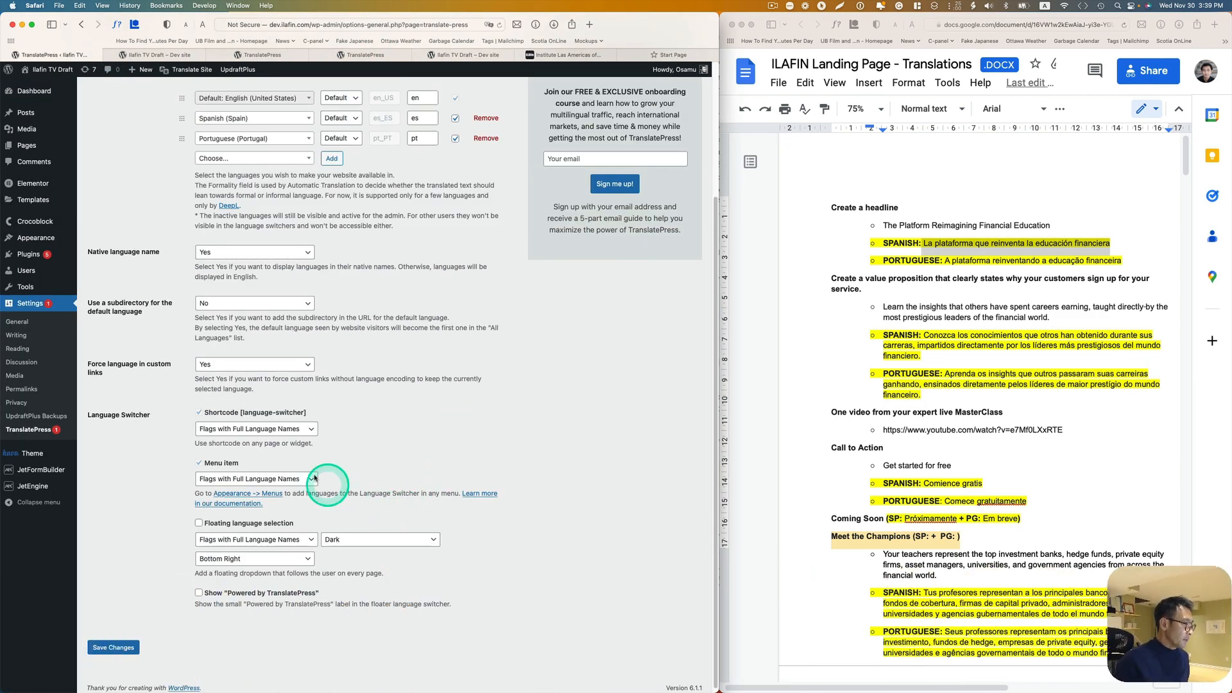
Step: Set the menu item language switcher to Flags with Short Language Names
{"action": "left_click", "coordinate": [254, 478]}
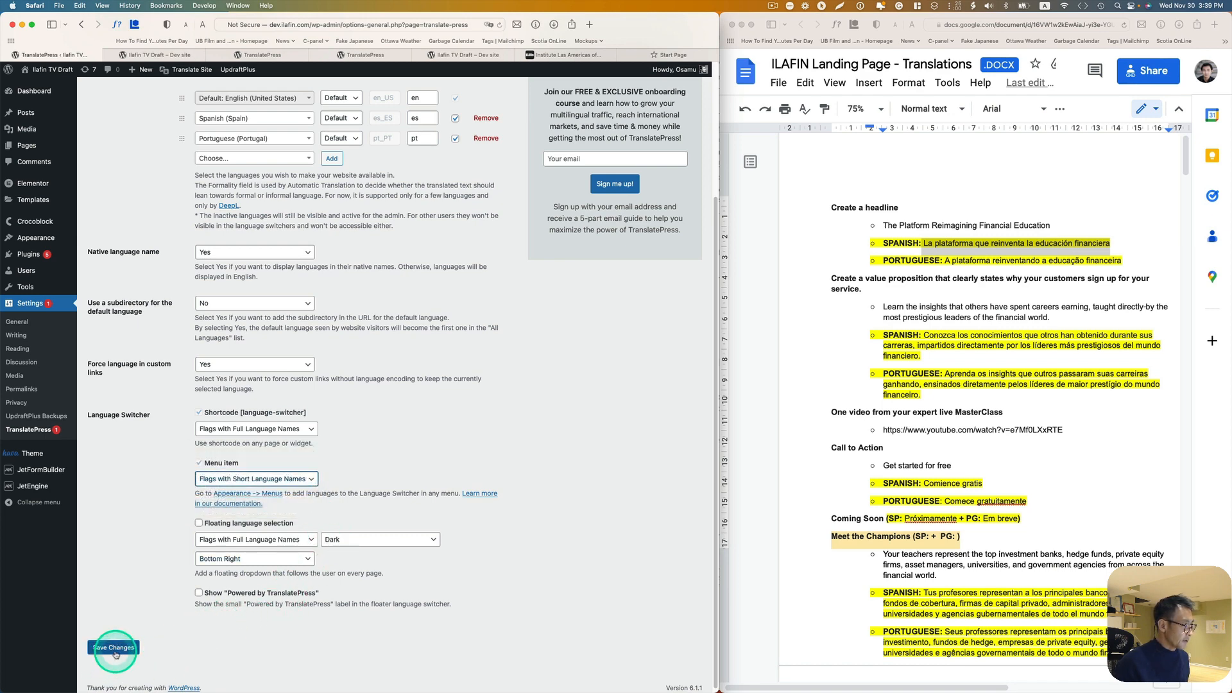
Step: Save the TranslatePress settings with the flags-and-short-names switcher
{"action": "left_click", "coordinate": [113, 647]}
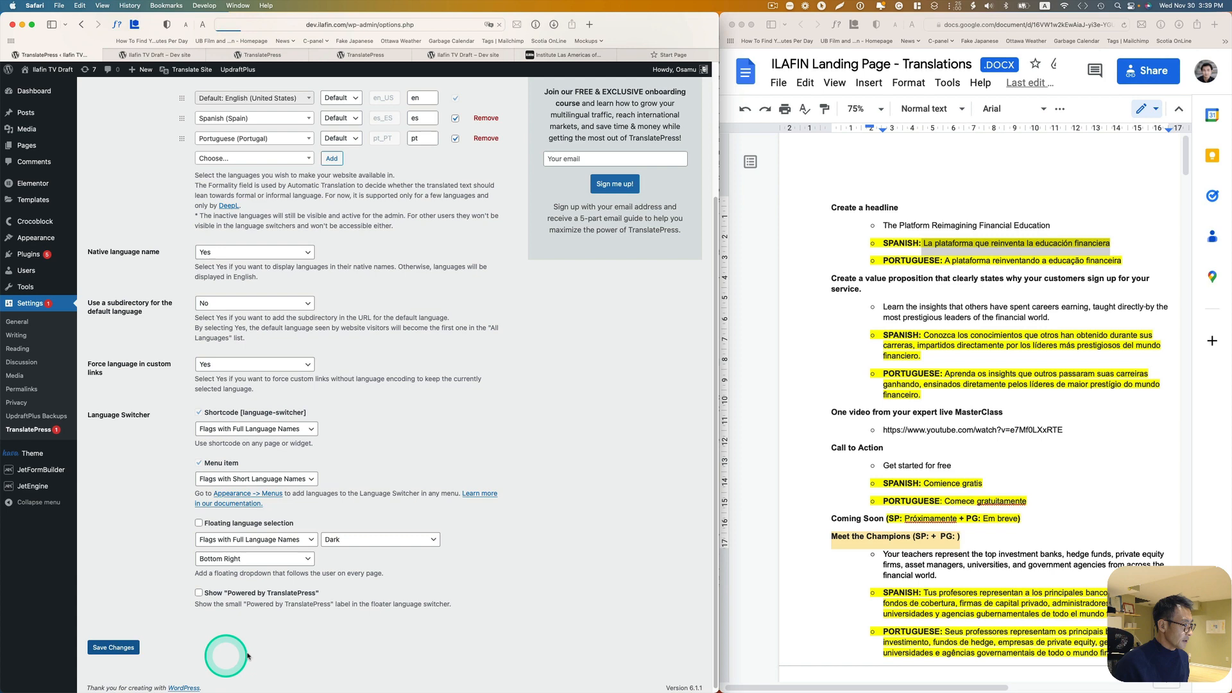
{"action": "left_click", "coordinate": [112, 647]}
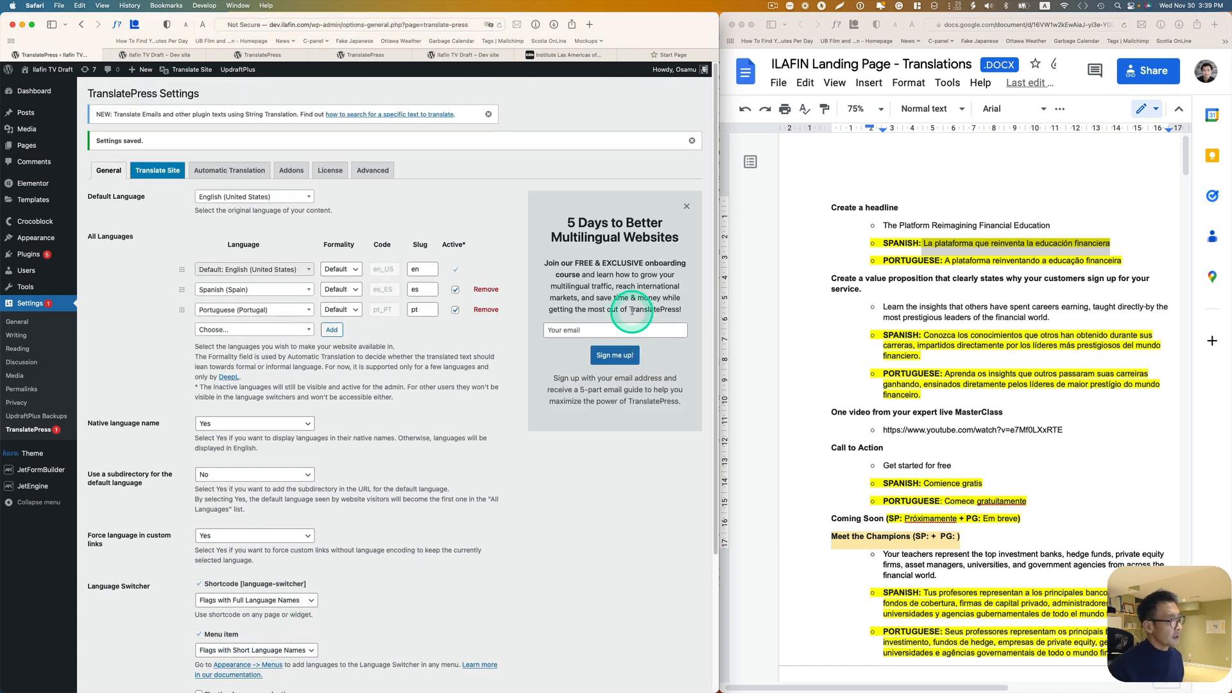
{"action": "mouse_move", "coordinate": [1018, 322]}
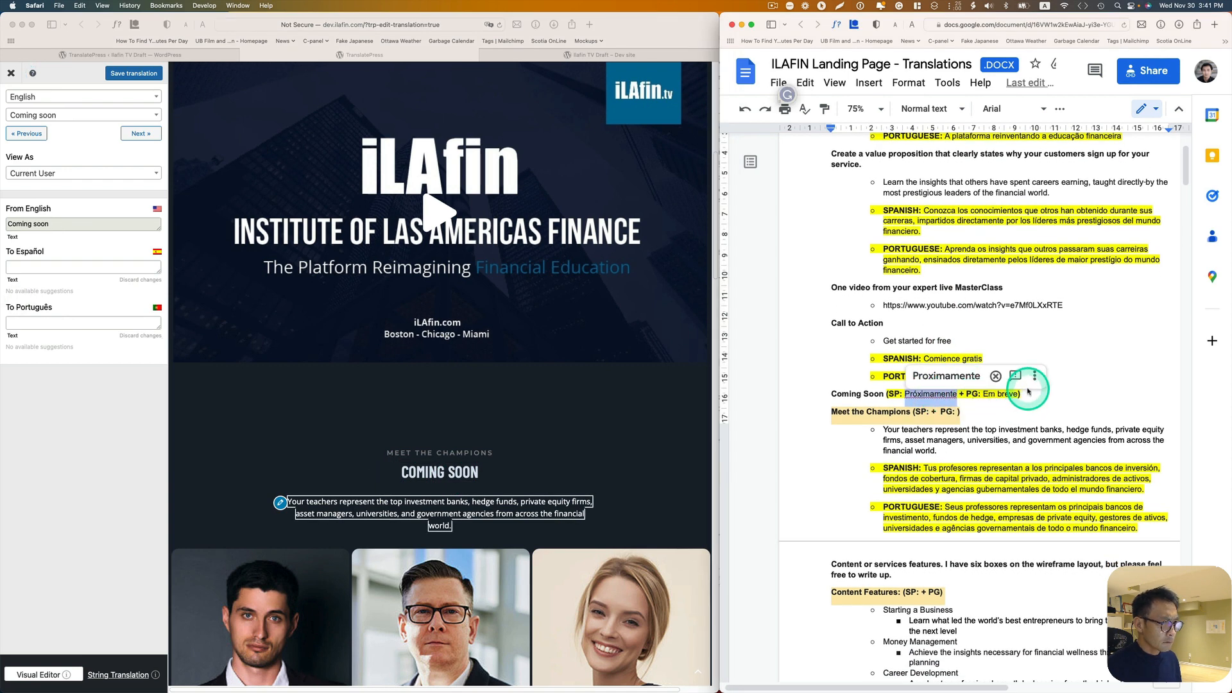
Step: Enter the translations 'Próximamente', 'iniciar um negócio' and 'Gestão de dinheiro'
{"action": "type", "text": "Próximamente"}
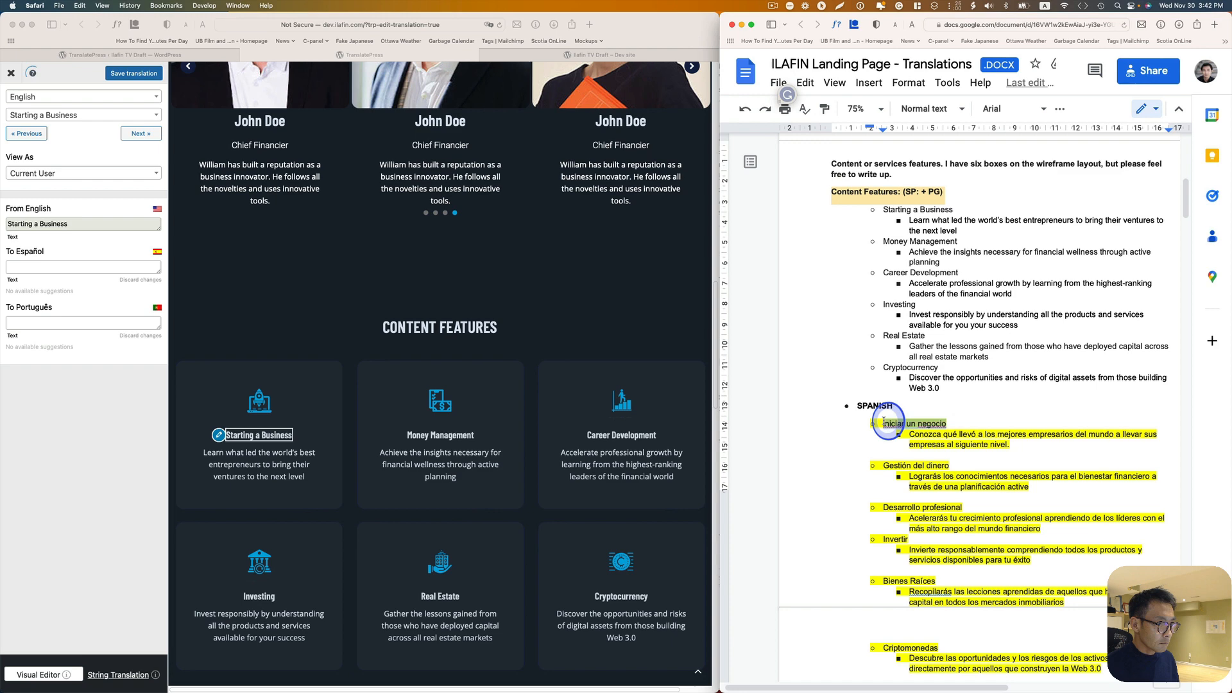
{"action": "type", "text": "iniciar um negócio"}
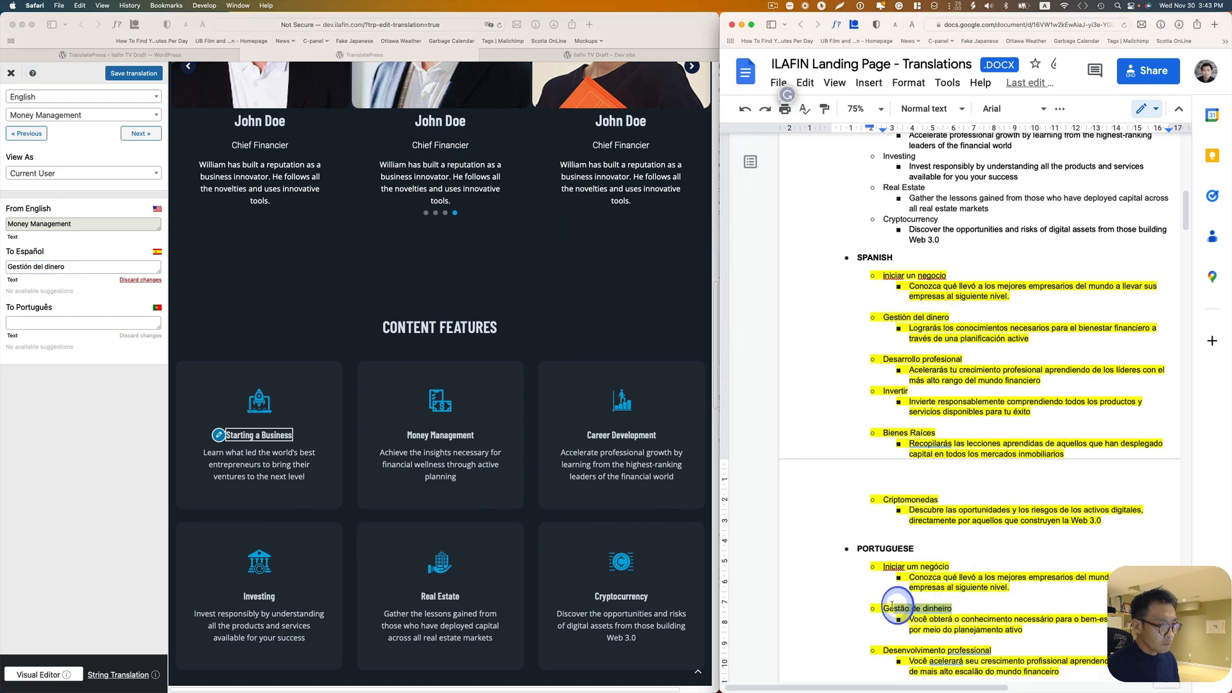
{"action": "type", "text": "Gestão de dinheiro"}
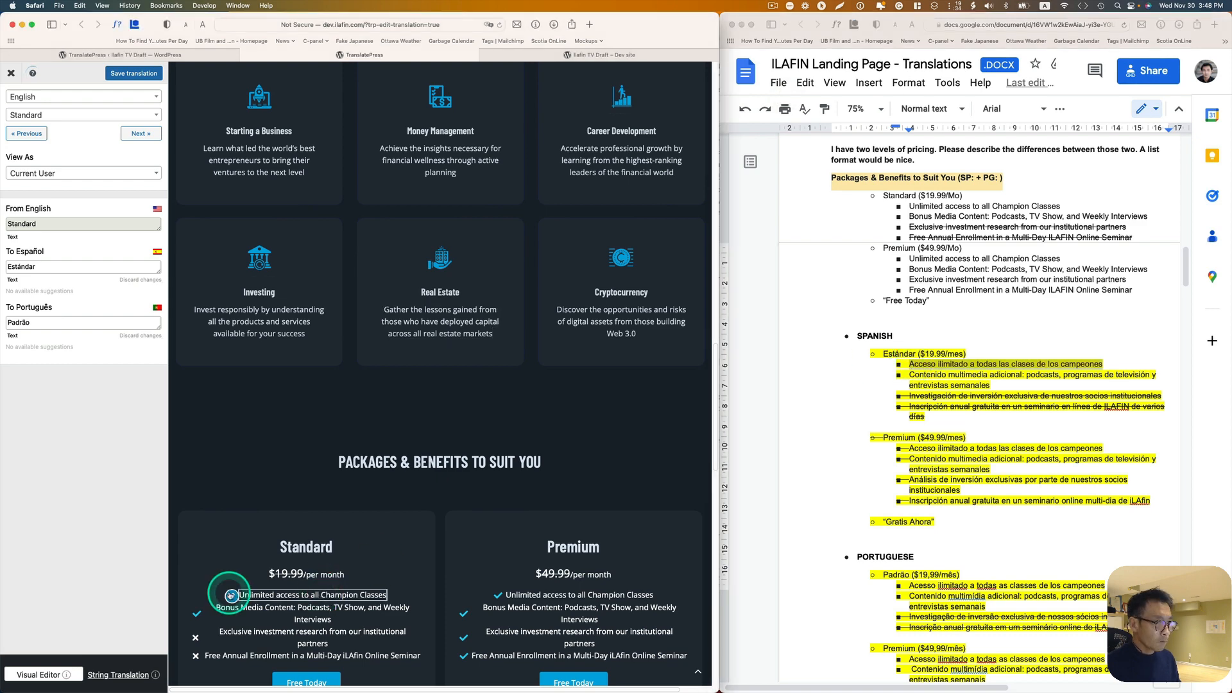
Step: Translate the per-month price text as 'mes' and Free Today as 'Gratis Ahora'
{"action": "left_click", "coordinate": [322, 573]}
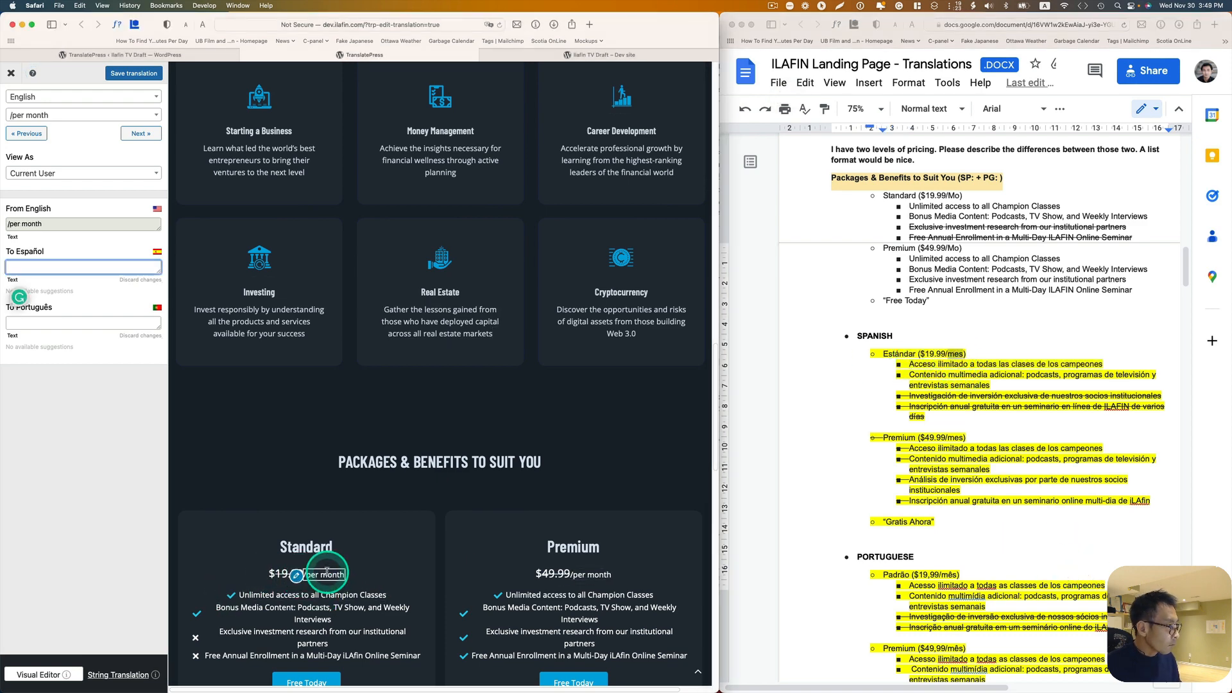
{"action": "type", "text": "mes"}
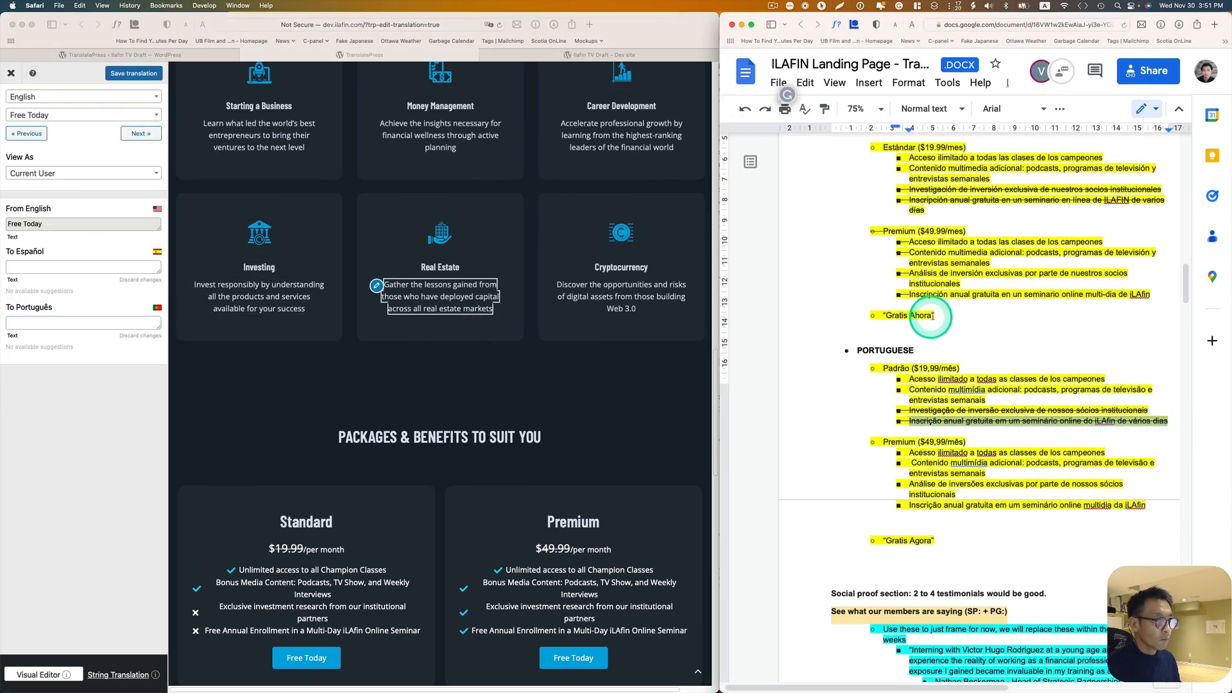
{"action": "type", "text": "Gratis Ahora"}
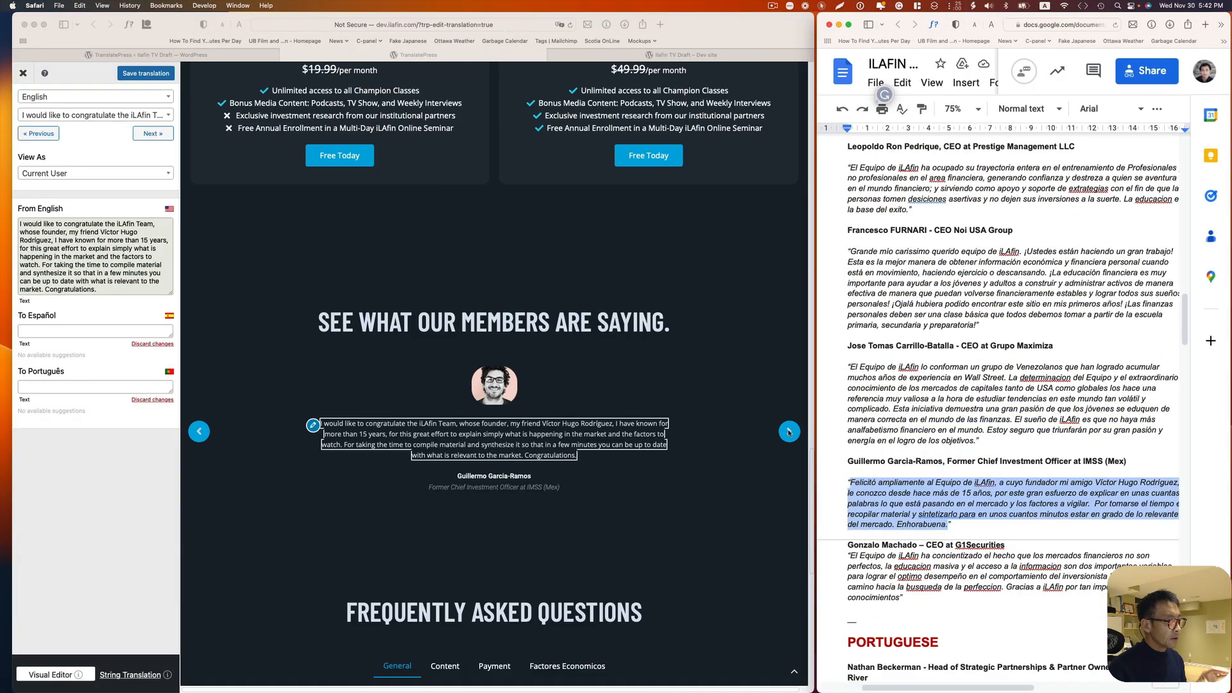
{"action": "left_click", "coordinate": [789, 431]}
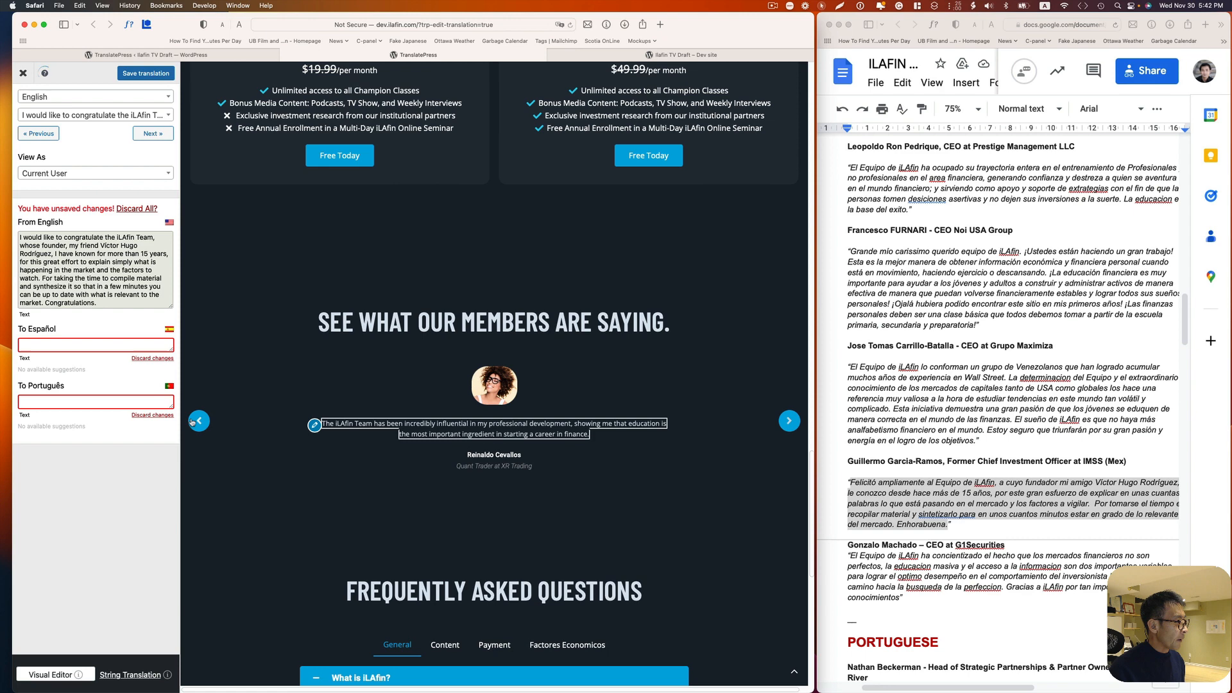
{"action": "left_click", "coordinate": [788, 420]}
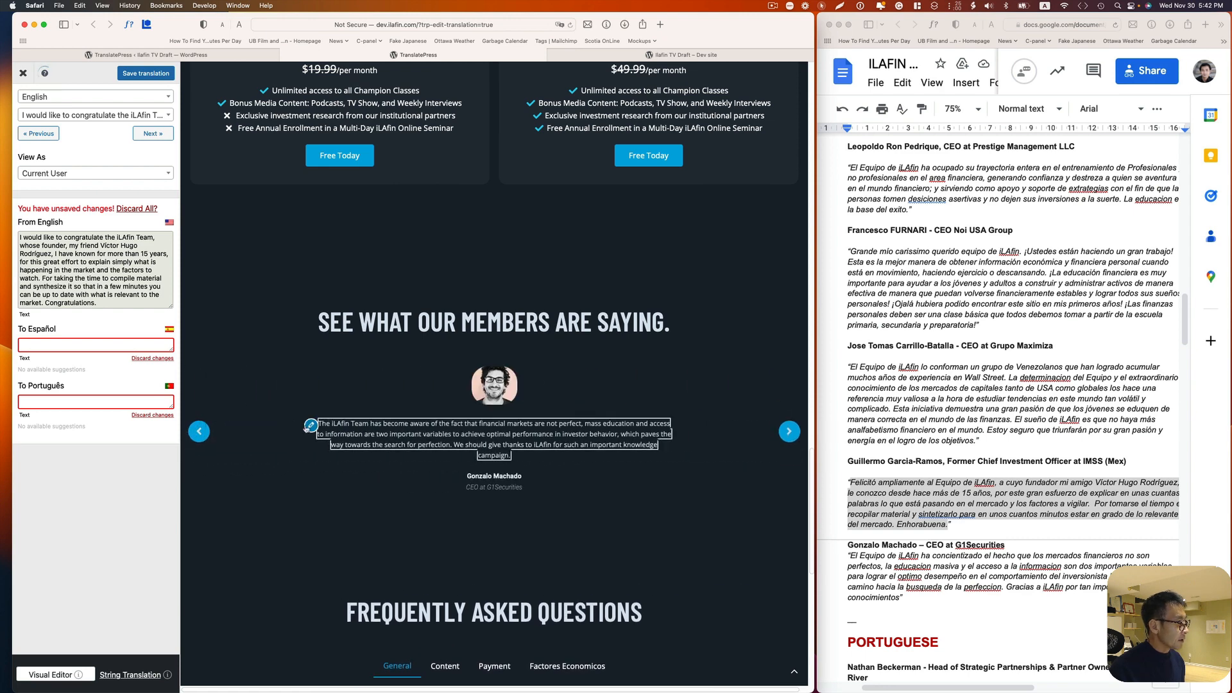
{"action": "left_click", "coordinate": [95, 344]}
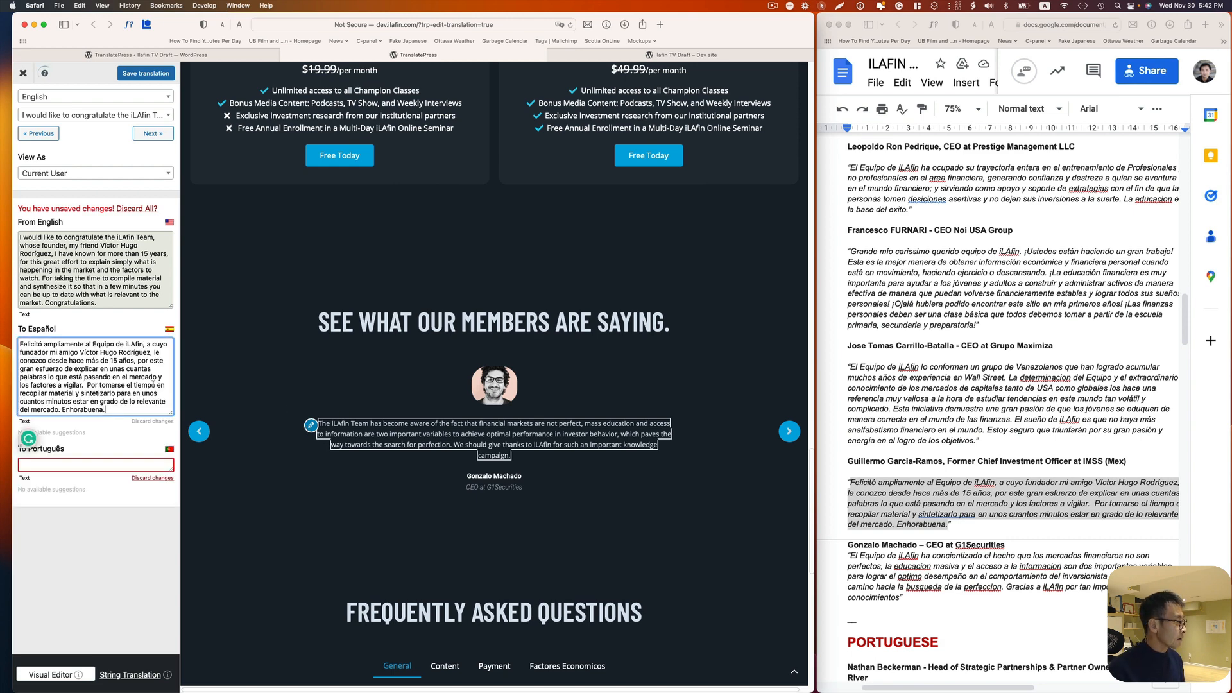
{"action": "scroll", "scroll_direction": "down", "scroll_amount": 3}
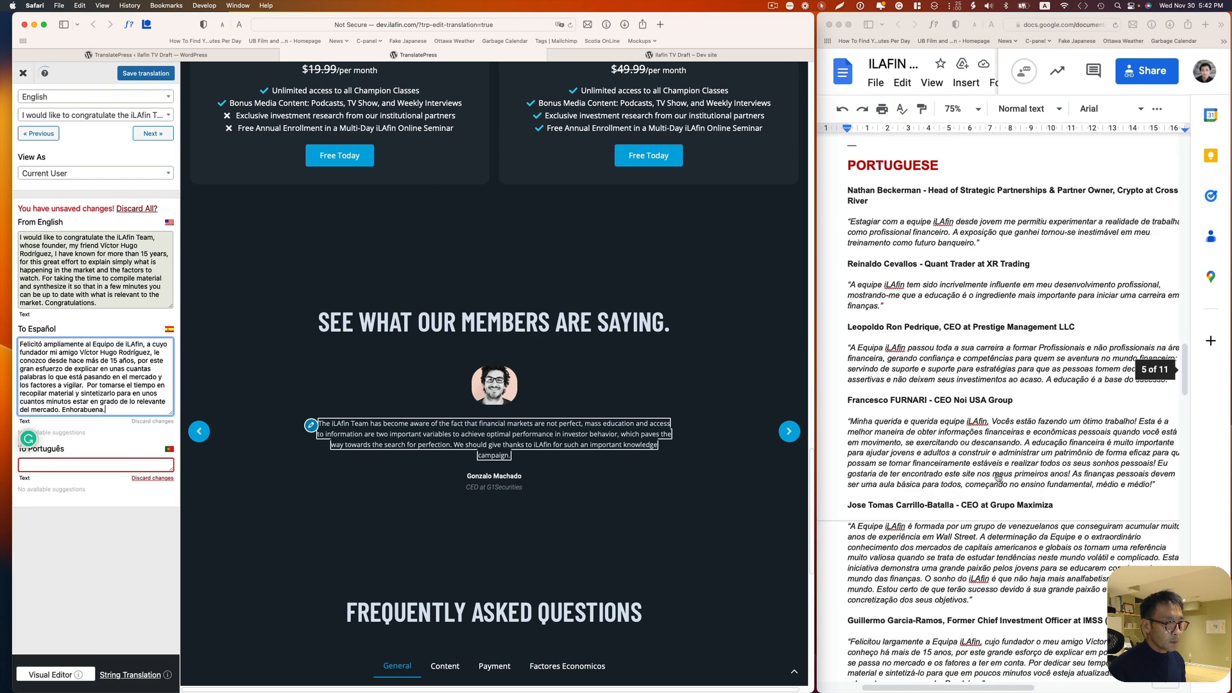
{"action": "scroll", "scroll_direction": "down", "scroll_amount": 3}
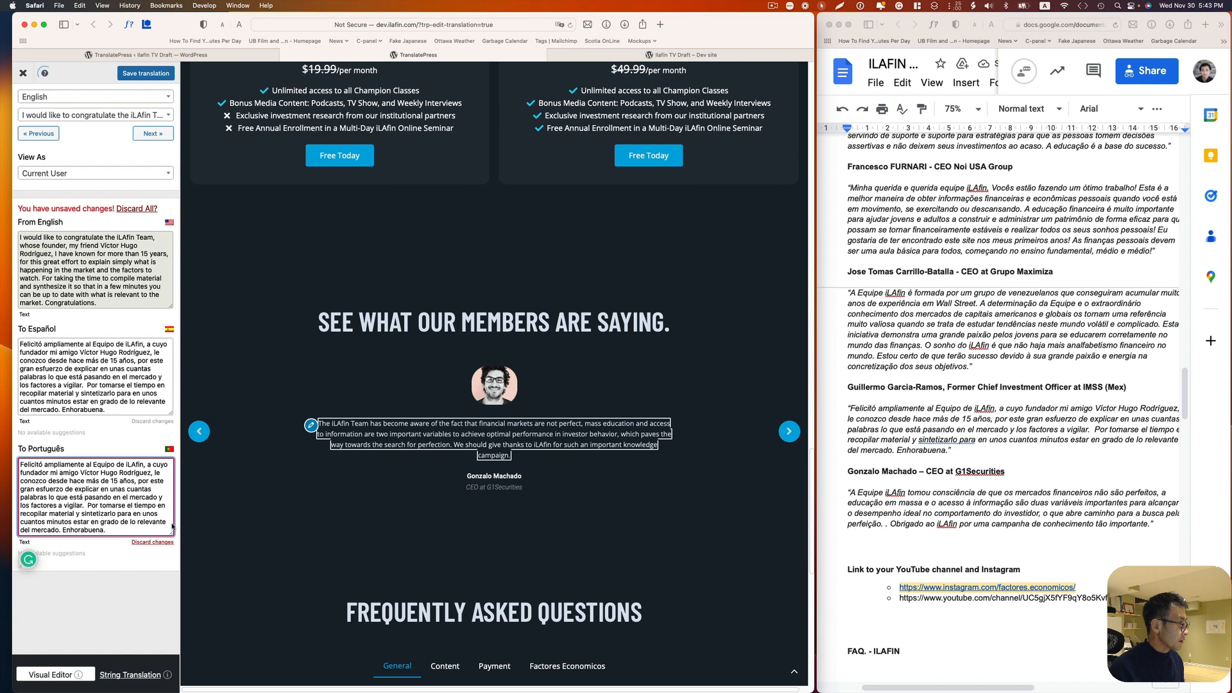
{"action": "left_click", "coordinate": [144, 74]}
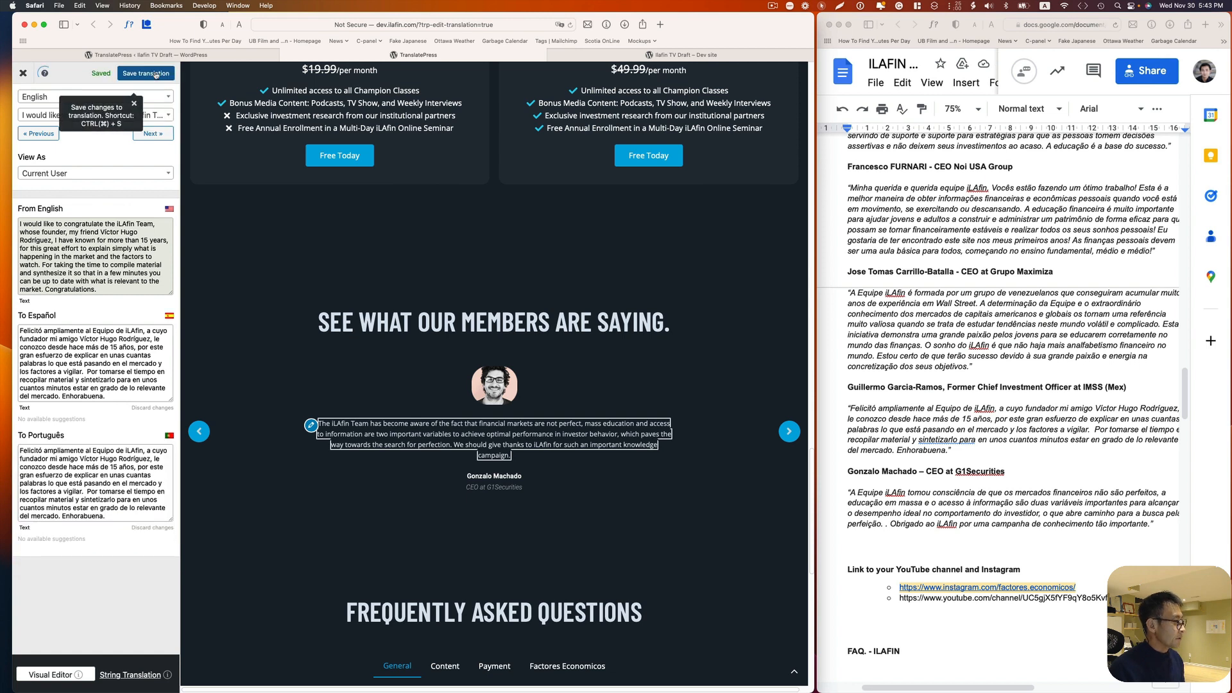
{"action": "left_click", "coordinate": [789, 430]}
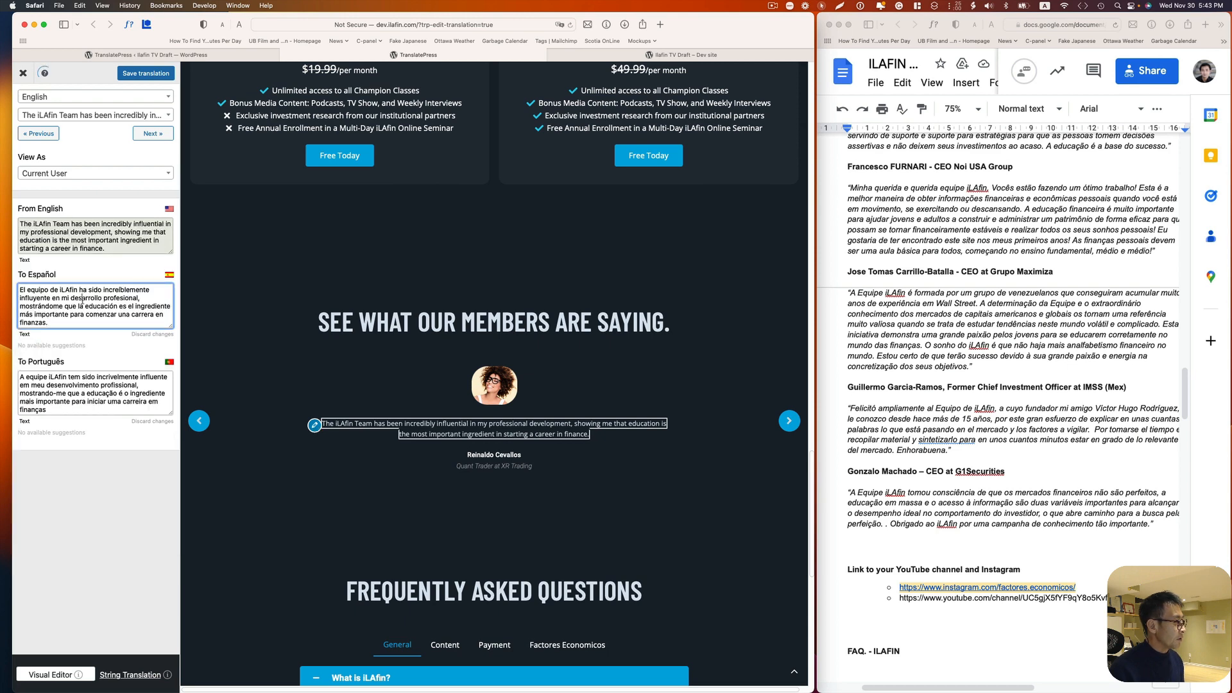
{"action": "scroll", "scroll_direction": "down", "scroll_amount": 3}
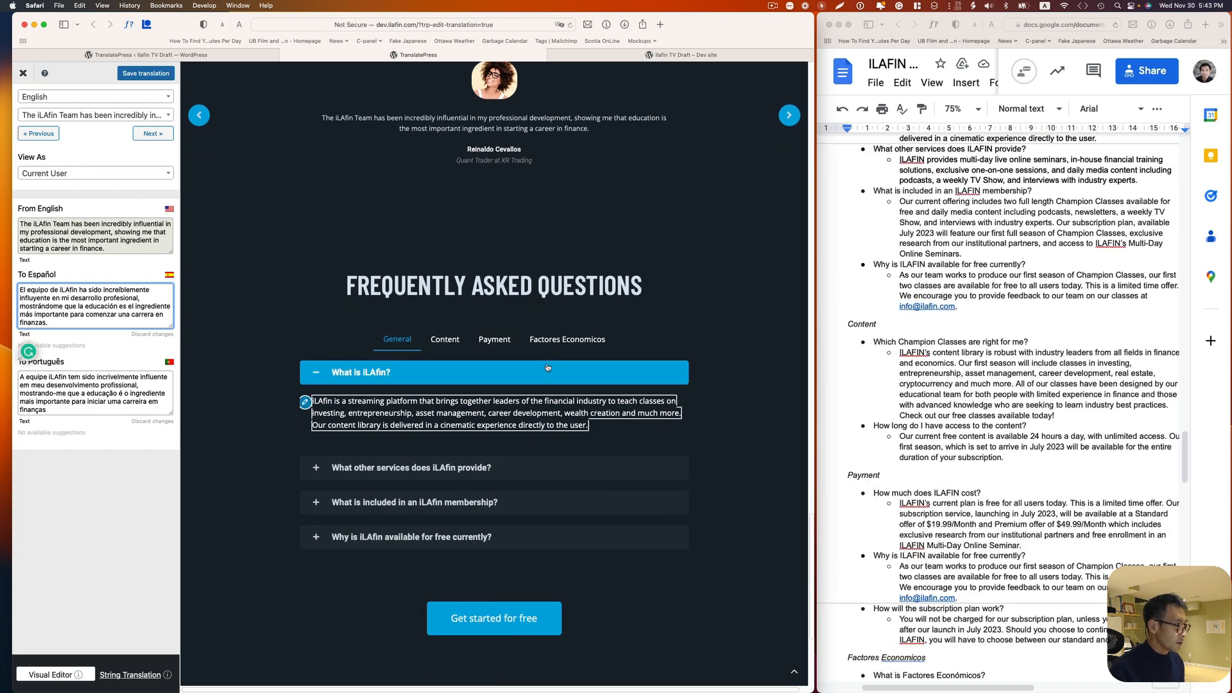
Step: Browse the FAQ Content questions and translate 'Get started for free' as 'Comience gratis'
{"action": "left_click", "coordinate": [444, 339]}
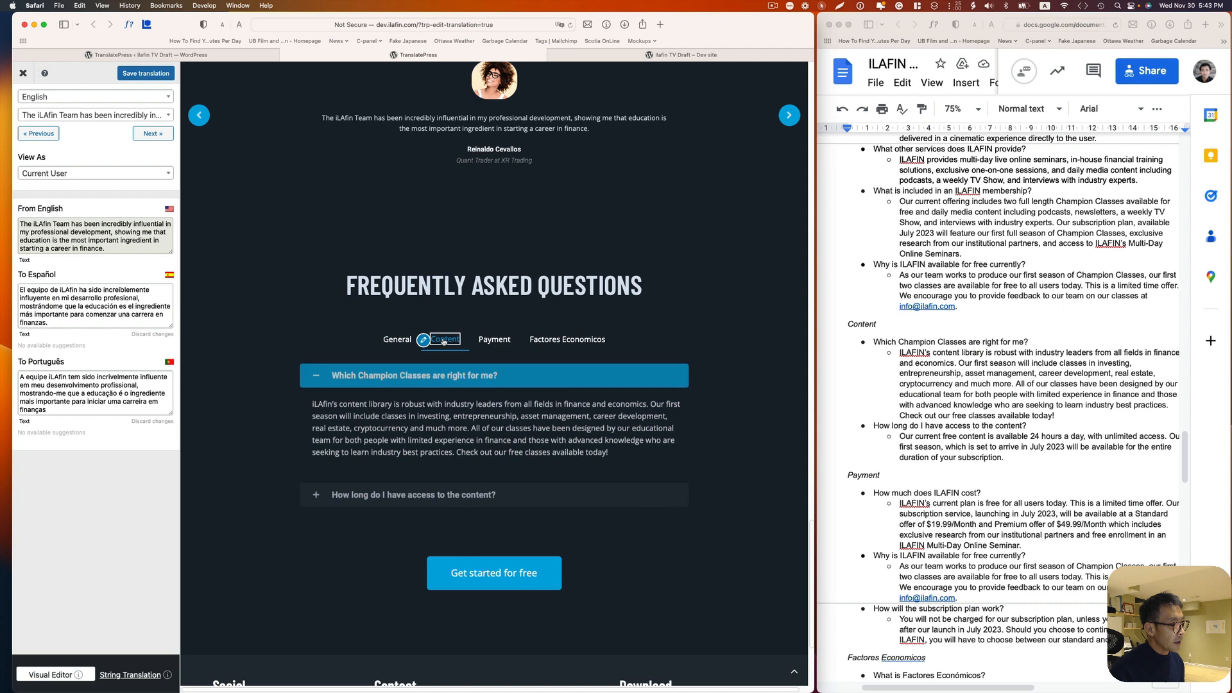
{"action": "left_click", "coordinate": [494, 339]}
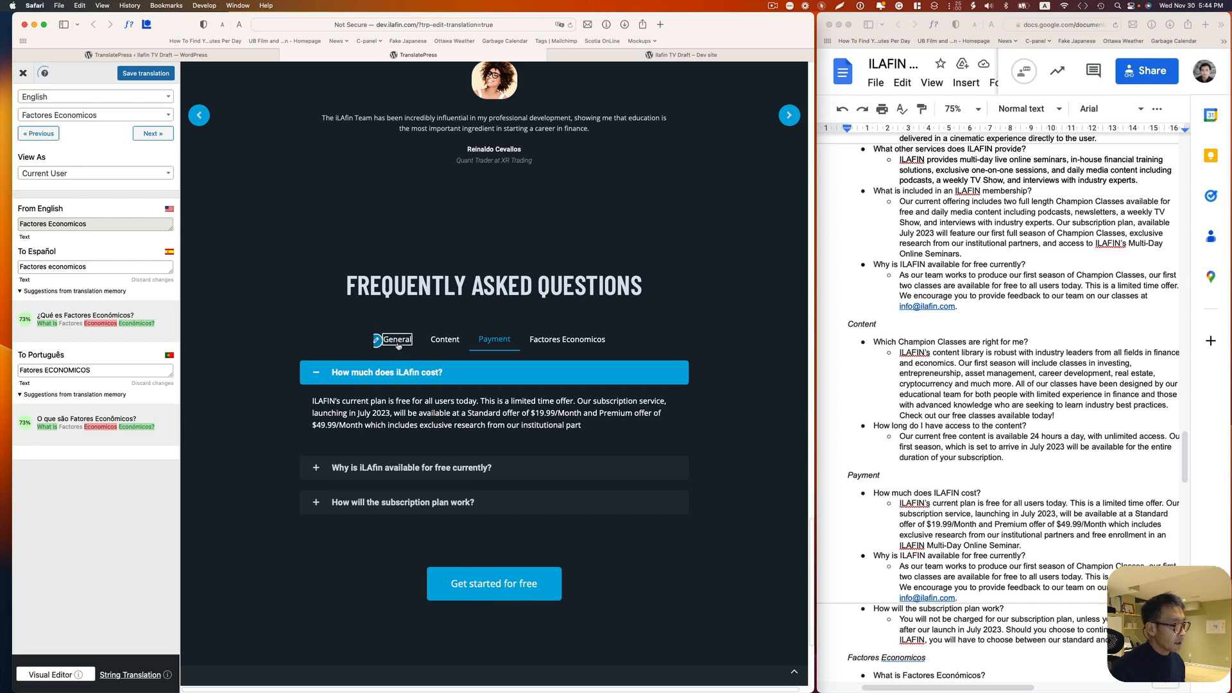
{"action": "left_click", "coordinate": [444, 339]}
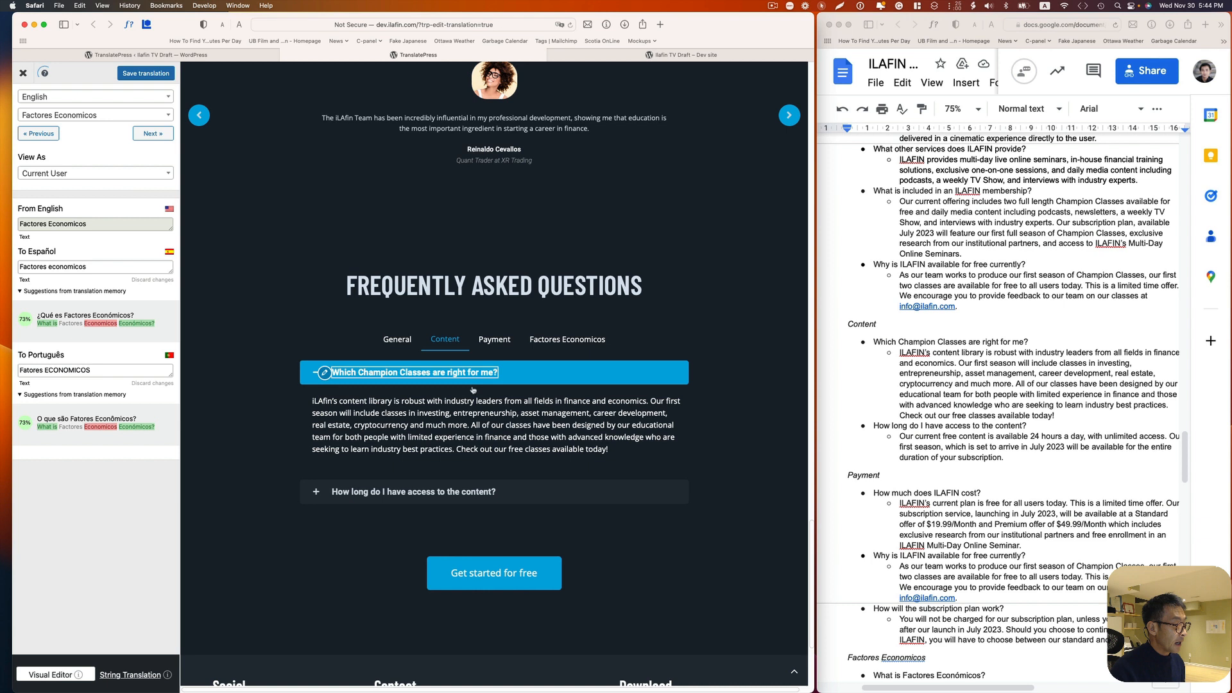
{"action": "left_click", "coordinate": [414, 491]}
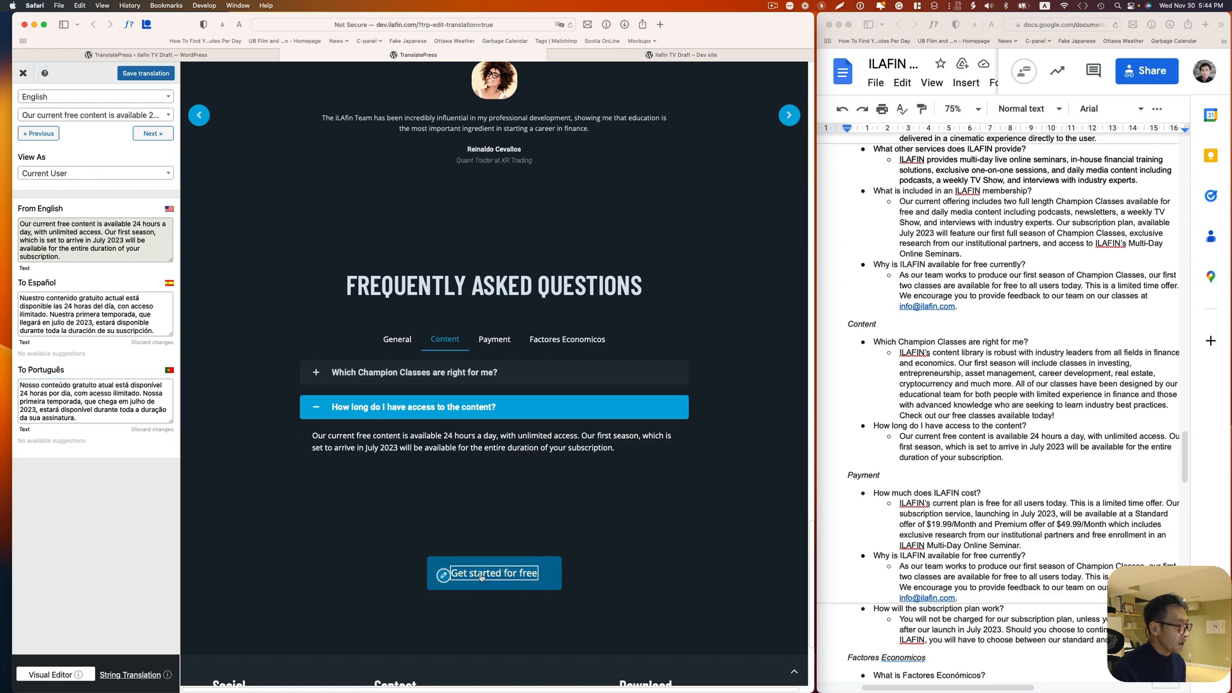
{"action": "type", "text": "Comience gratis"}
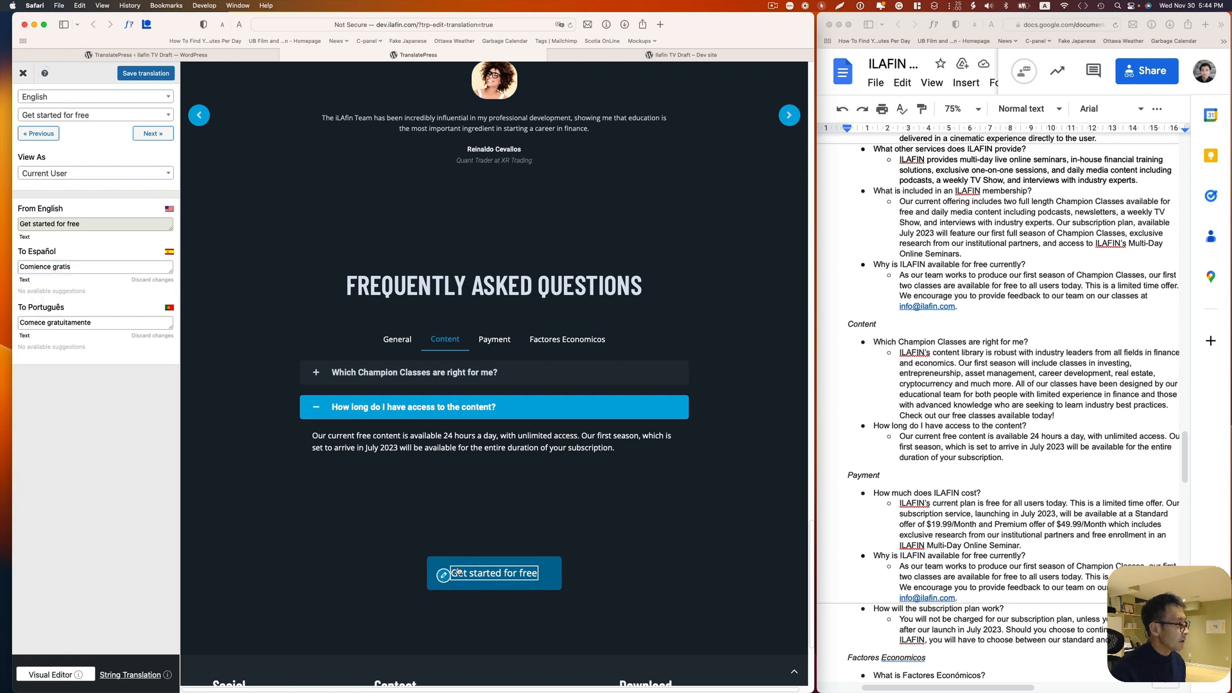
{"action": "left_click", "coordinate": [490, 441]}
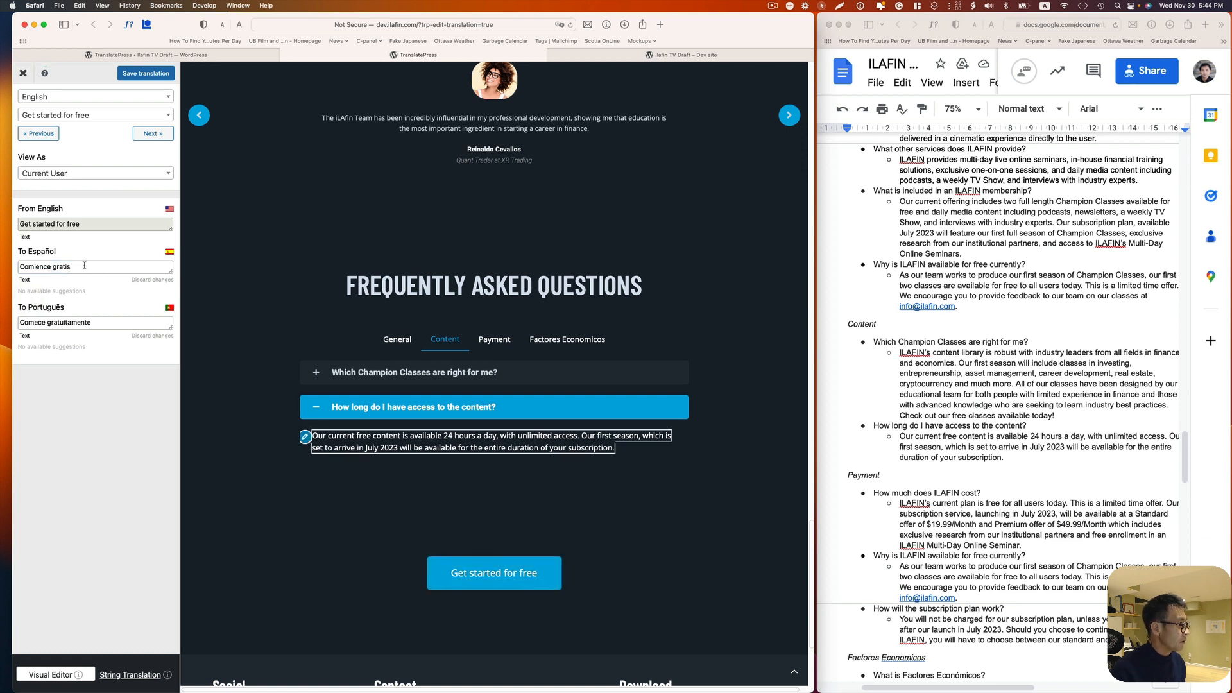
{"action": "scroll", "scroll_direction": "down", "scroll_amount": 3}
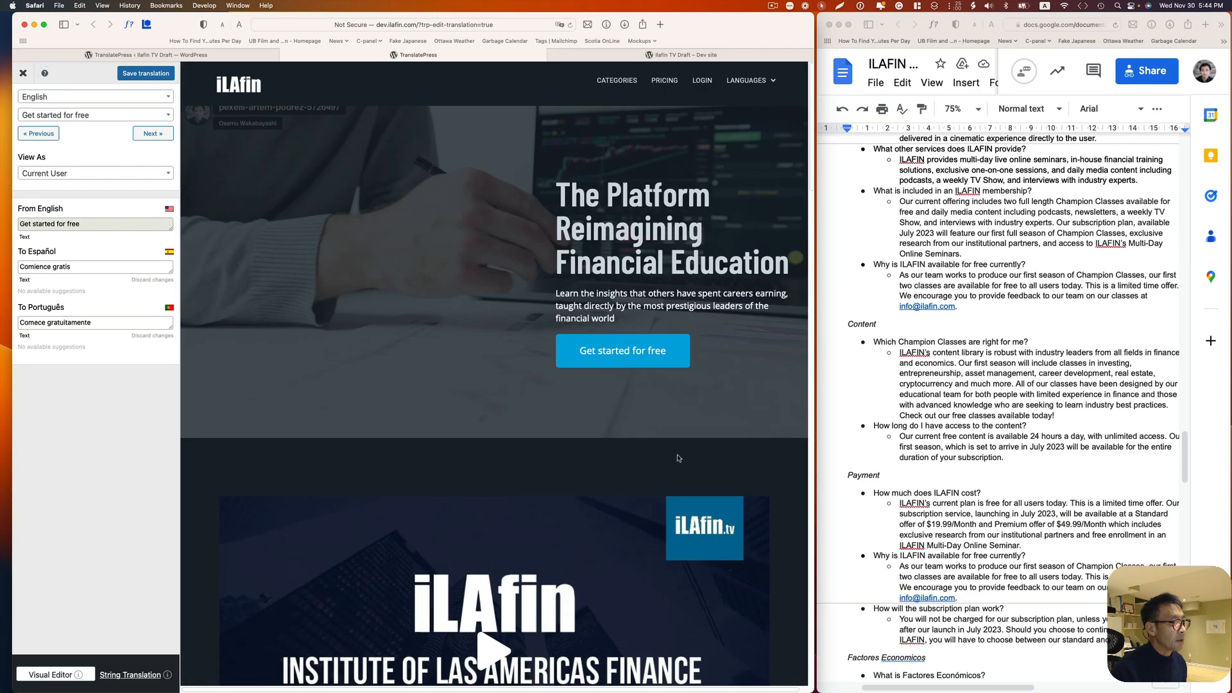
Step: Close the TranslatePress visual editor to return to WordPress
{"action": "left_click", "coordinate": [622, 351]}
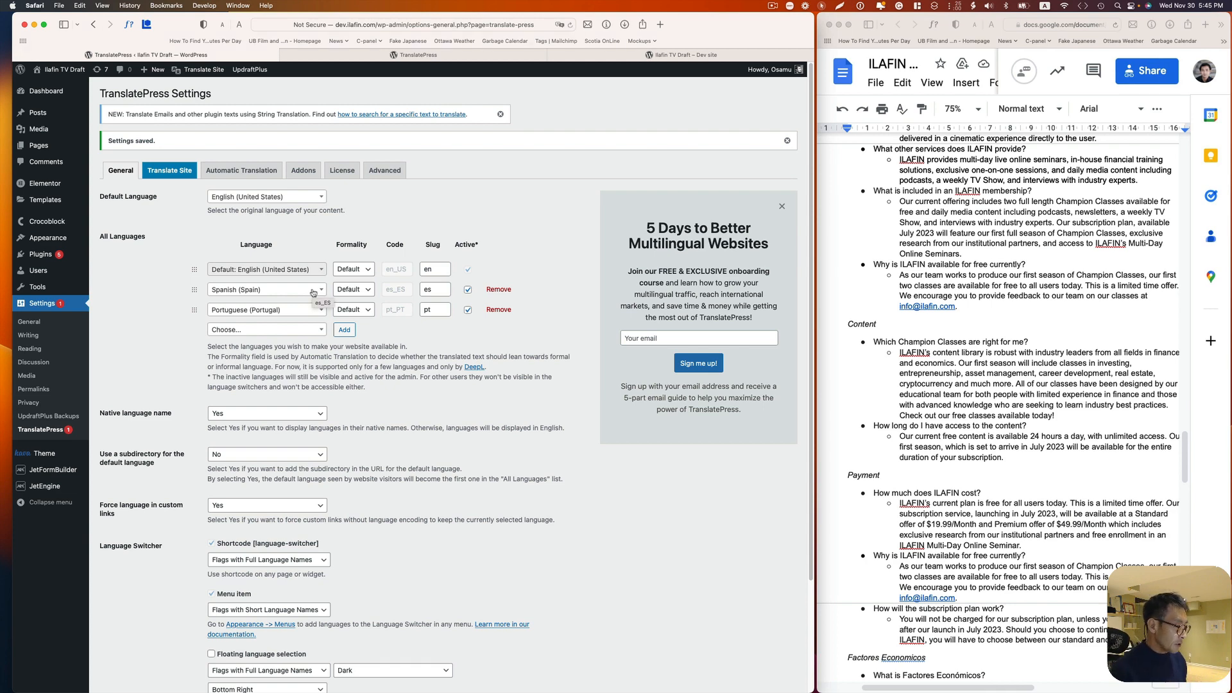
{"action": "mouse_move", "coordinate": [256, 189]}
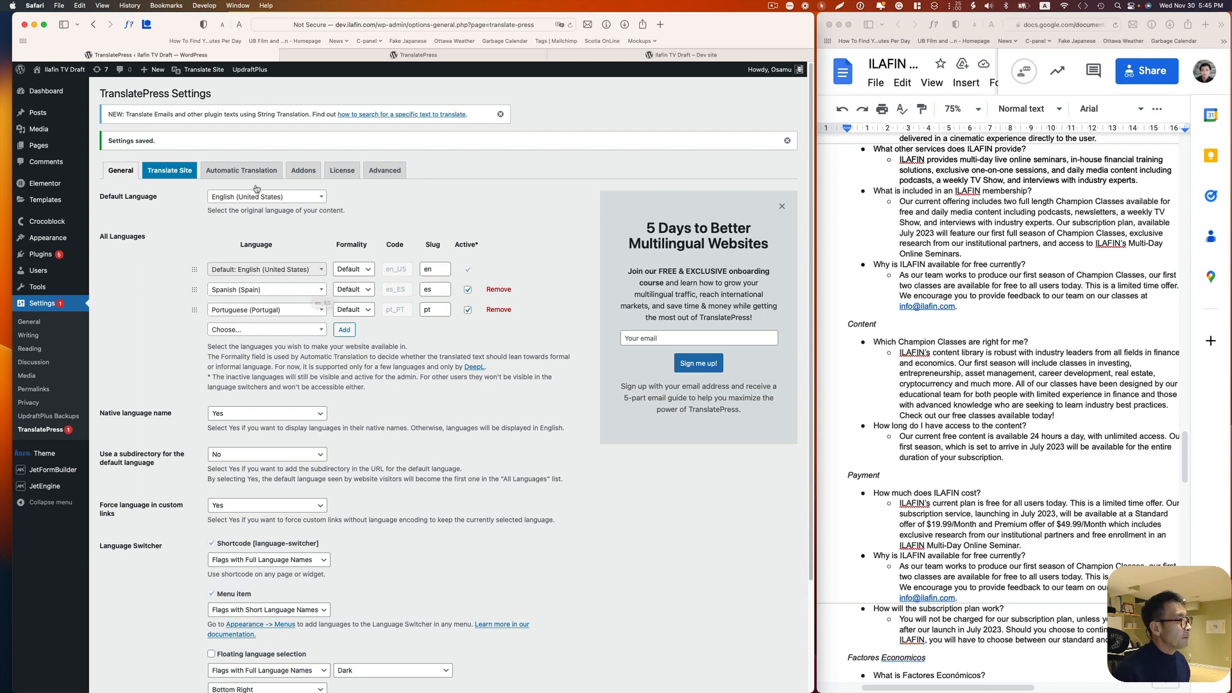
Step: View the Automatic Translation settings, then the Add-ons list with SEO Pack active
{"action": "left_click", "coordinate": [240, 170]}
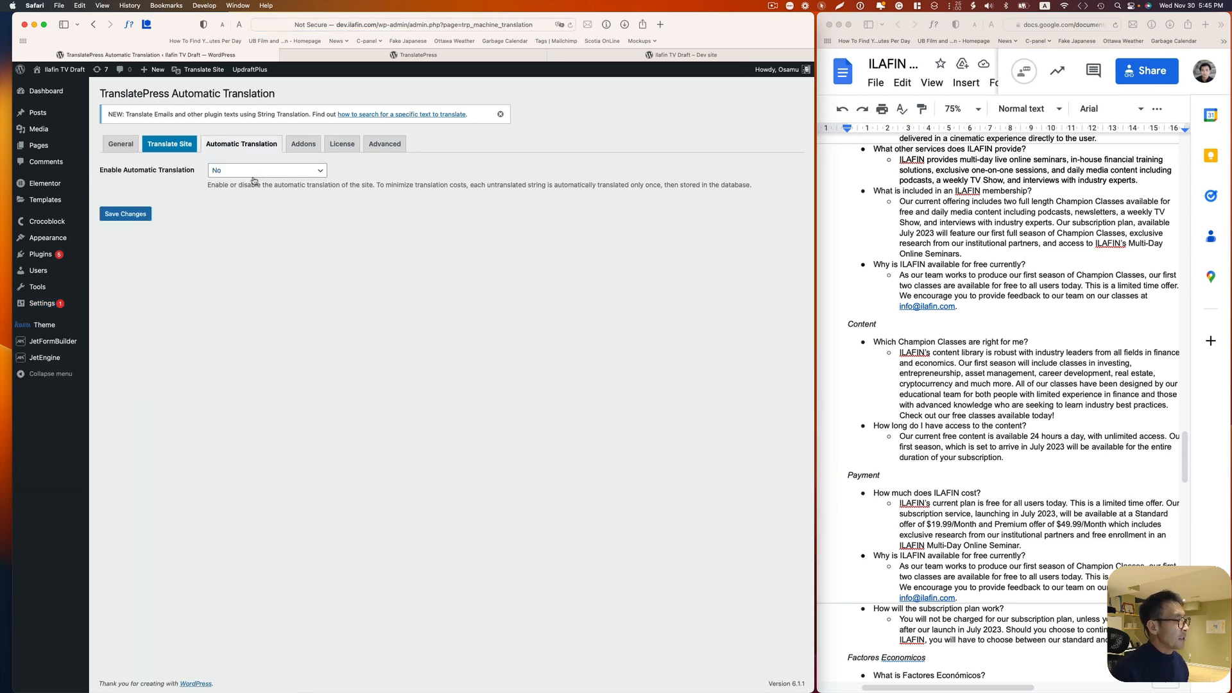
{"action": "left_click", "coordinate": [302, 143]}
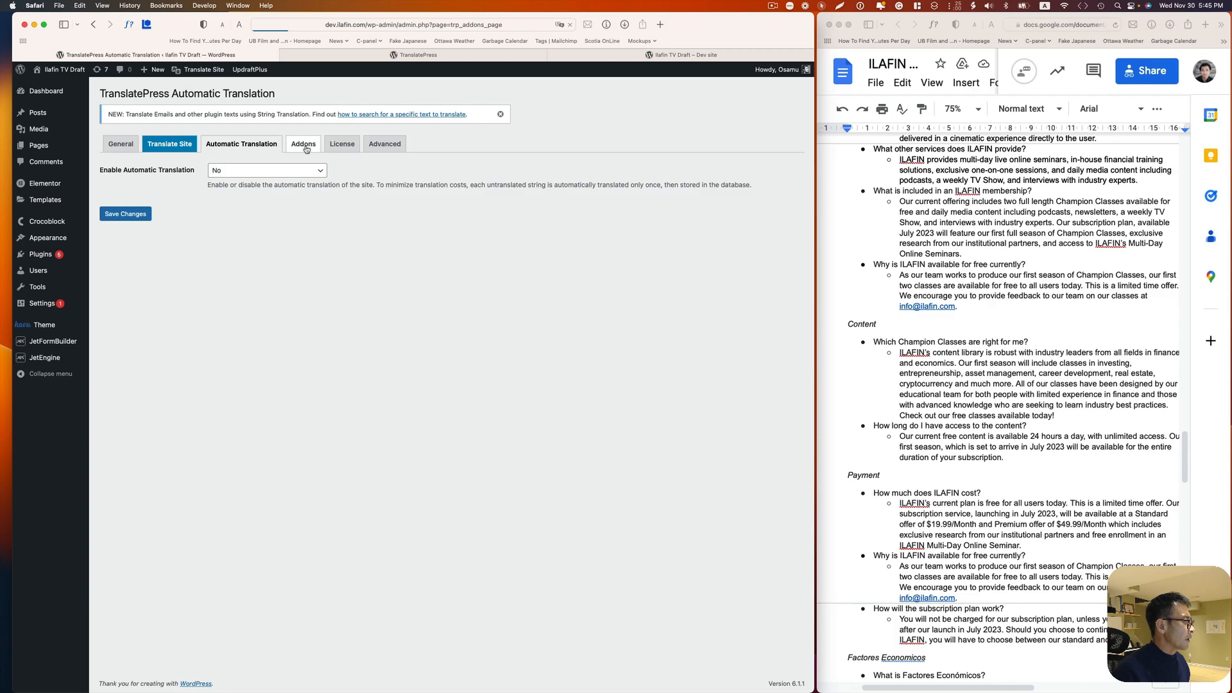
{"action": "left_click", "coordinate": [304, 143]}
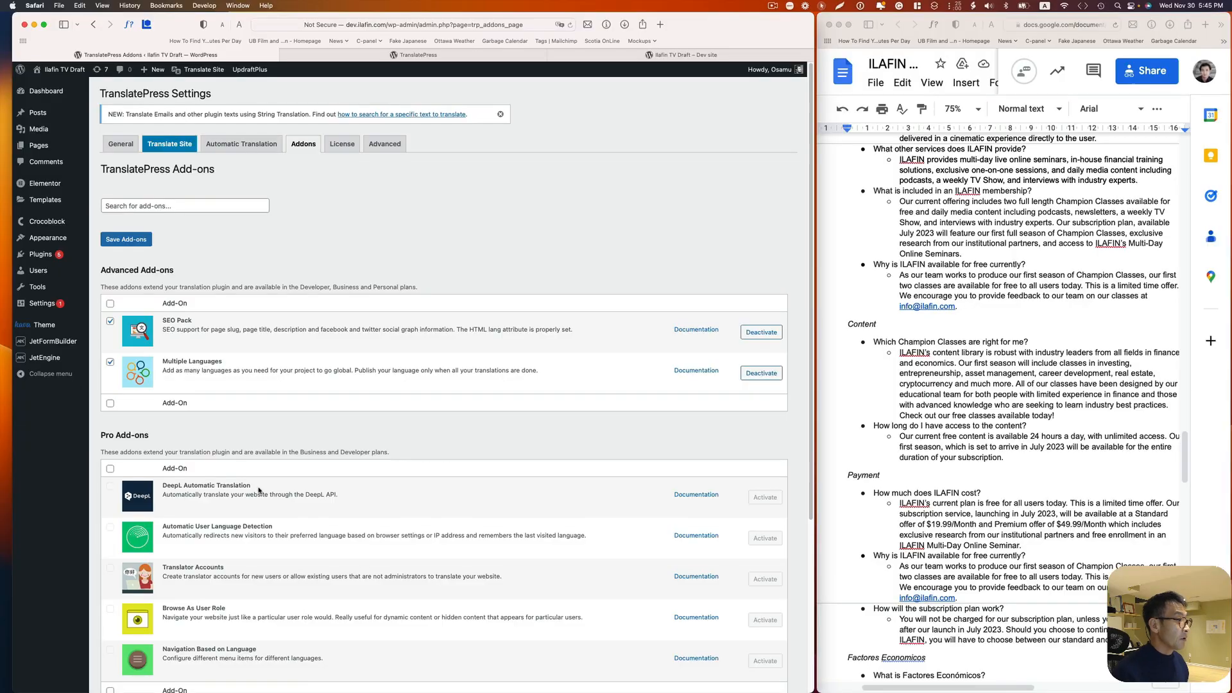
{"action": "mouse_move", "coordinate": [431, 447]}
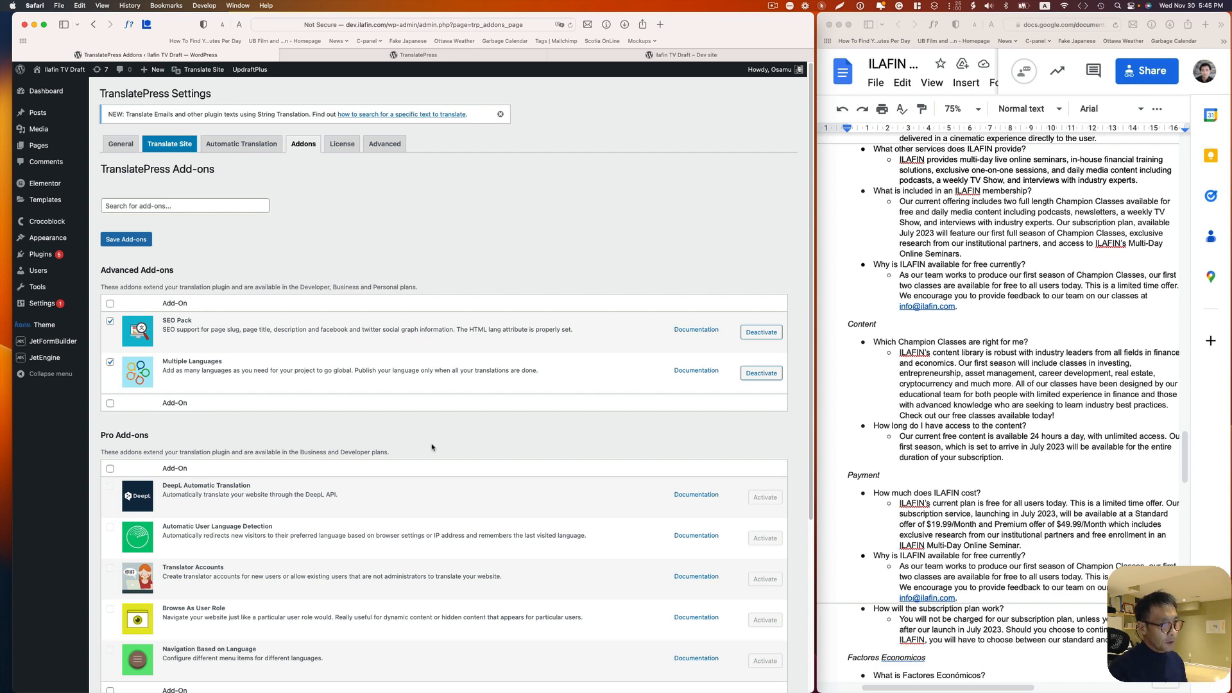
{"action": "mouse_move", "coordinate": [458, 391]}
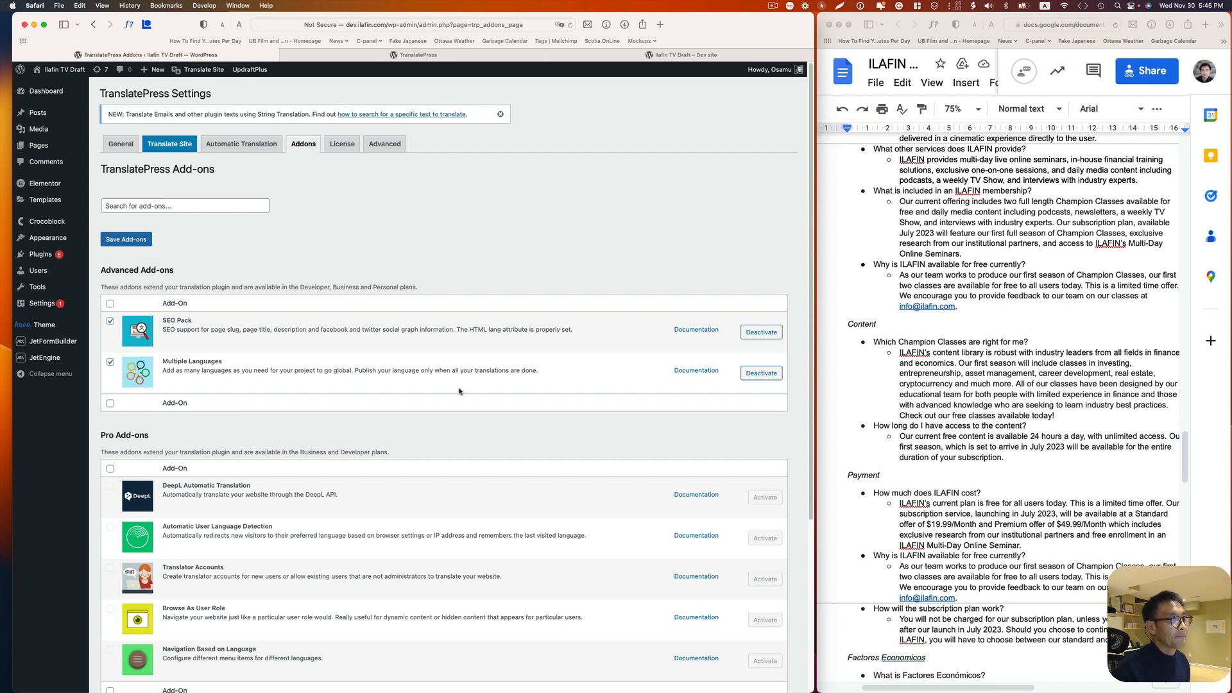
{"action": "mouse_move", "coordinate": [752, 112]}
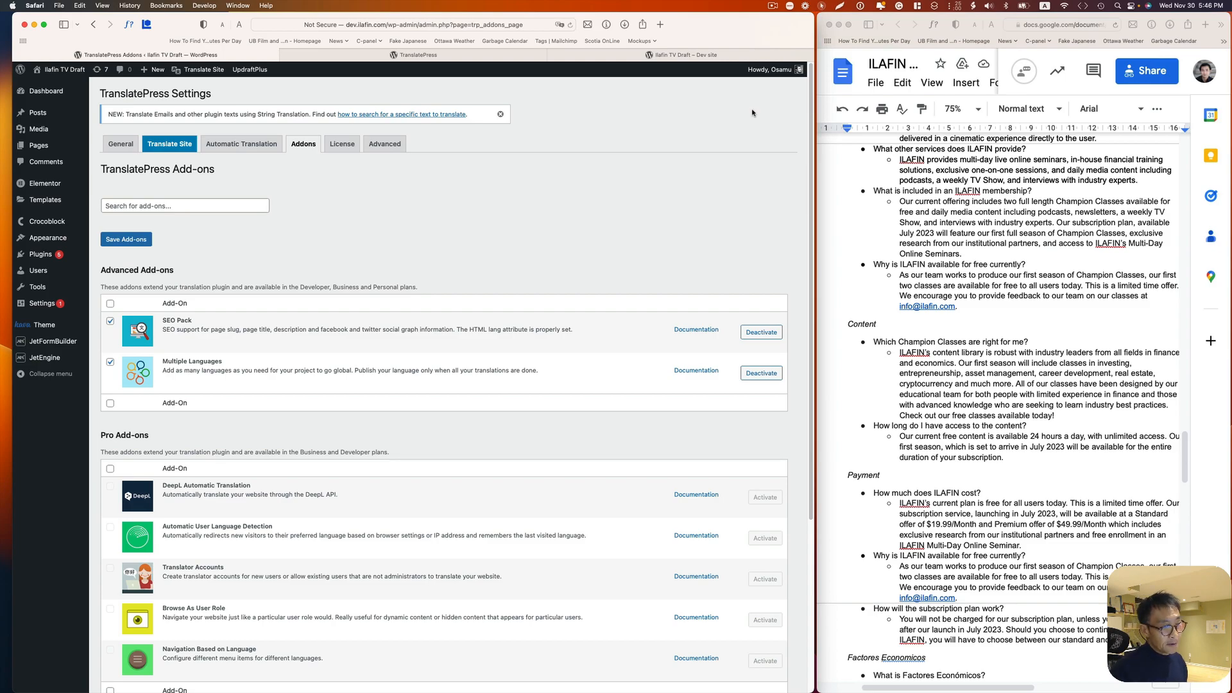